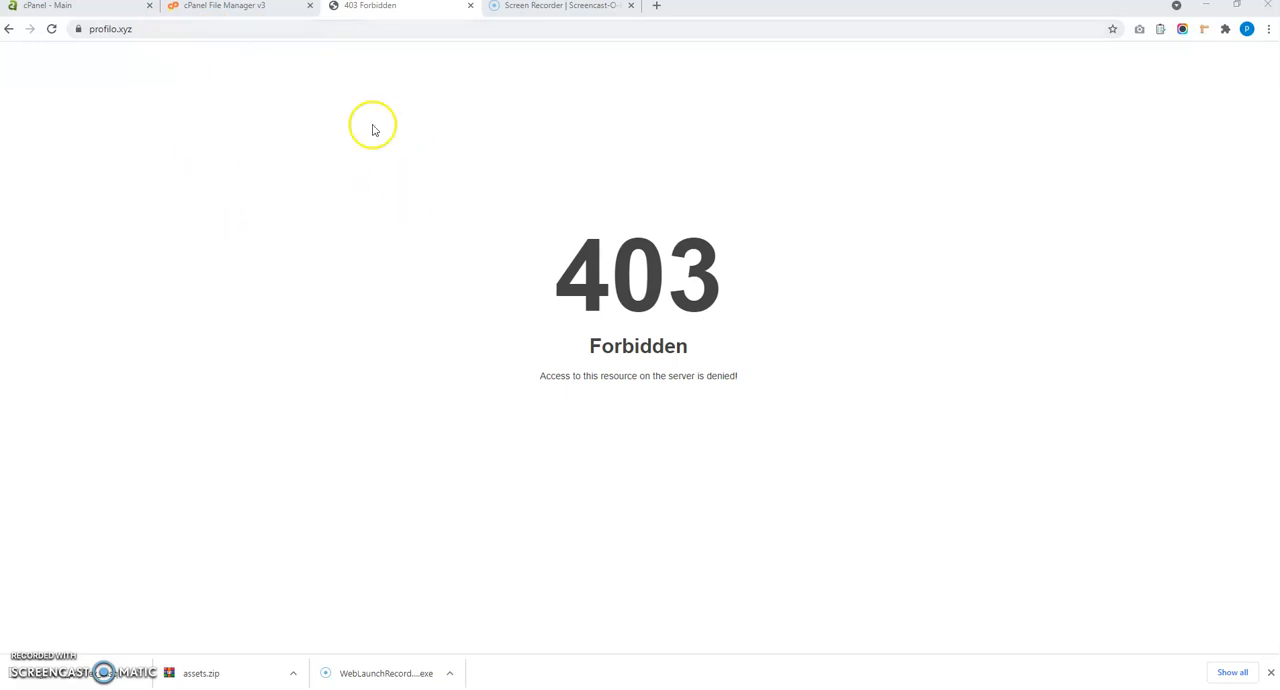
mouse_move(180, 68)
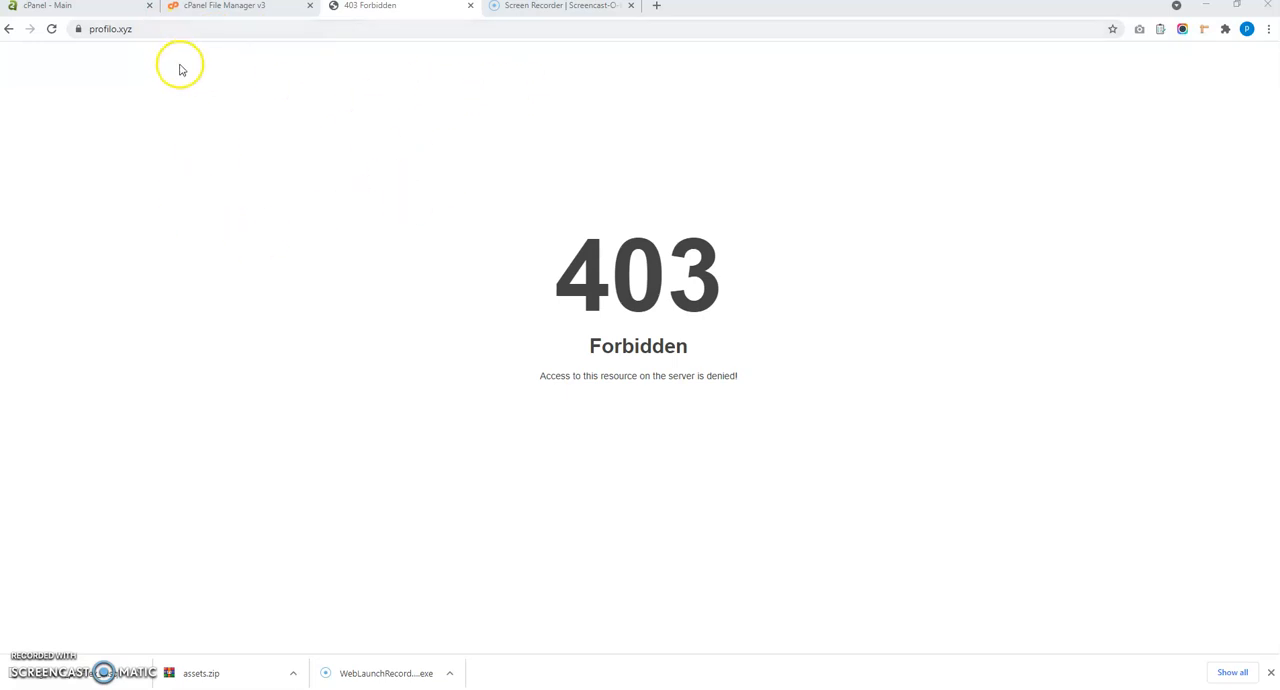
Check the 403 site URL and switch to the File Manager tab on public_html/profilx.xyz.
left_click(110, 28)
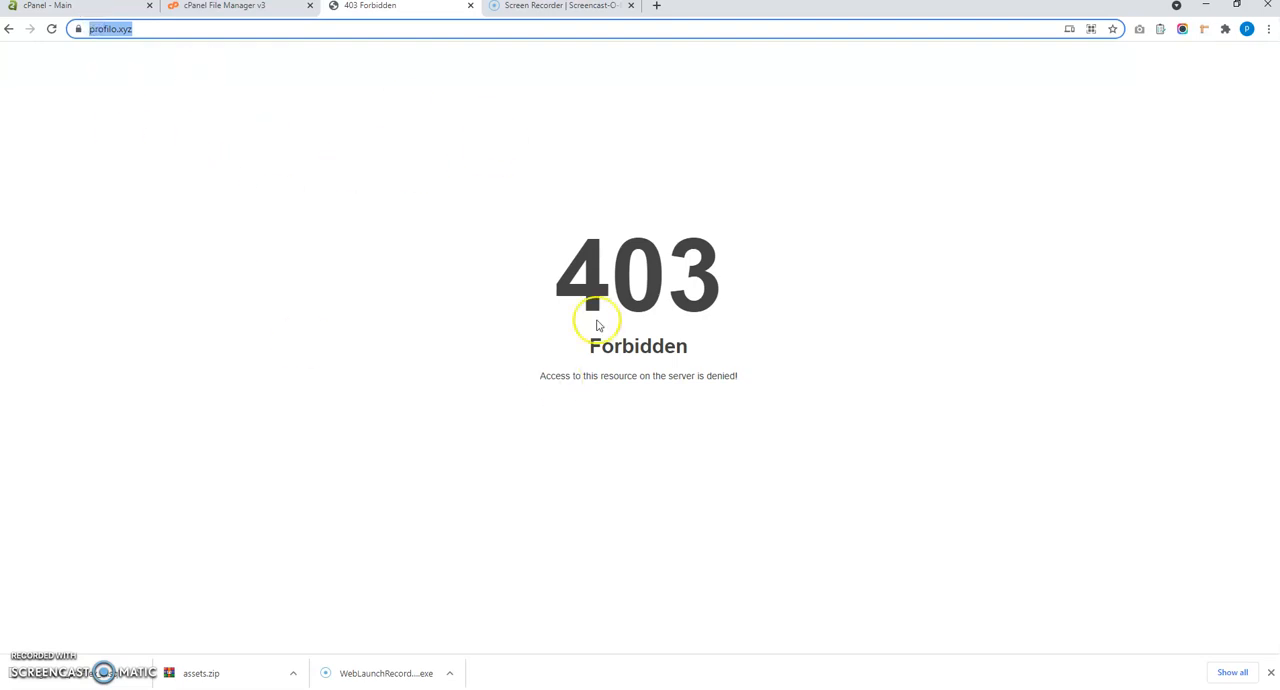
mouse_move(700, 318)
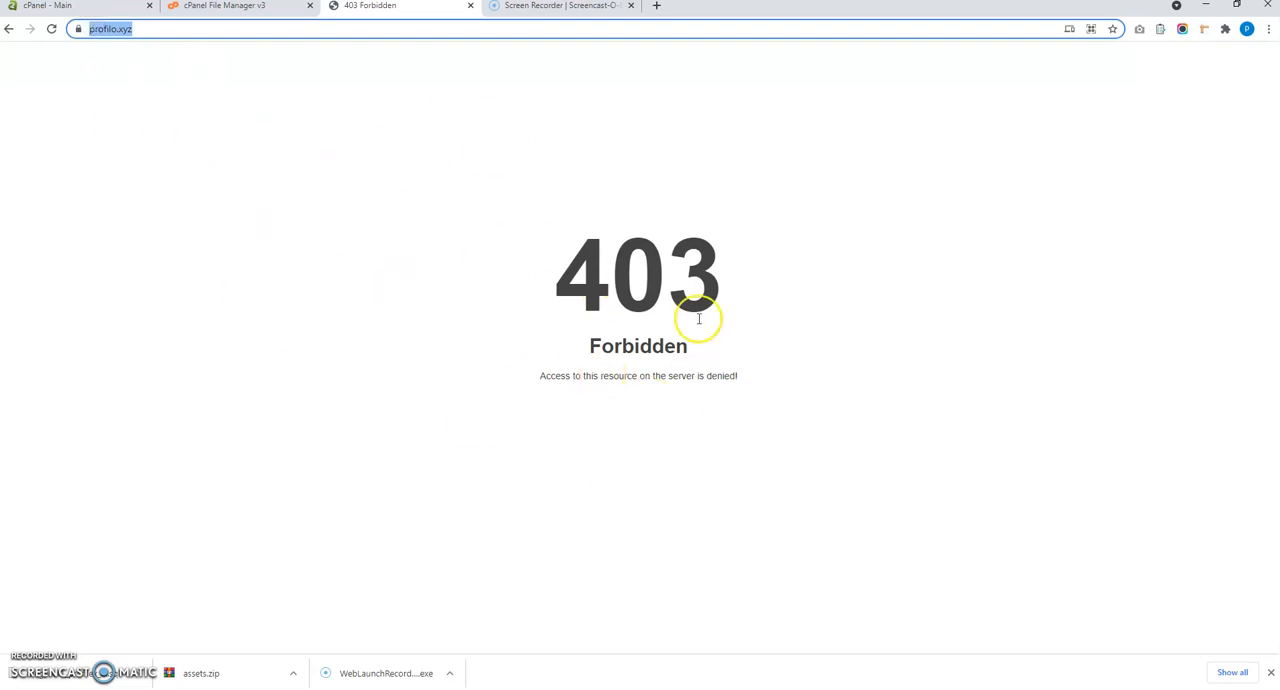
left_click(222, 6)
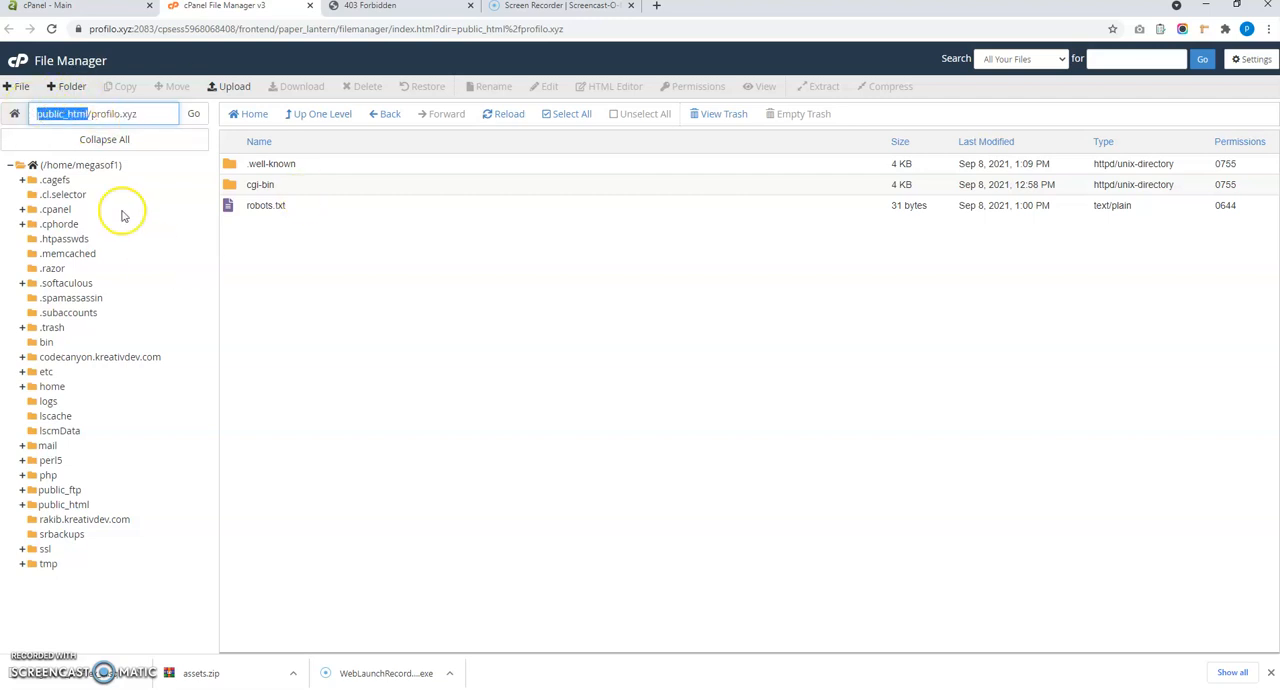
Upload installable.zip (about 56.5 MB) into the profilx.xyz folder.
double_click(112, 112)
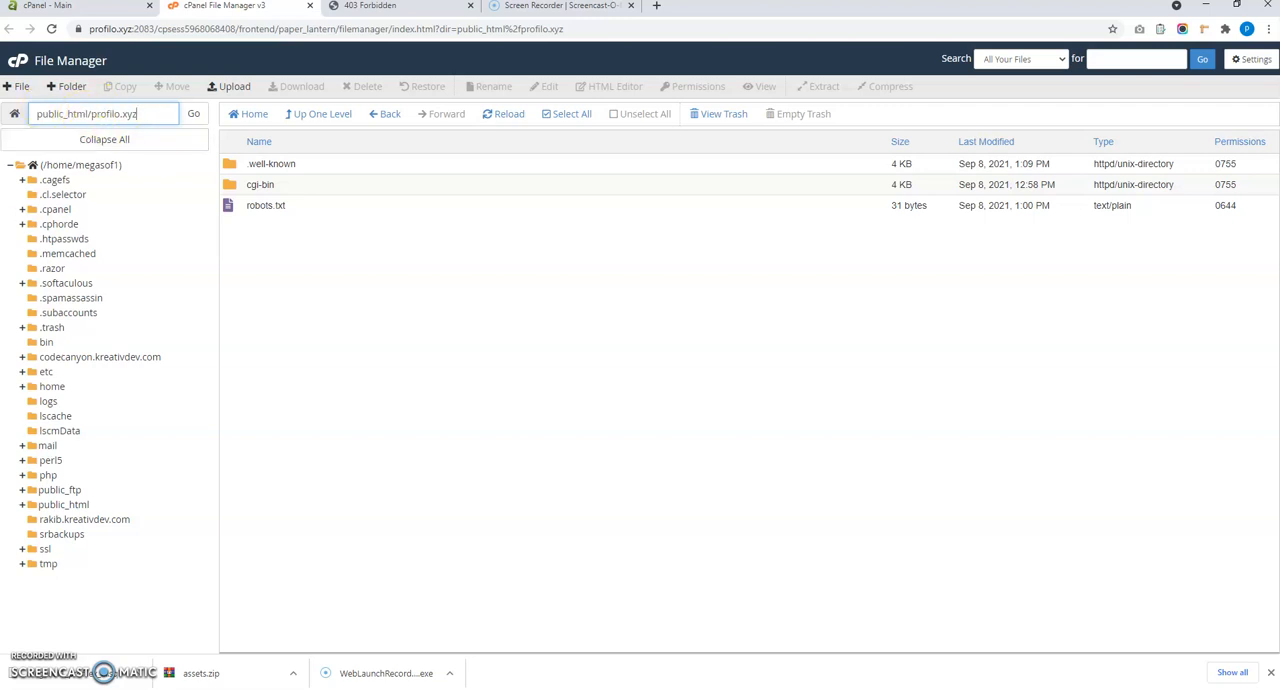
left_click(228, 86)
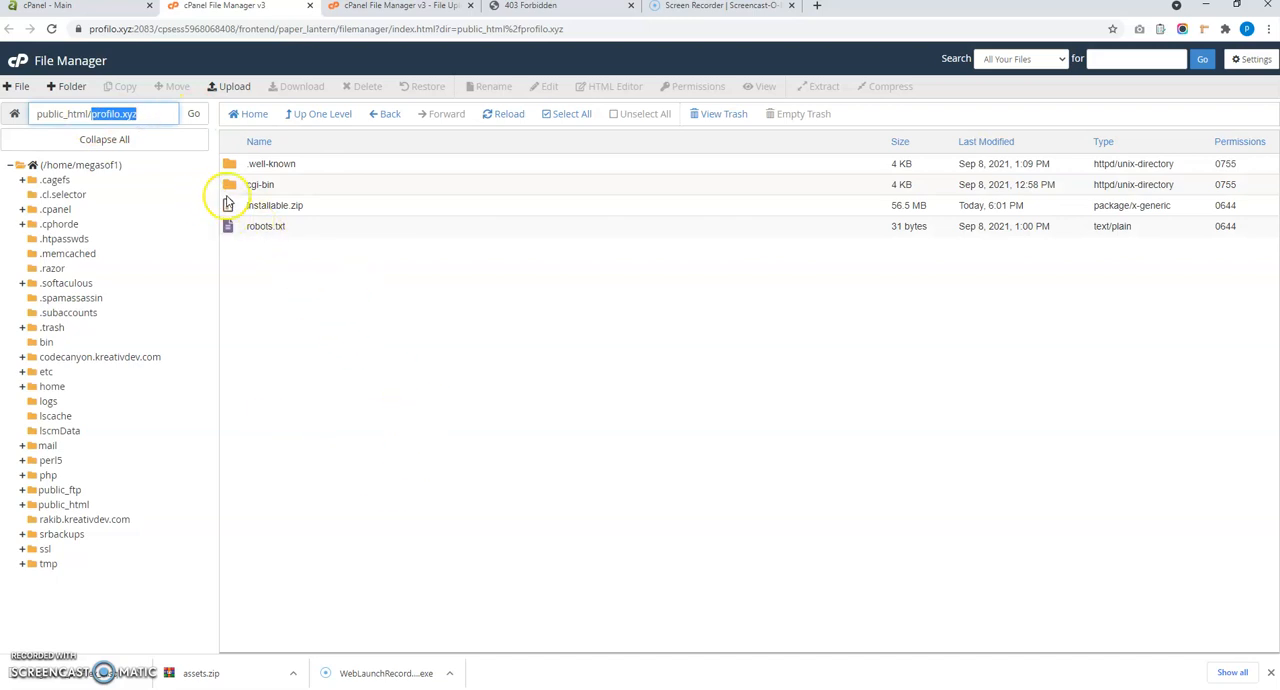
Extract installable.zip into profilx.xyz, reload the listing, and move the archive to trash.
right_click(274, 204)
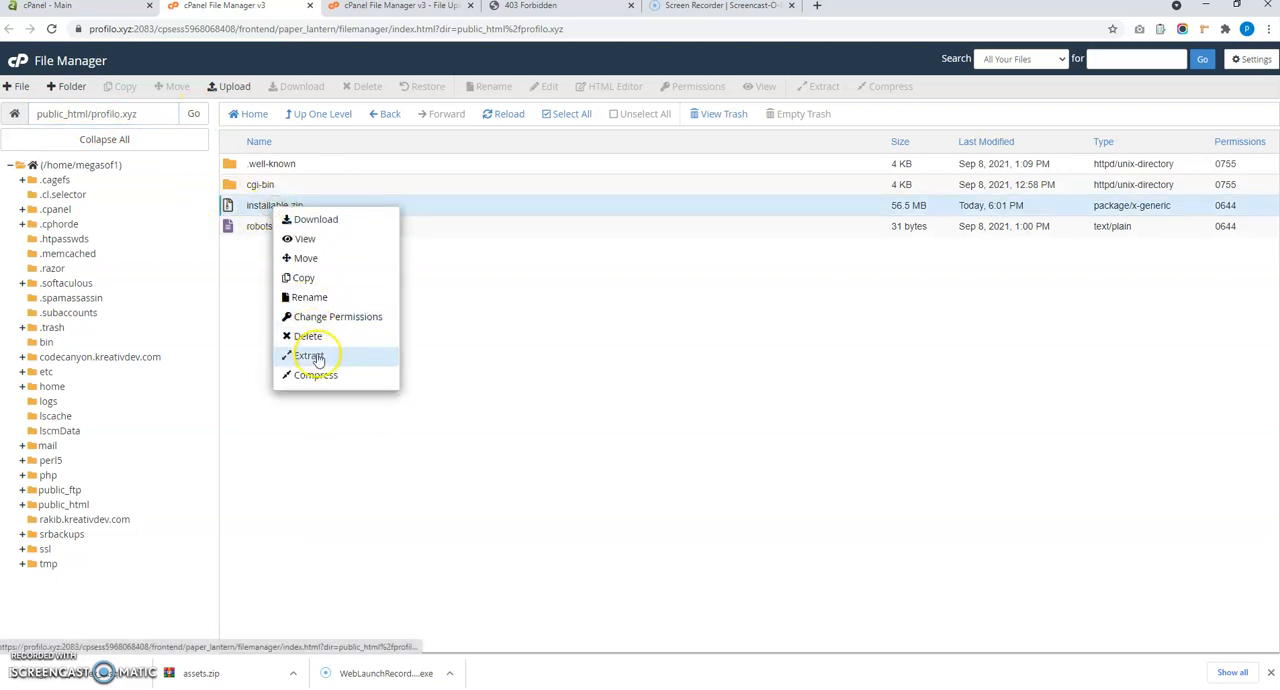
left_click(310, 354)
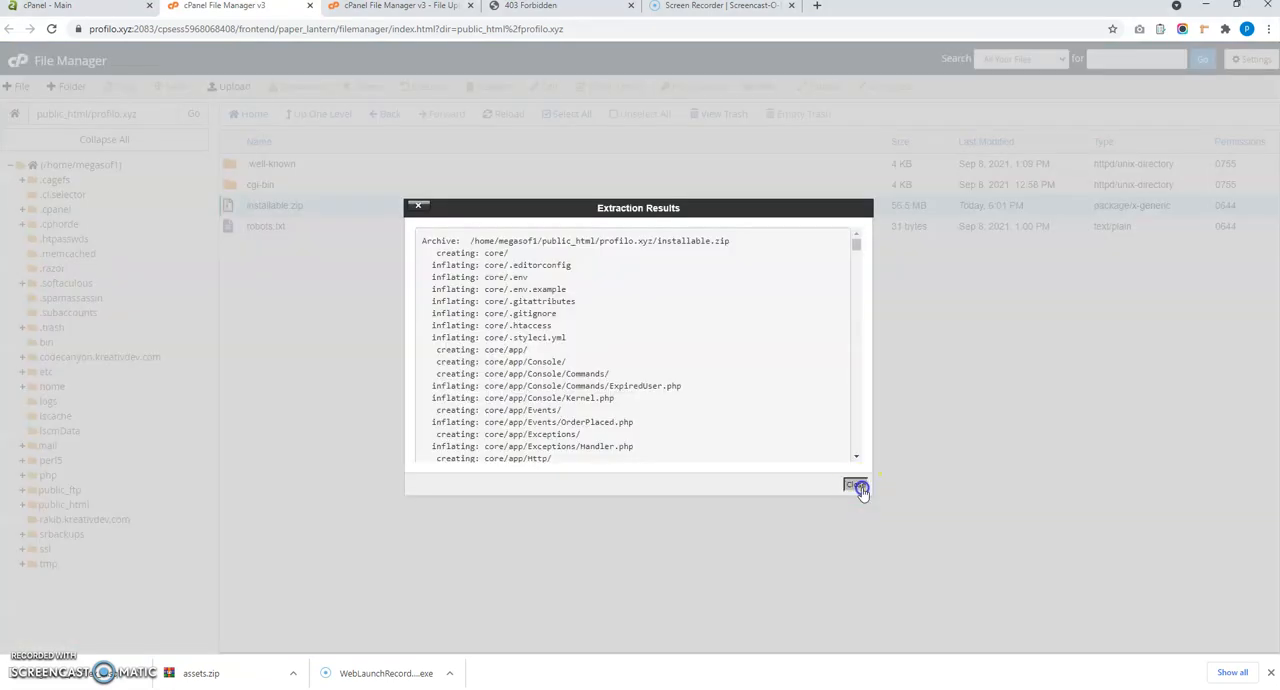
left_click(856, 486)
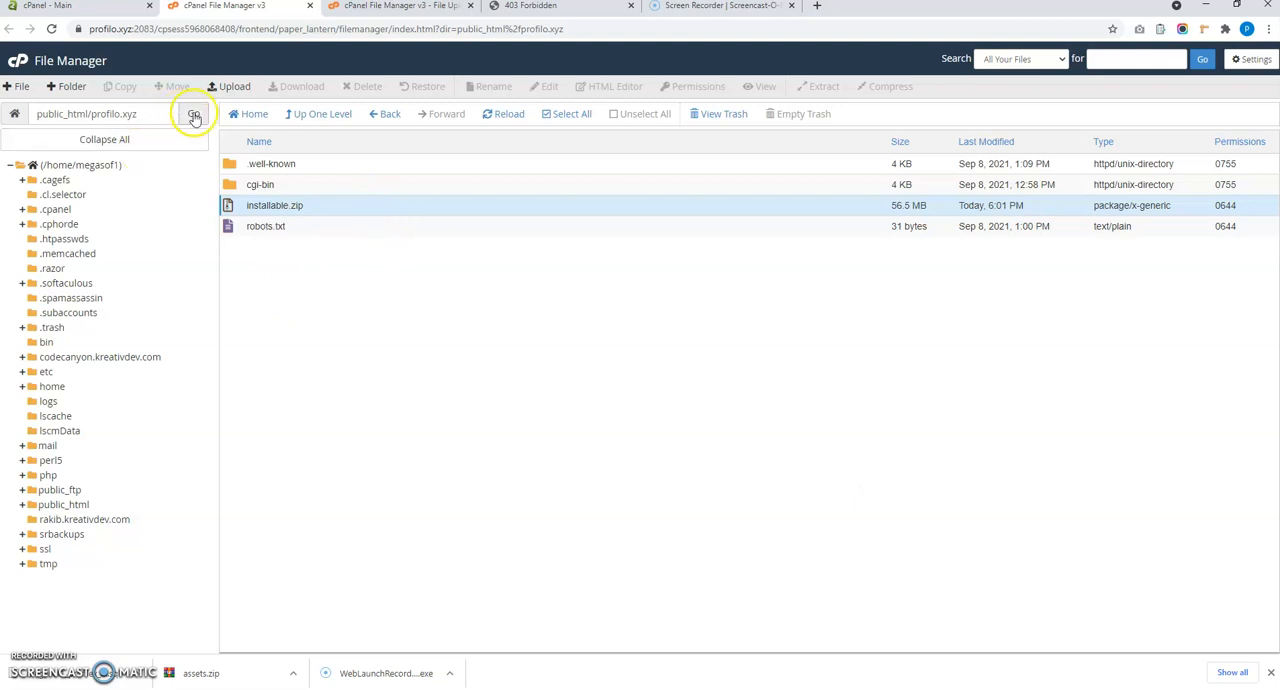
left_click(192, 112)
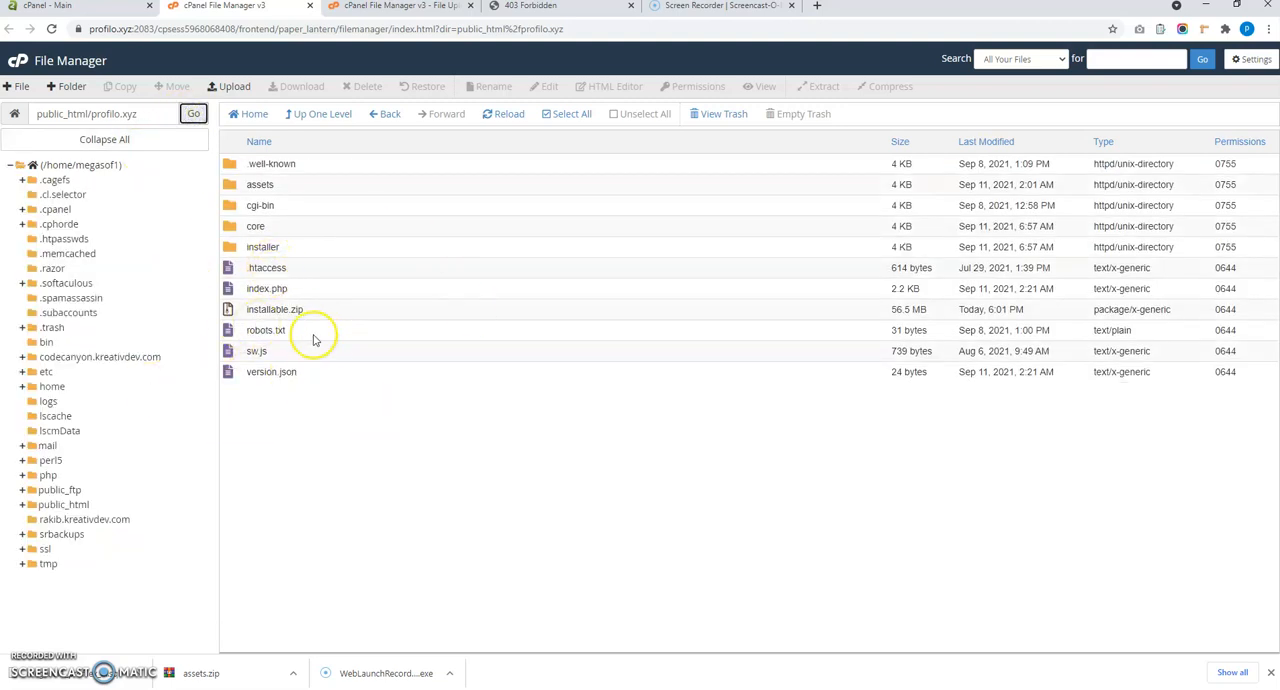
left_click(366, 86)
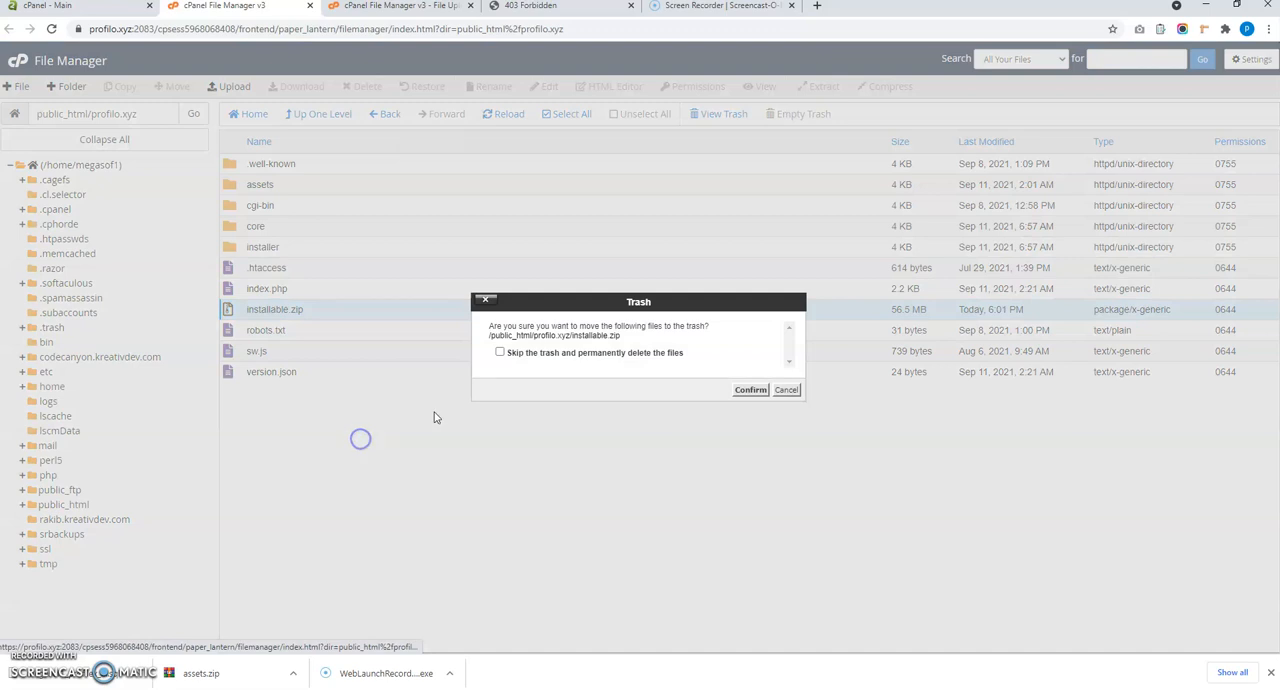
left_click(750, 388)
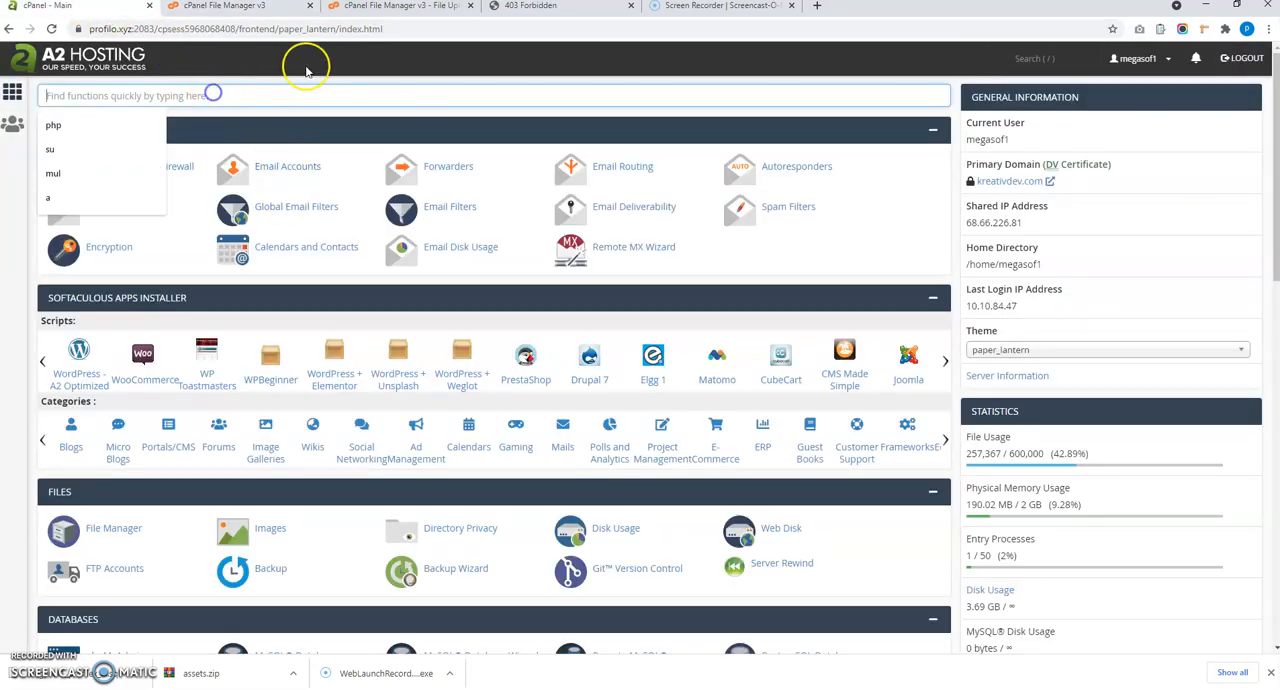
Find MySQL Database Wizard via 'my' search and enter profilex_2.0 as the new database name.
type("my")
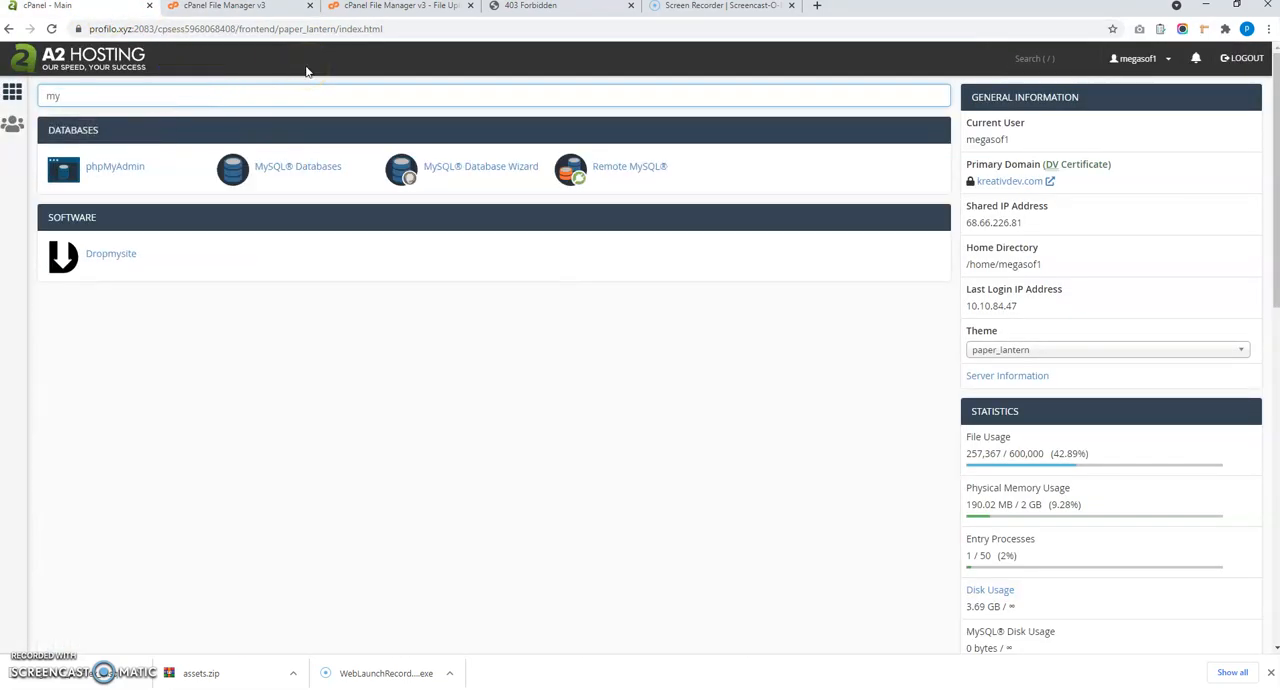
left_click(480, 166)
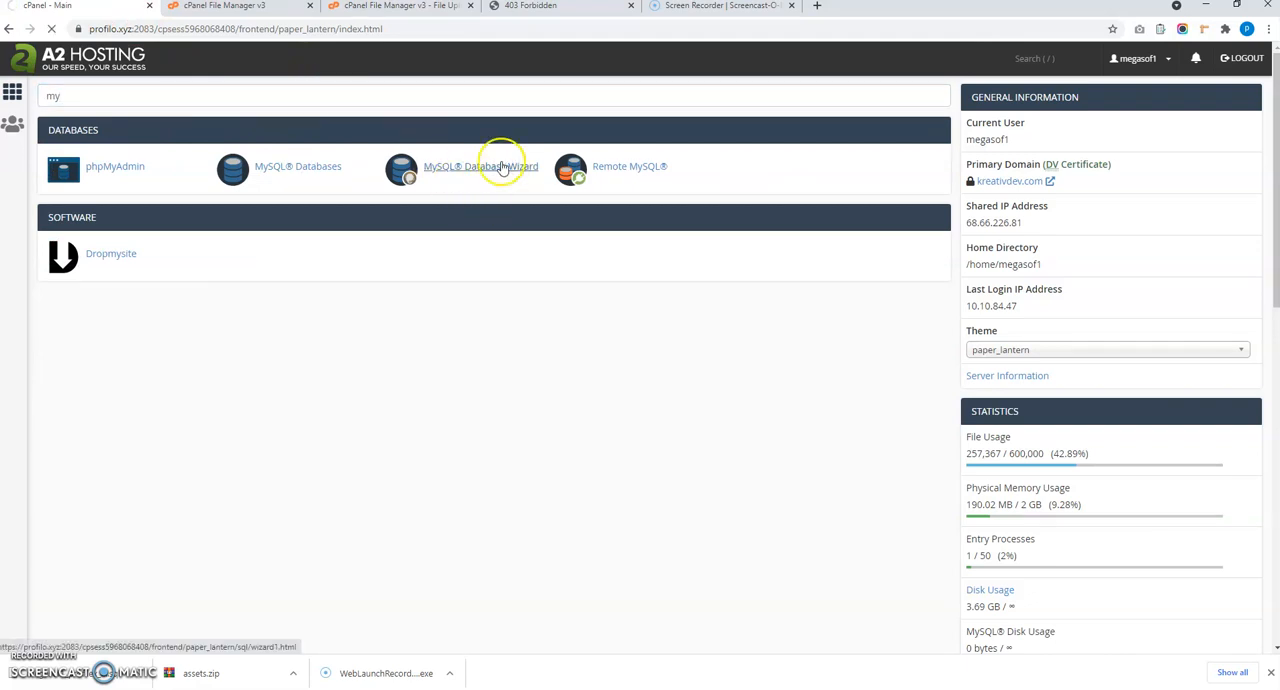
left_click(480, 166)
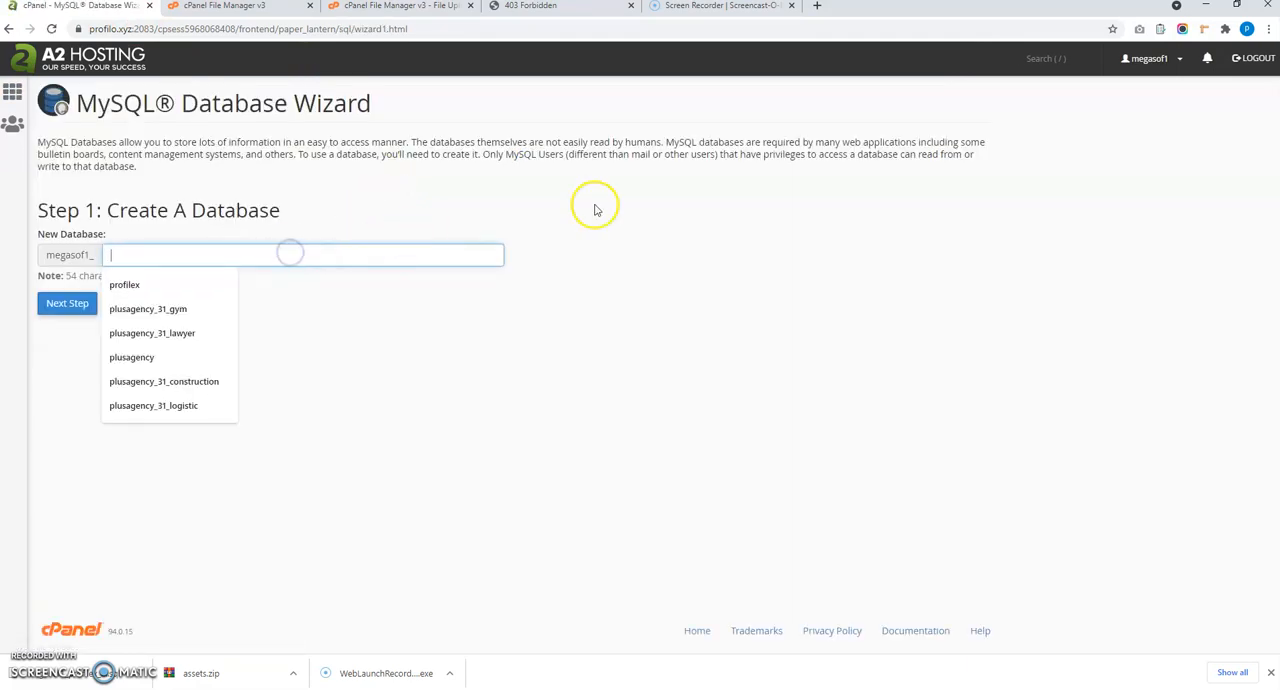
left_click(68, 304)
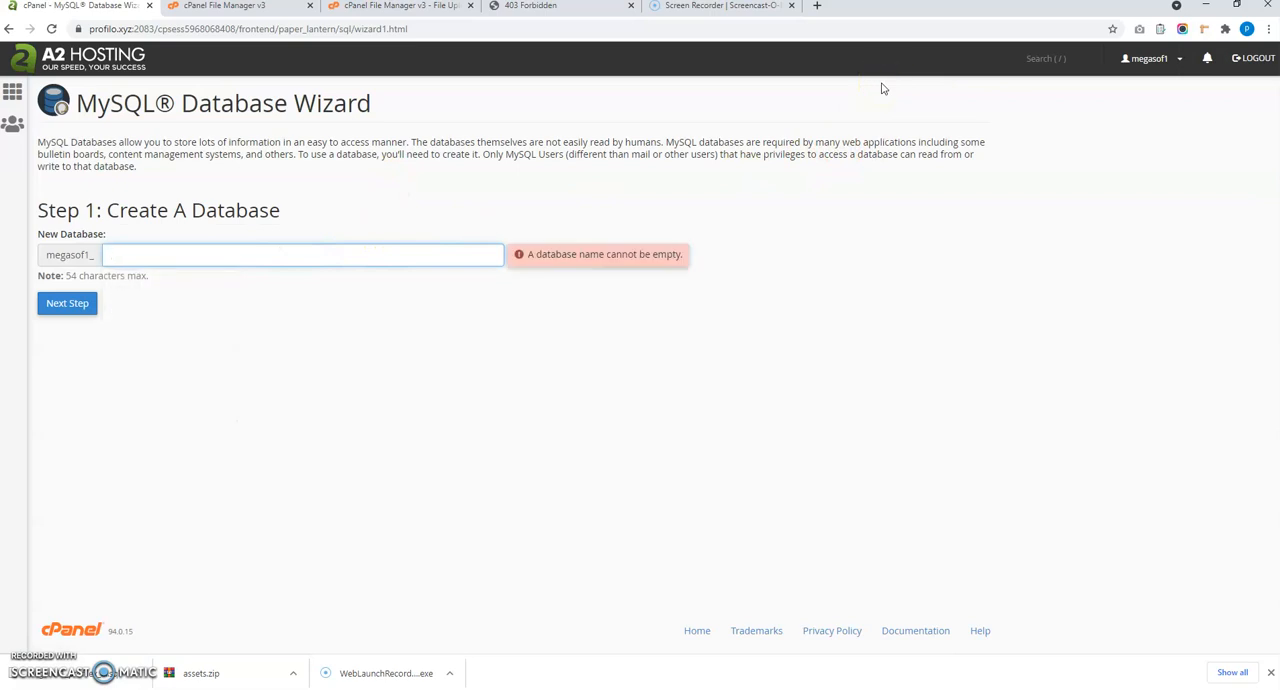
type("me")
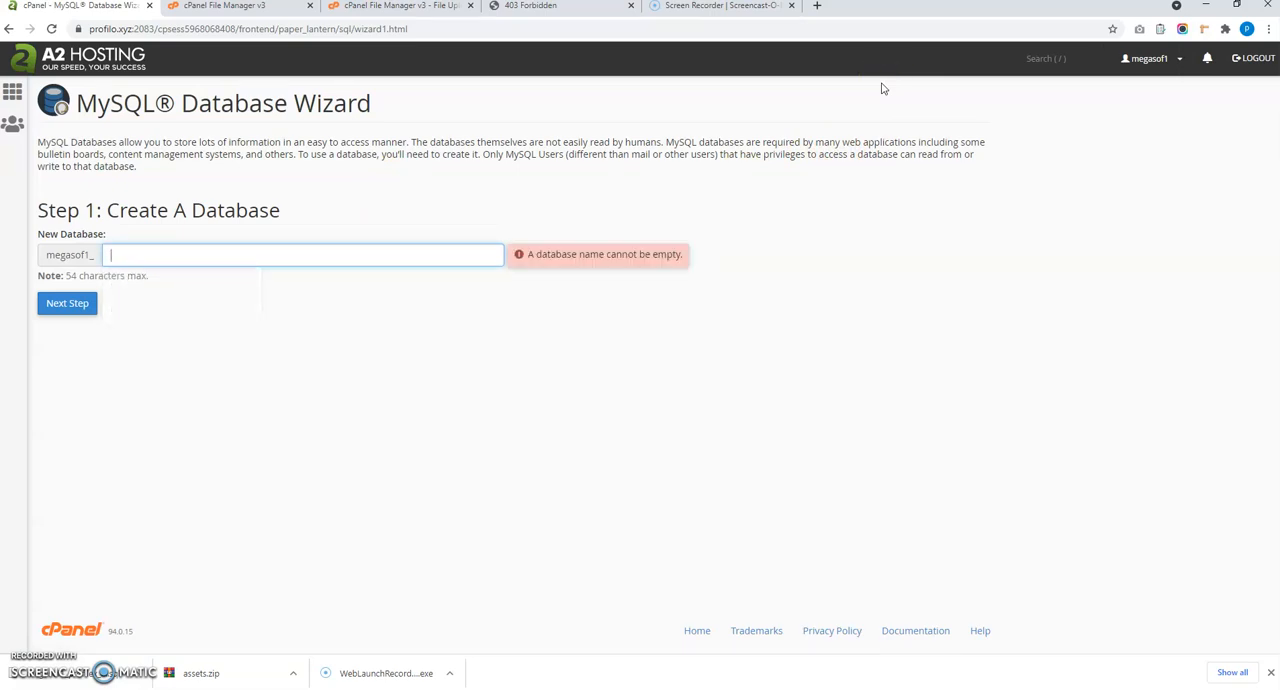
type("profilex")
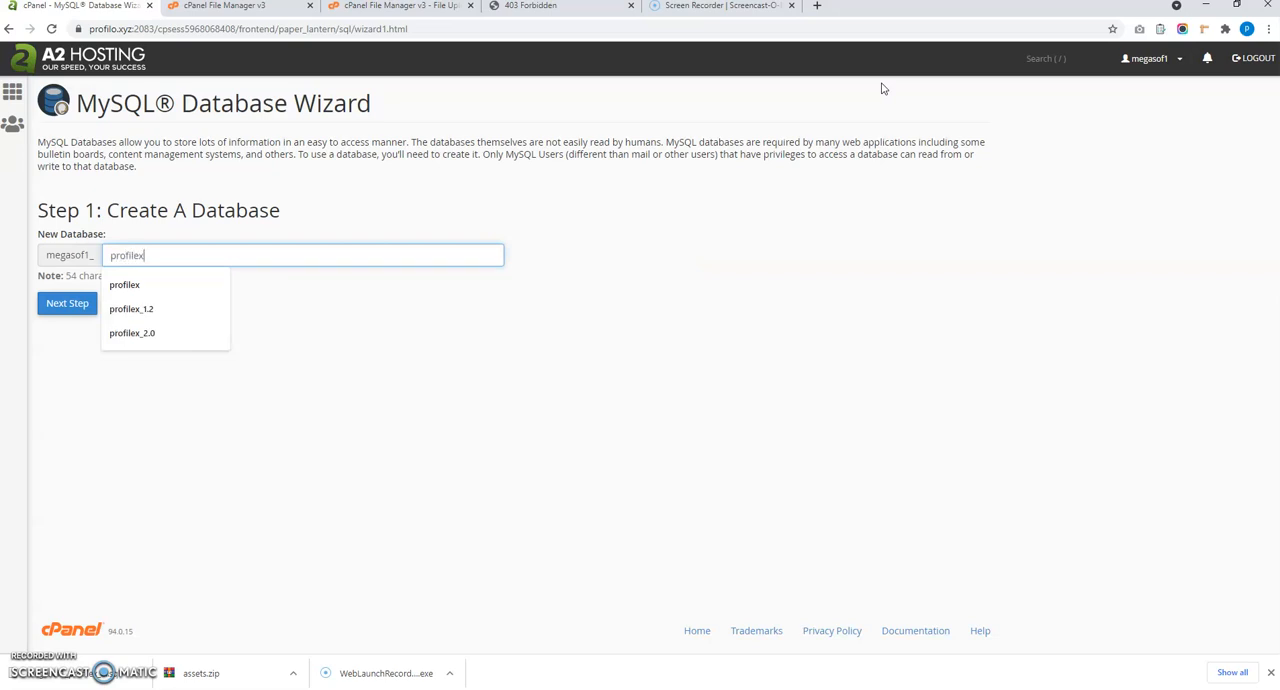
left_click(132, 332)
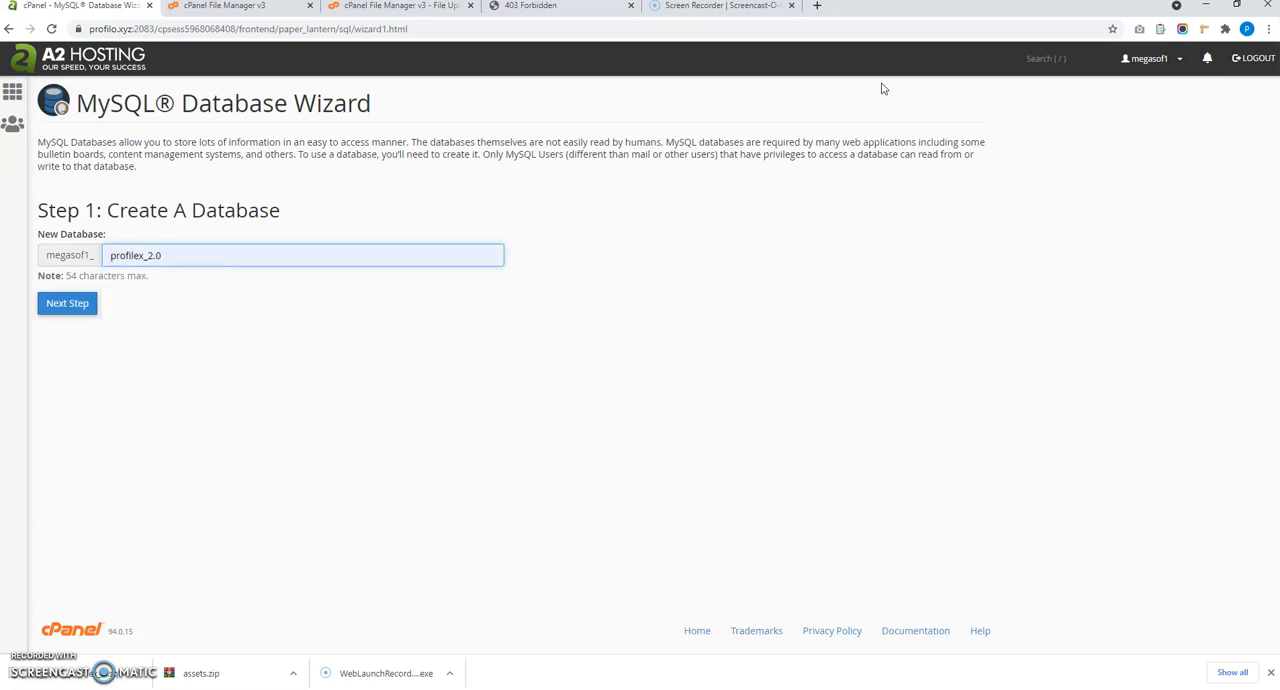
left_click(130, 254)
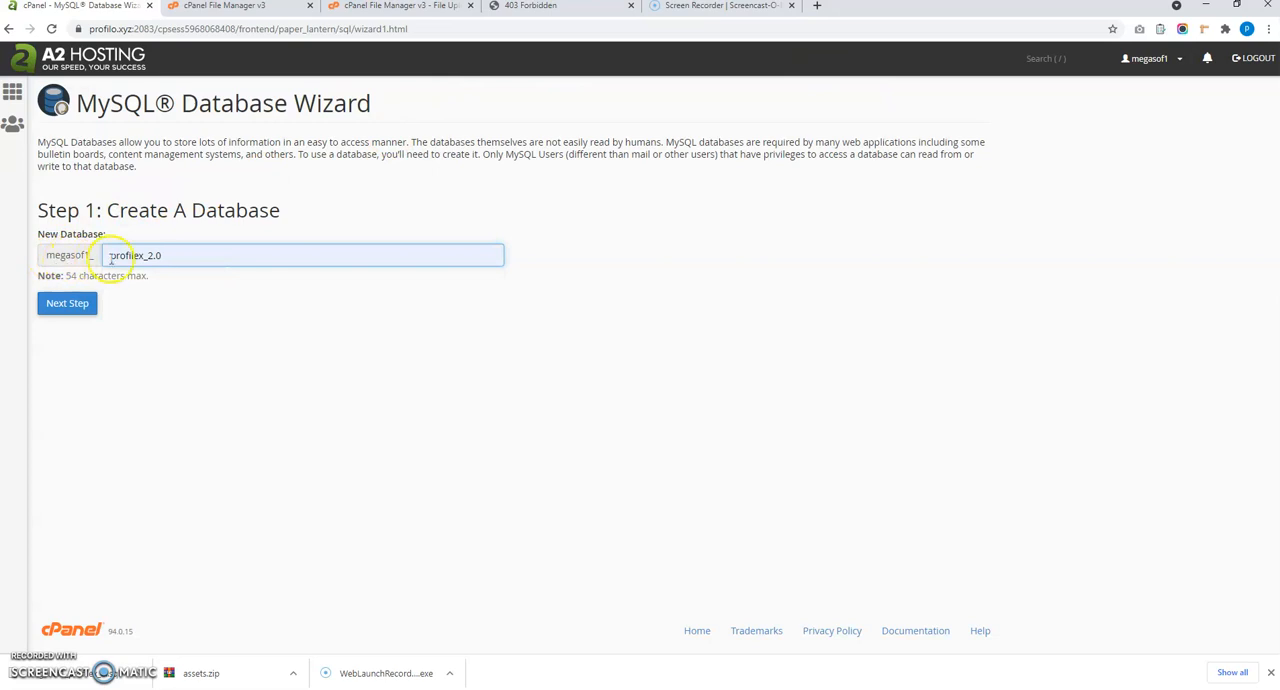
double_click(132, 254)
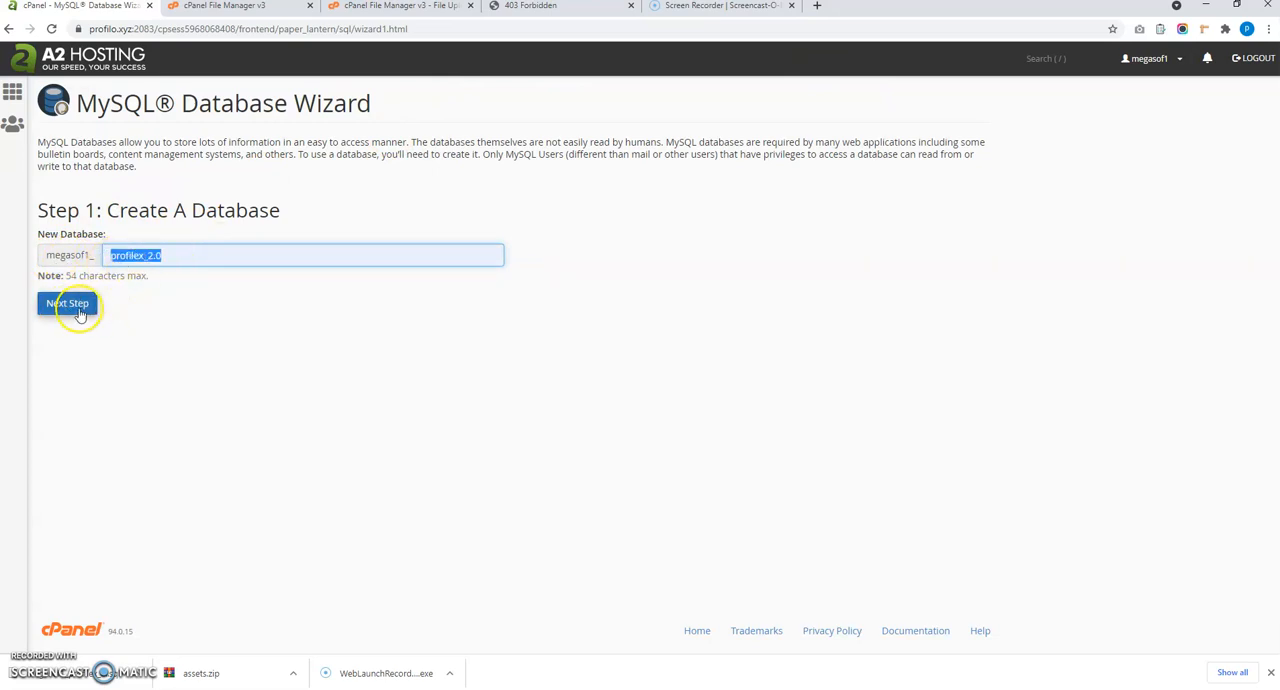
Create the profilex_2.0 database and generate a strong random password for the user.
left_click(68, 304)
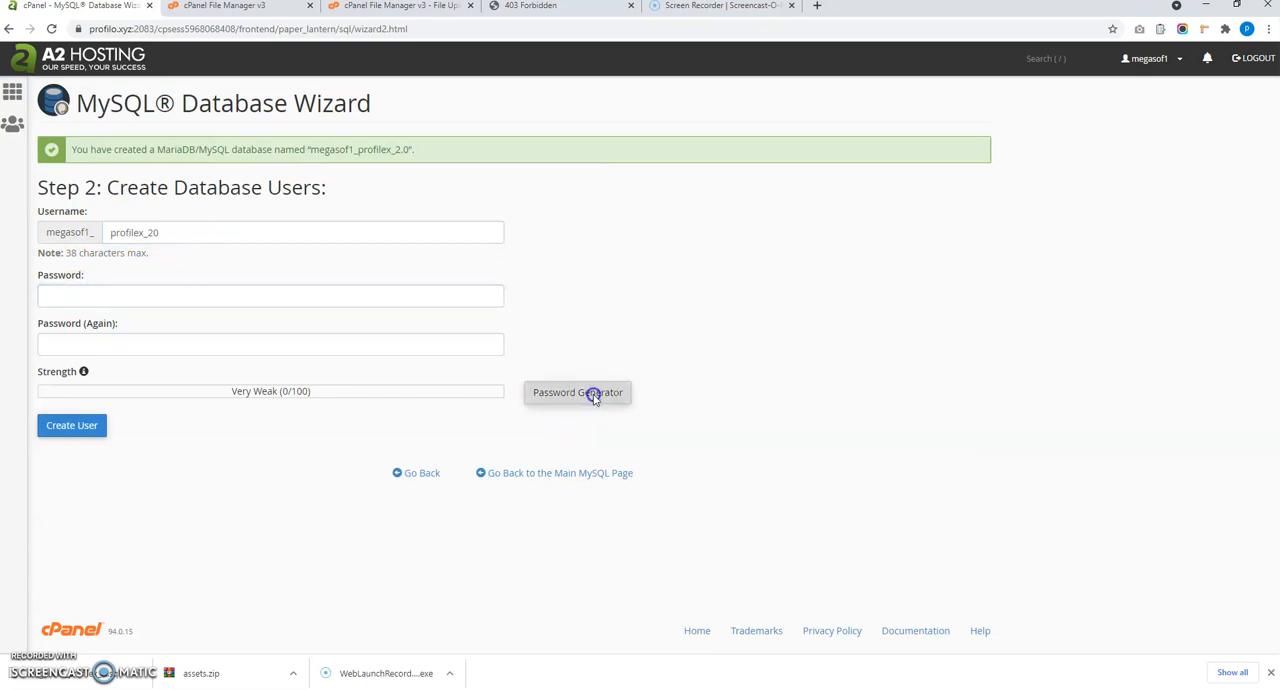
left_click(576, 392)
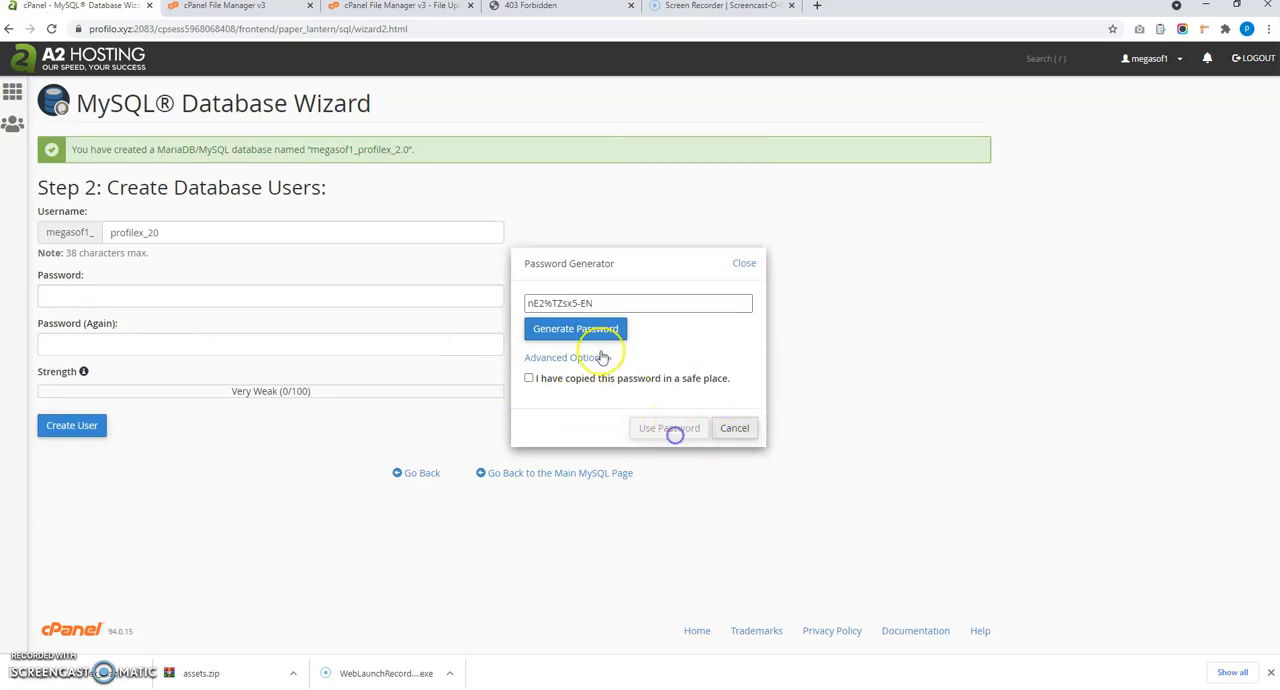
left_click(638, 304)
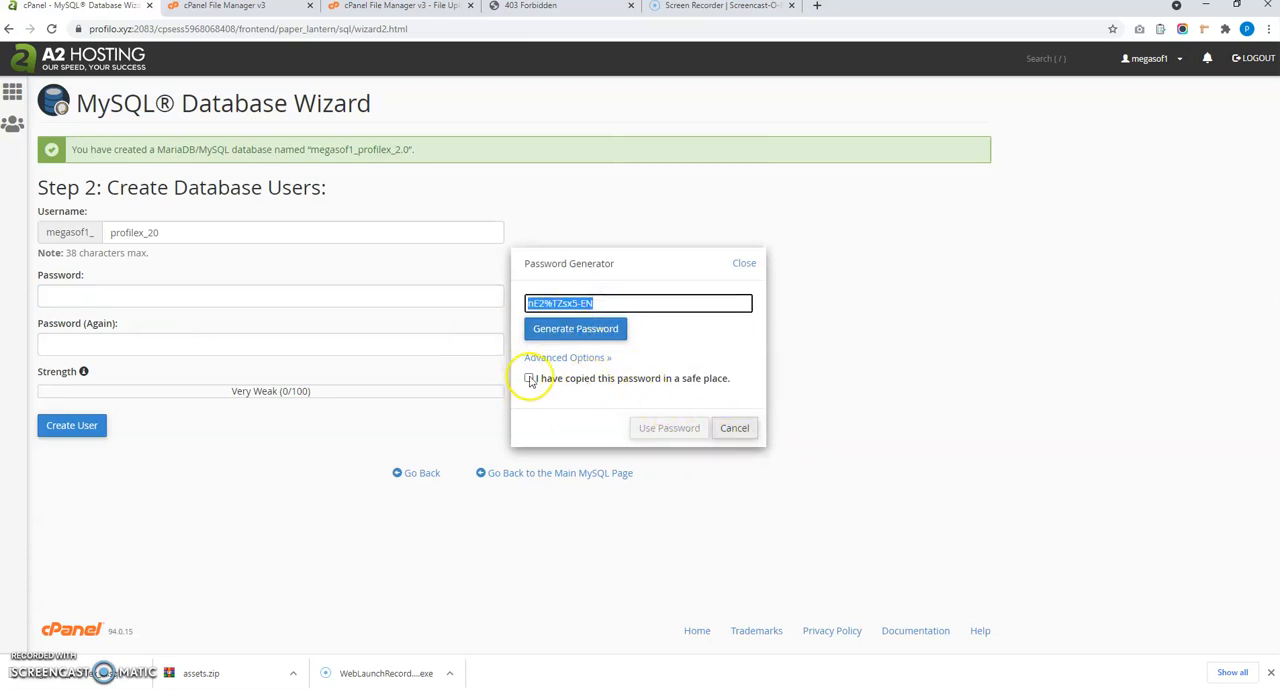
left_click(668, 428)
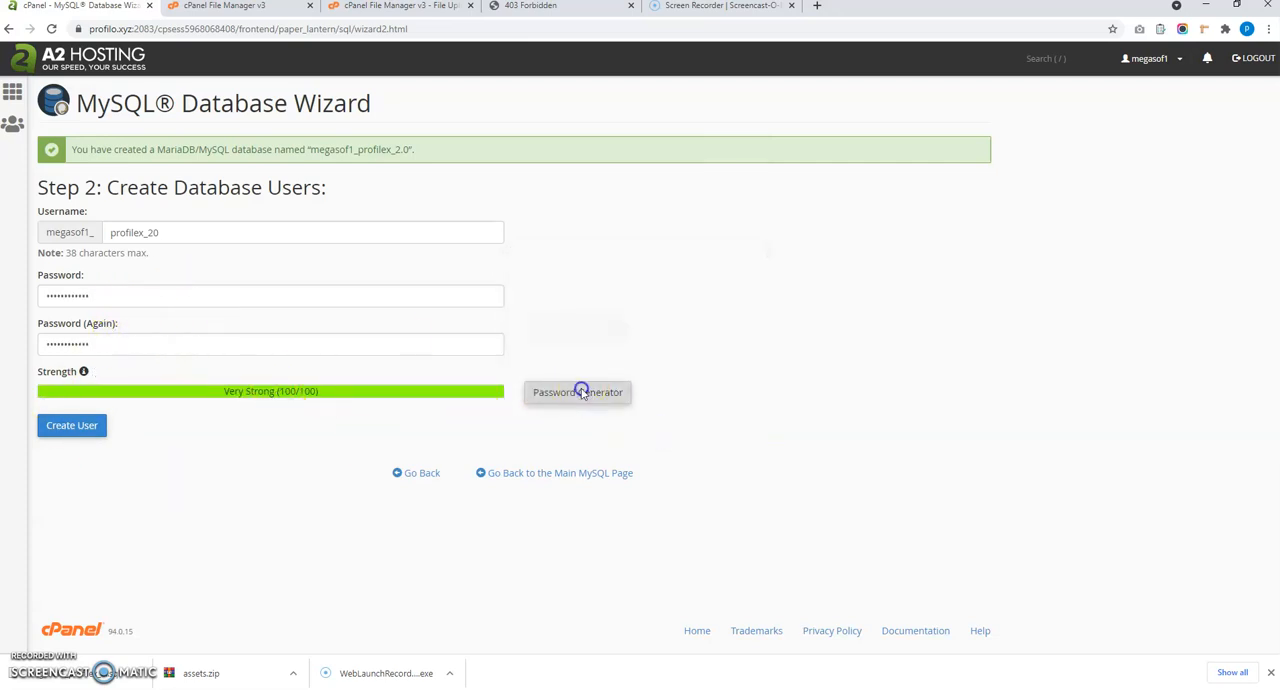
Create the megasof1_profilex_20 database user with the generated password.
left_click(576, 392)
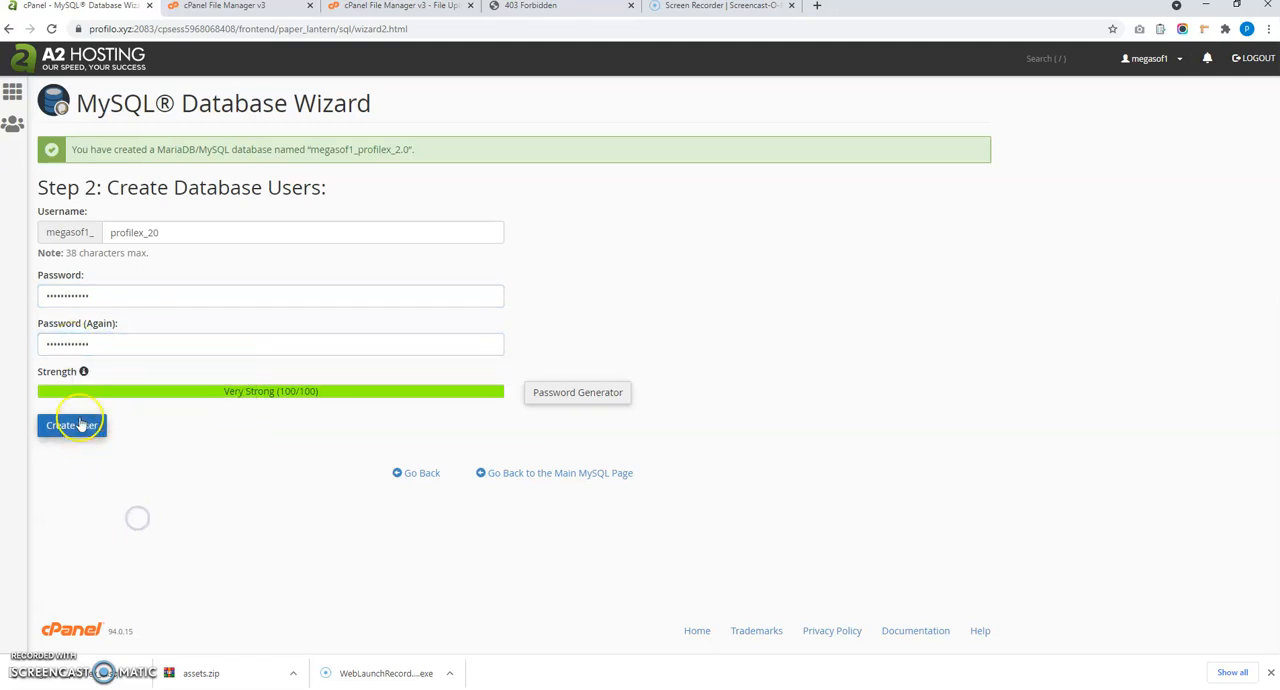
left_click(72, 424)
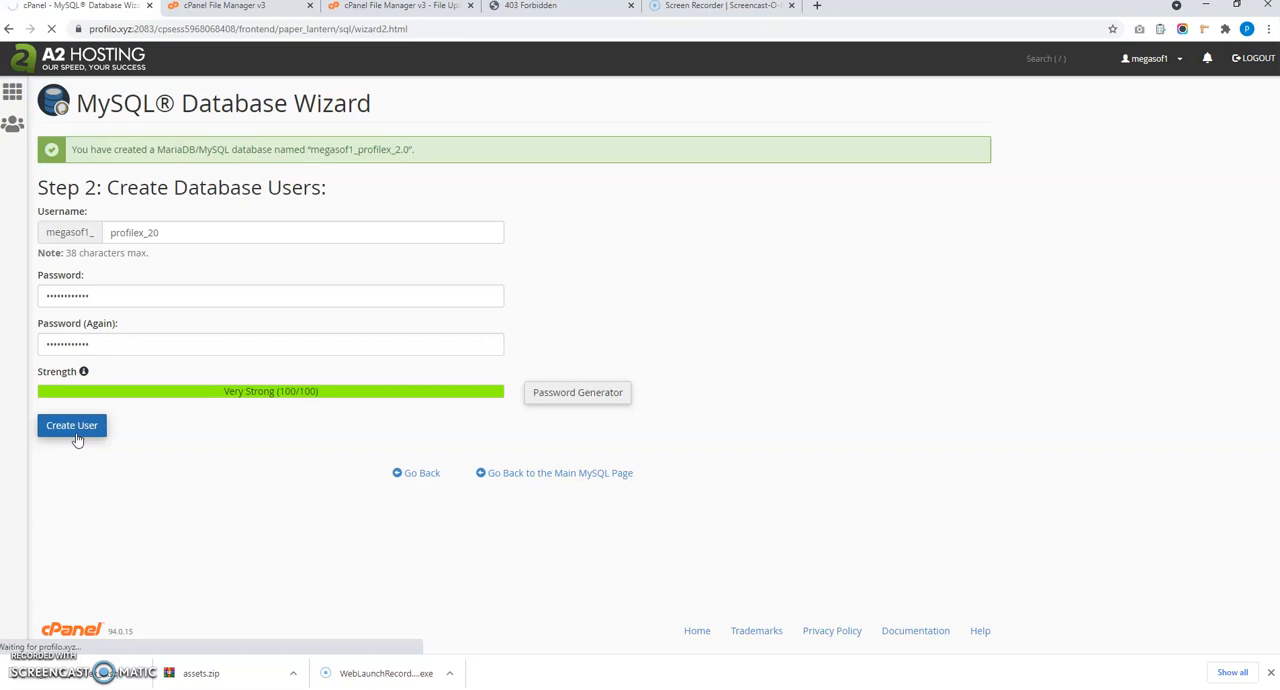
left_click(72, 424)
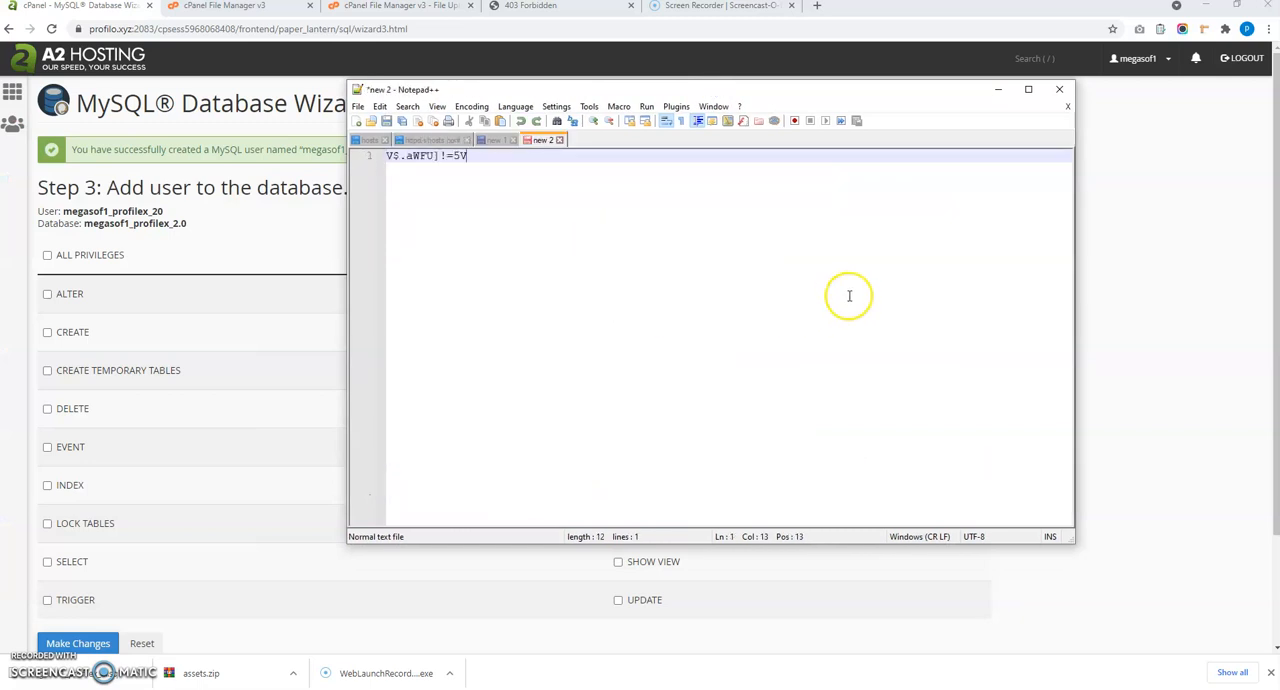
mouse_move(212, 232)
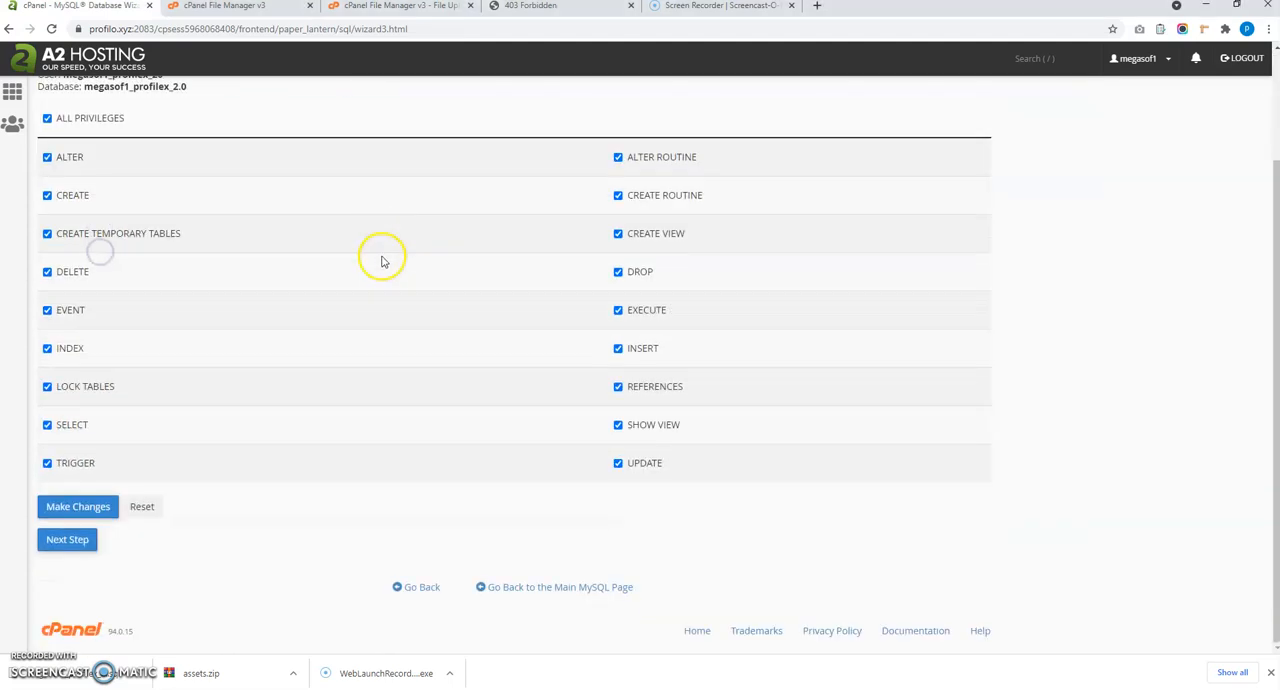
Apply ALL PRIVILEGES for megasof1_profilex_20 on megasof1_profilex_2.0 and finish the wizard.
left_click(68, 540)
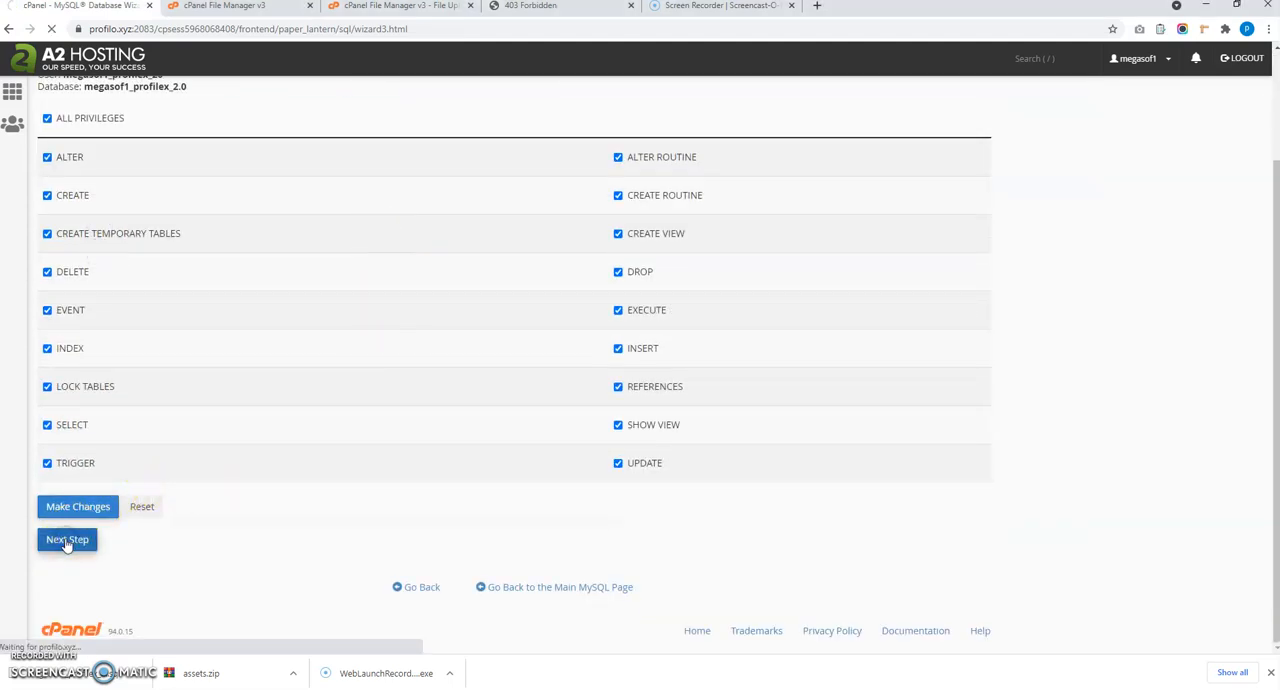
left_click(68, 540)
type("php")
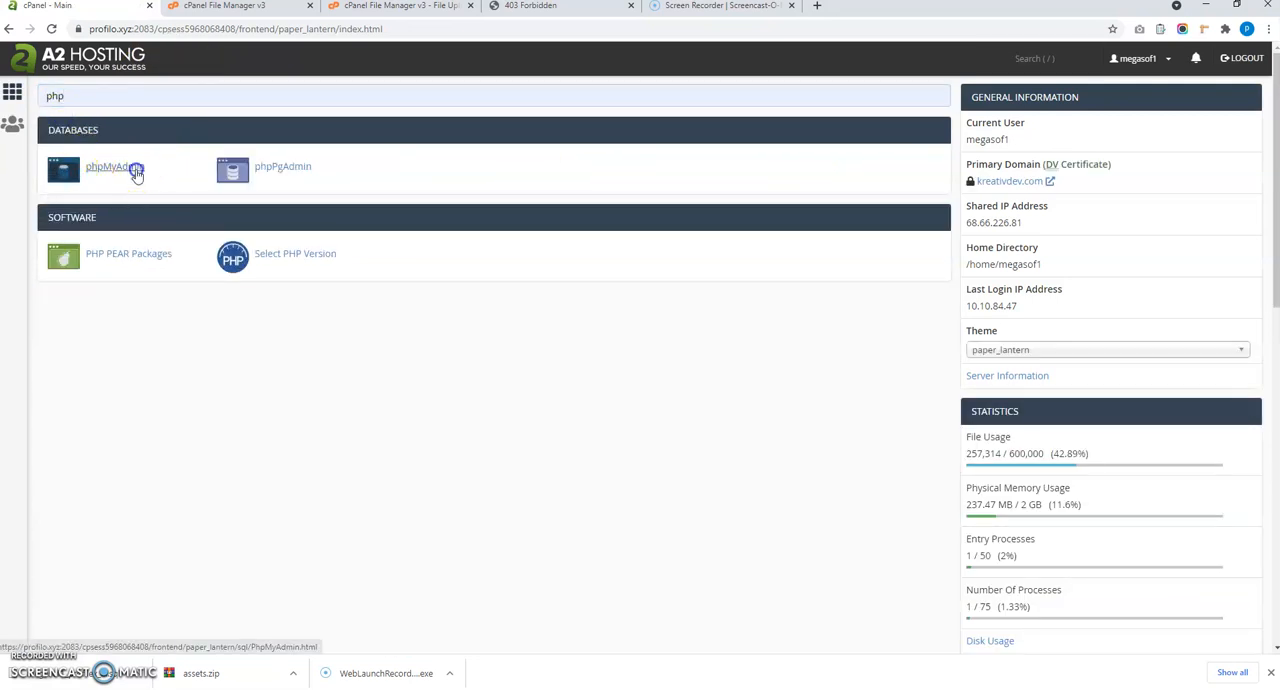
Launch phpMyAdmin and select the empty megasof1_profilex_2.0 database in the sidebar.
left_click(108, 166)
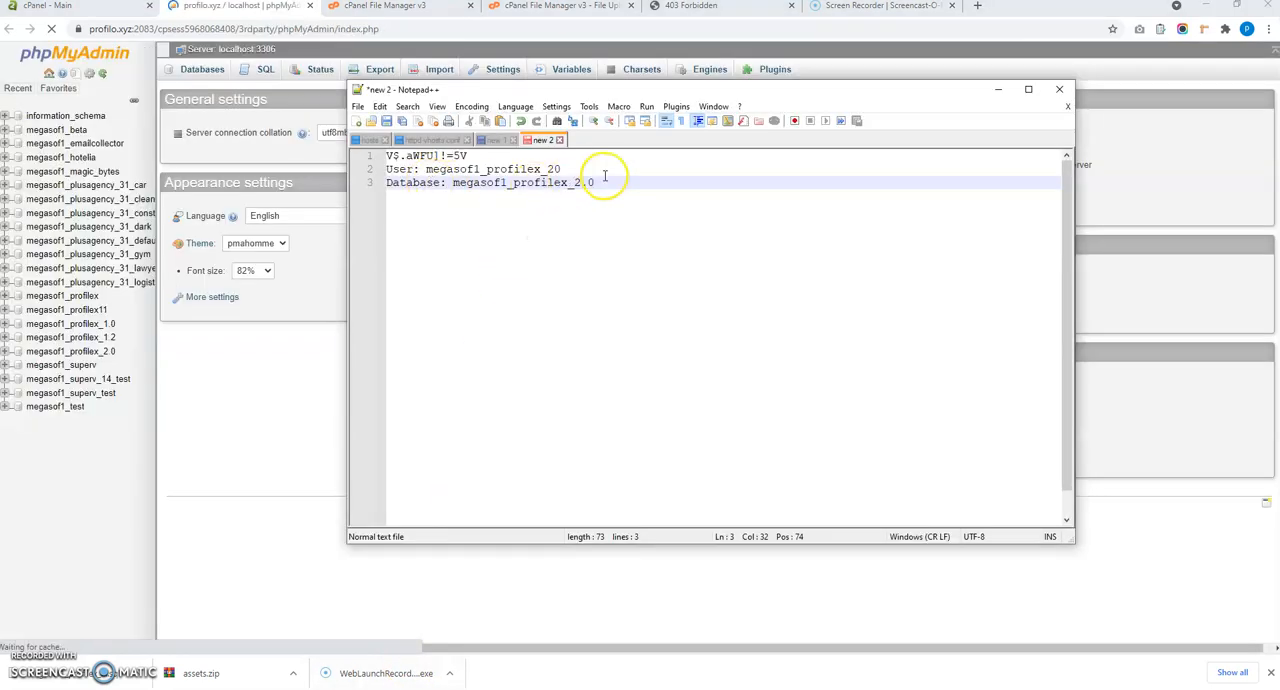
left_click_drag(592, 184, 452, 184)
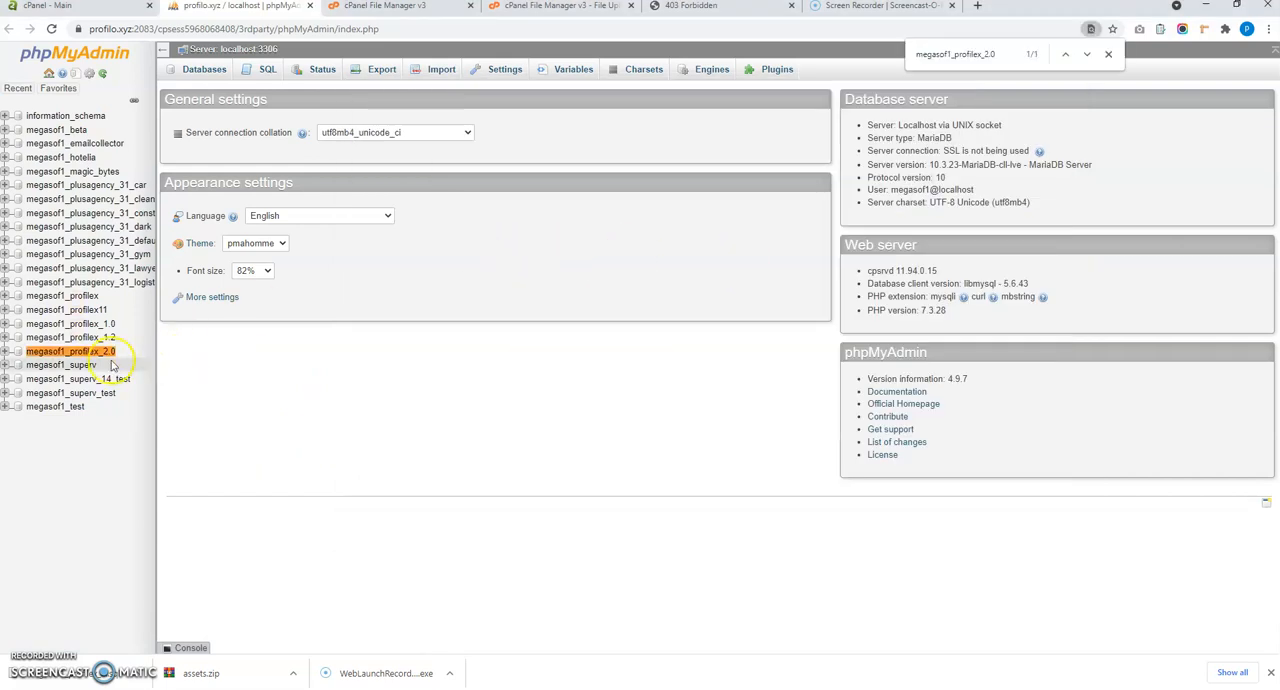
left_click(70, 350)
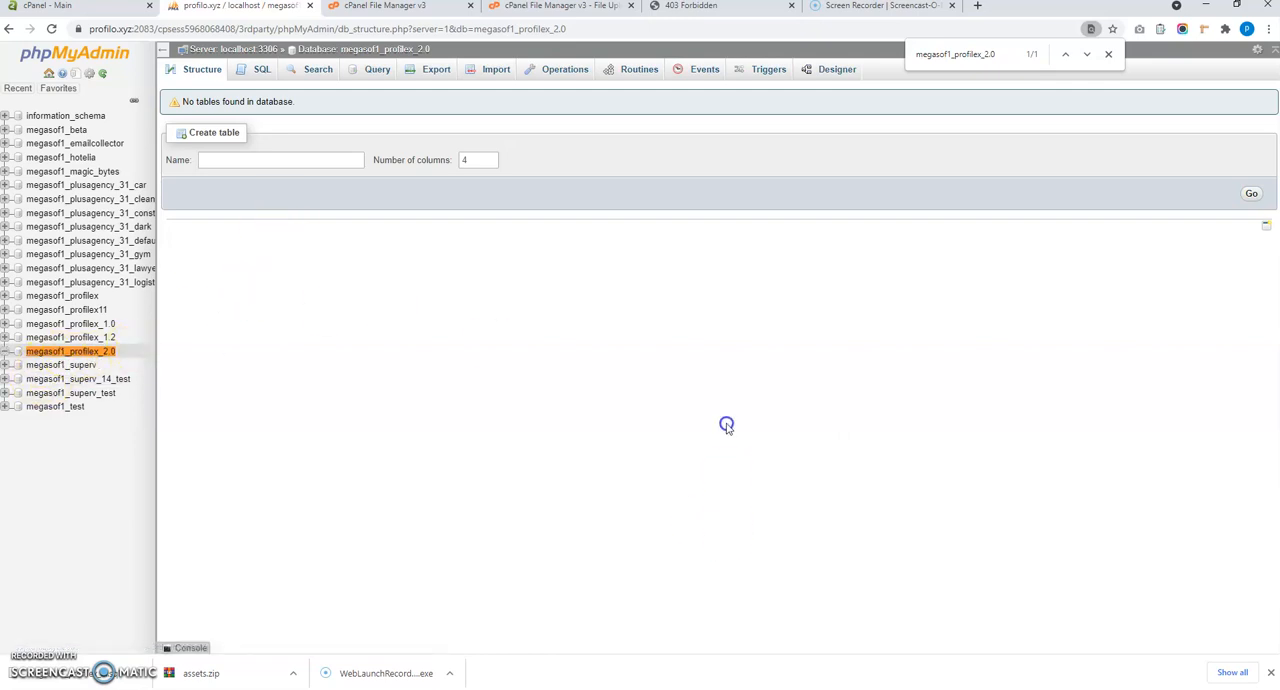
Glance at File Manager, then load the ProfileX Installer welcome page at profilex.xyz/install.
left_click(690, 6)
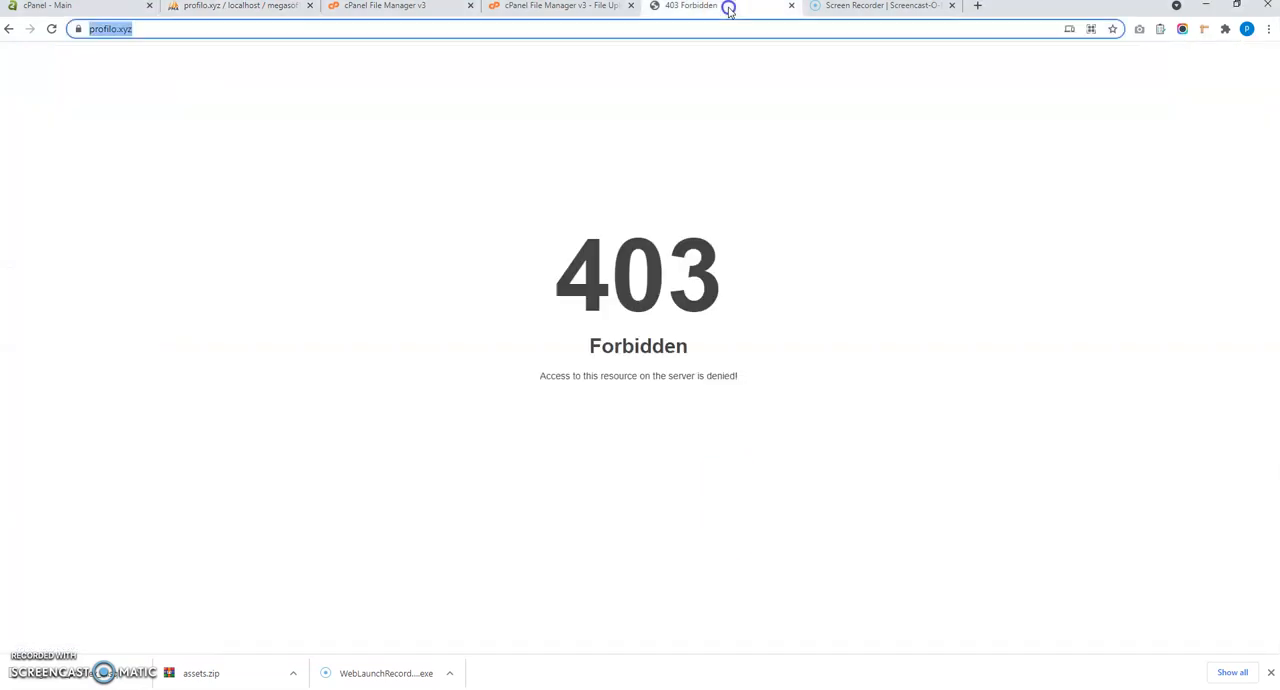
left_click(384, 6)
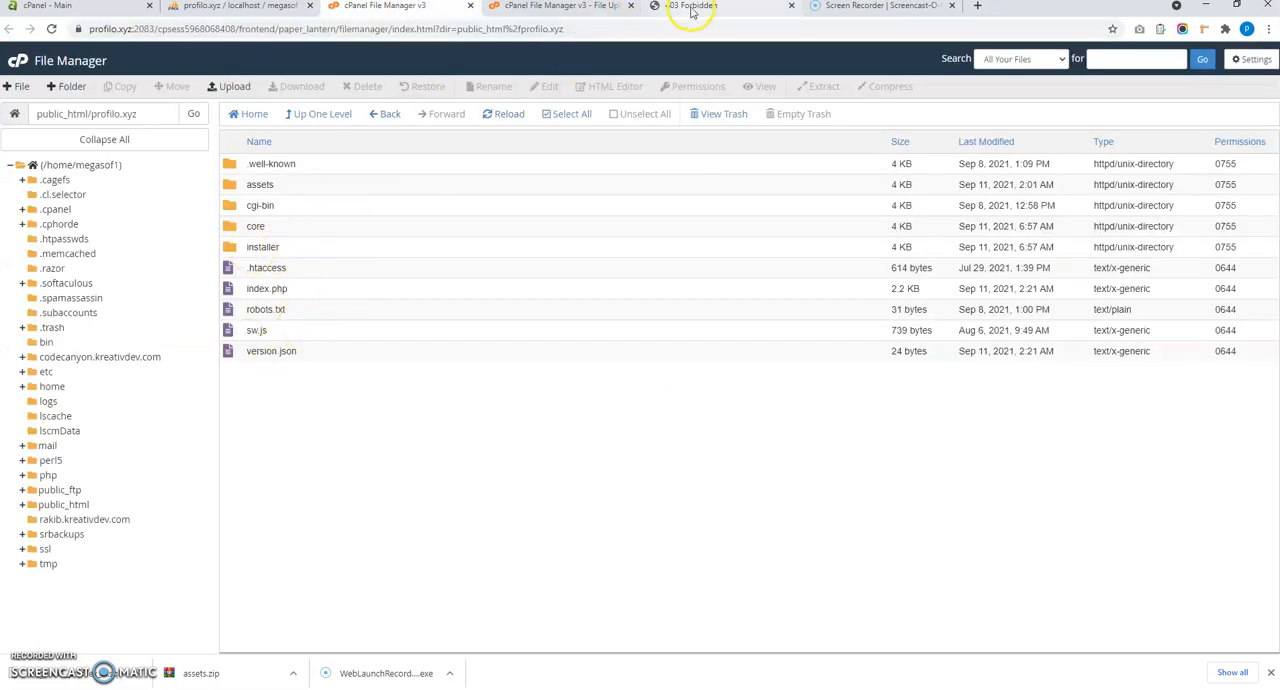
left_click(690, 6)
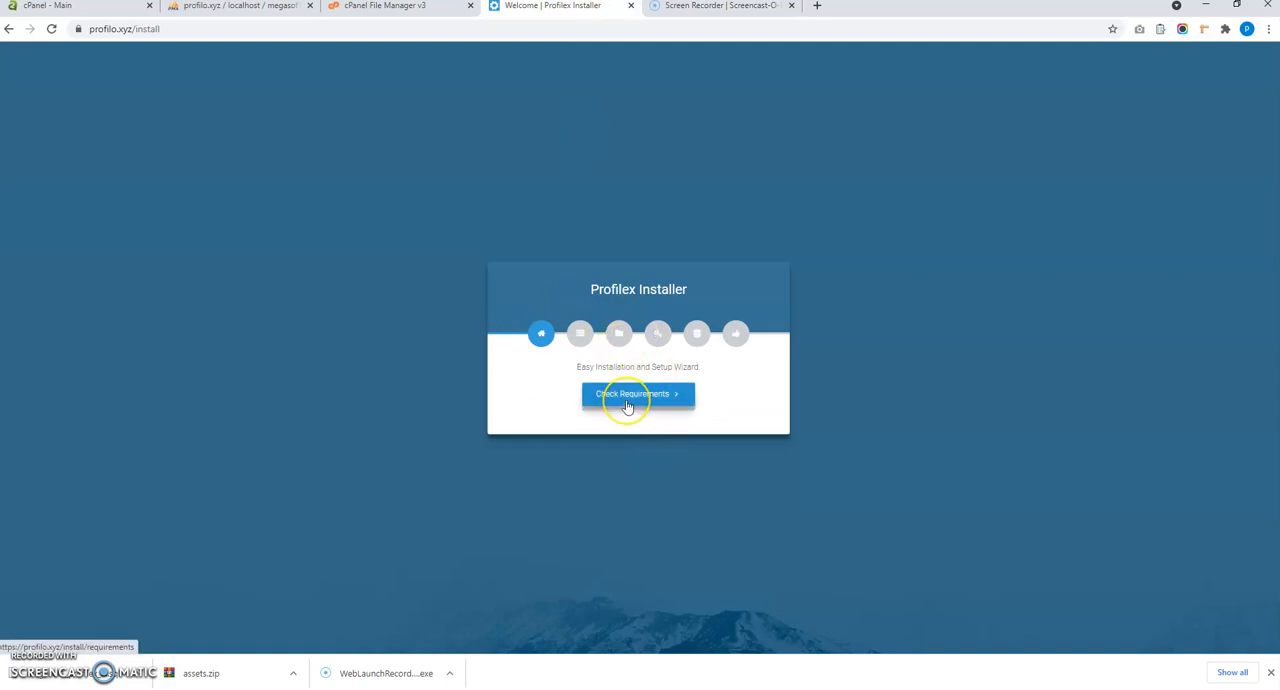
Pass the requirements check and note core/storage/framework among folders needing 775.
left_click(638, 394)
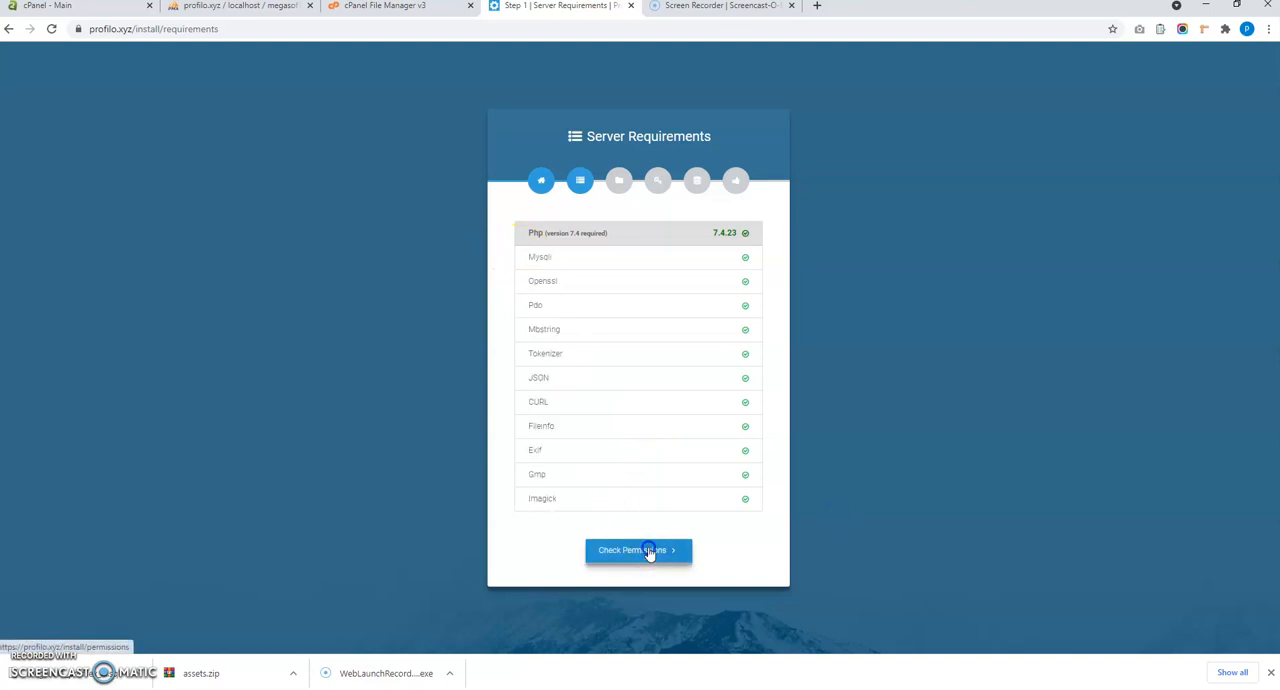
left_click(638, 550)
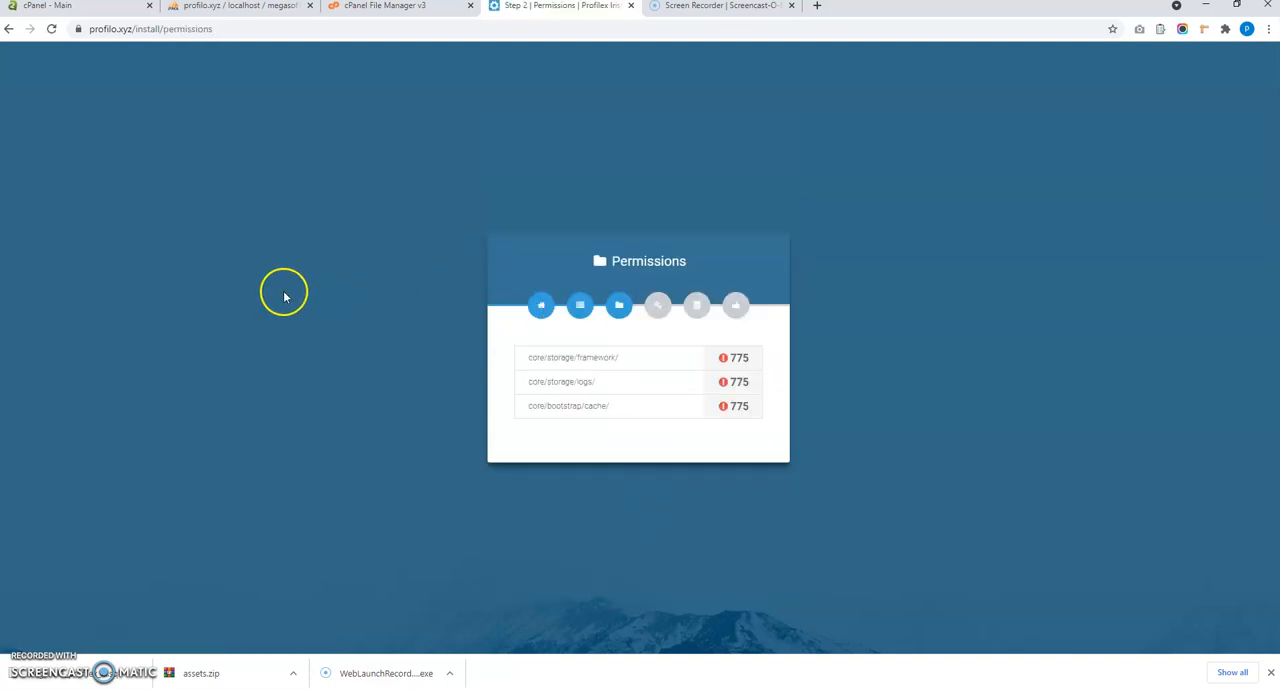
mouse_move(700, 404)
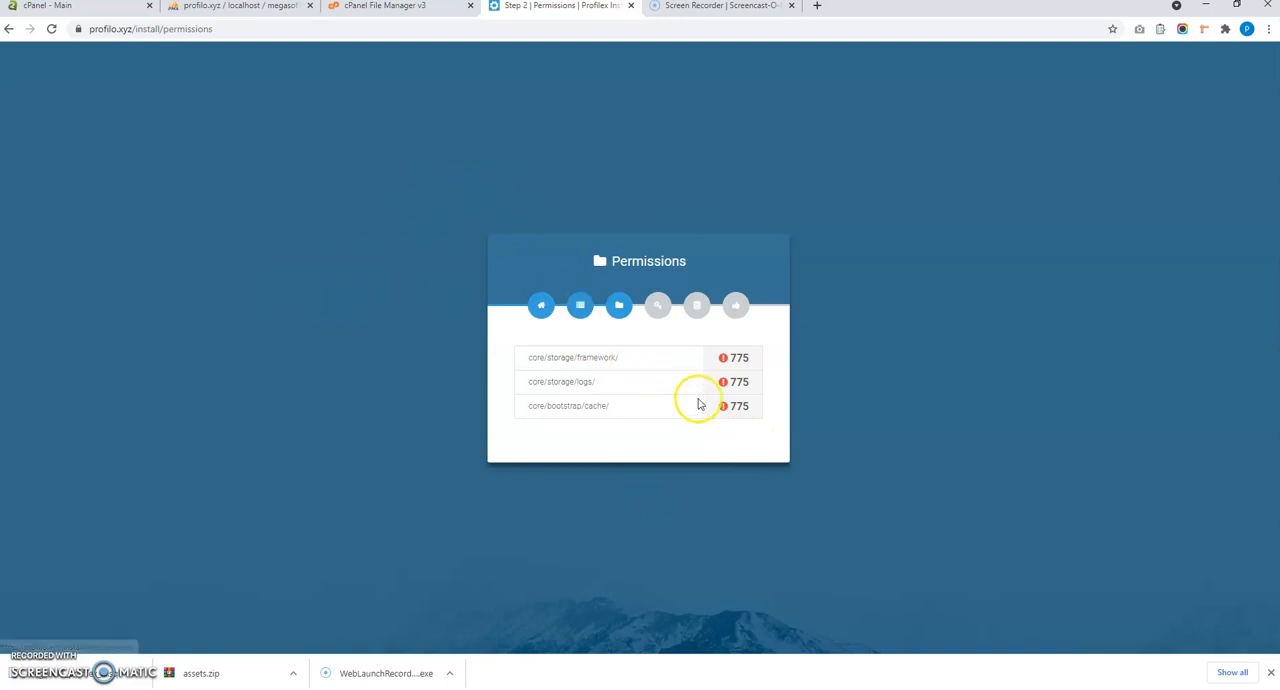
mouse_move(512, 144)
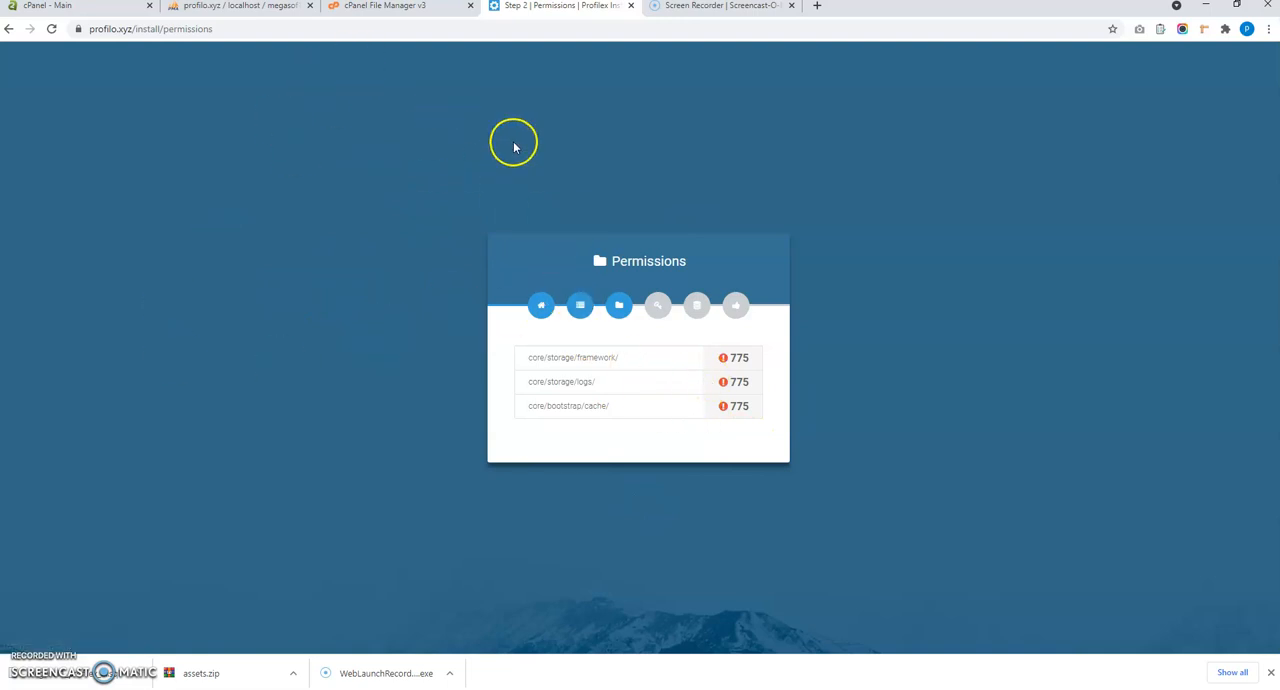
mouse_move(636, 388)
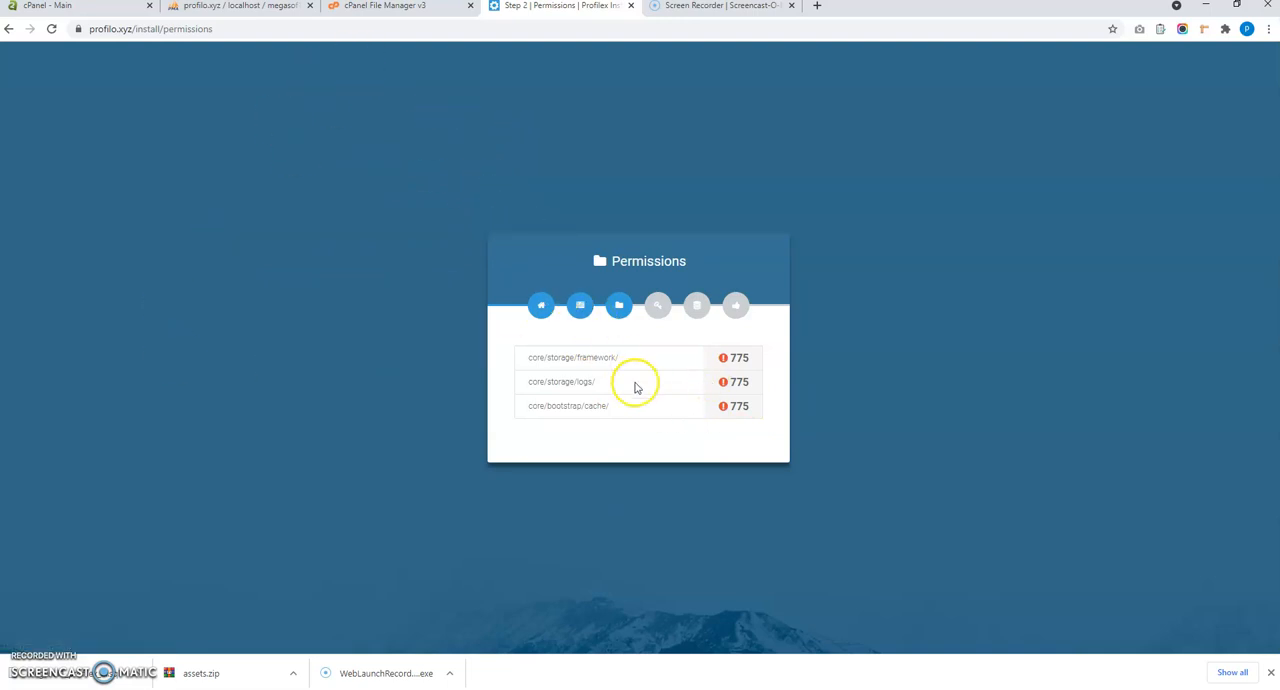
mouse_move(644, 364)
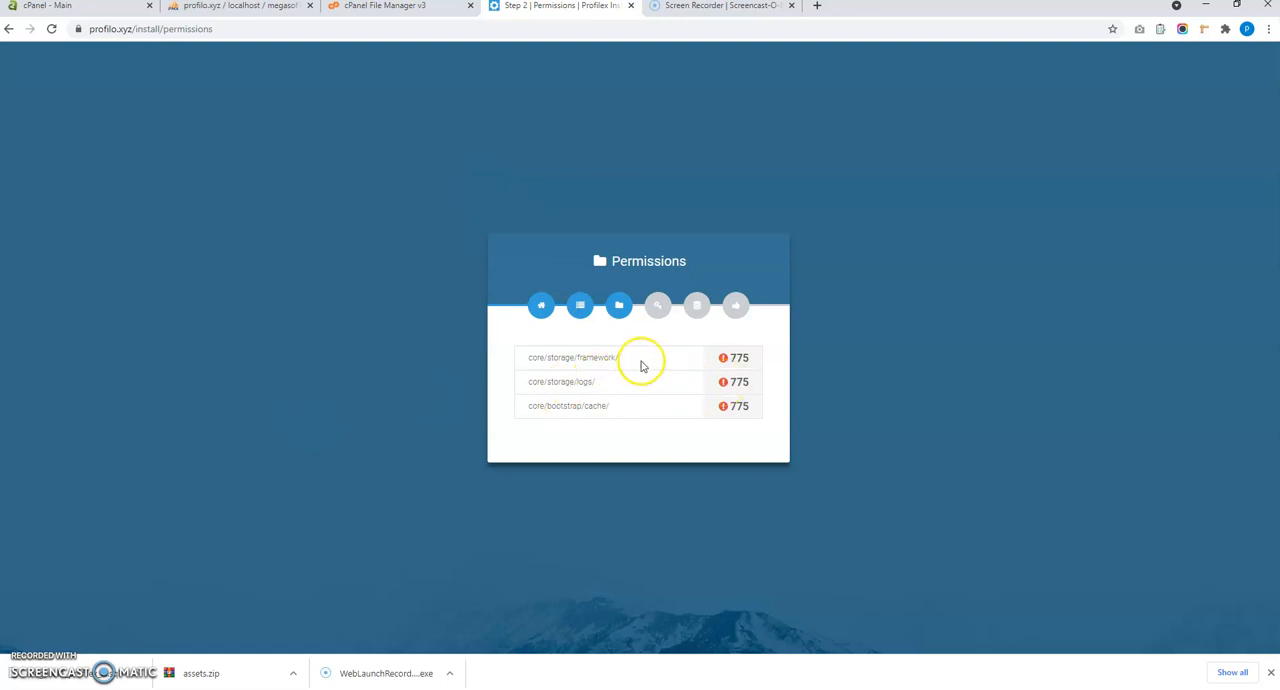
double_click(560, 380)
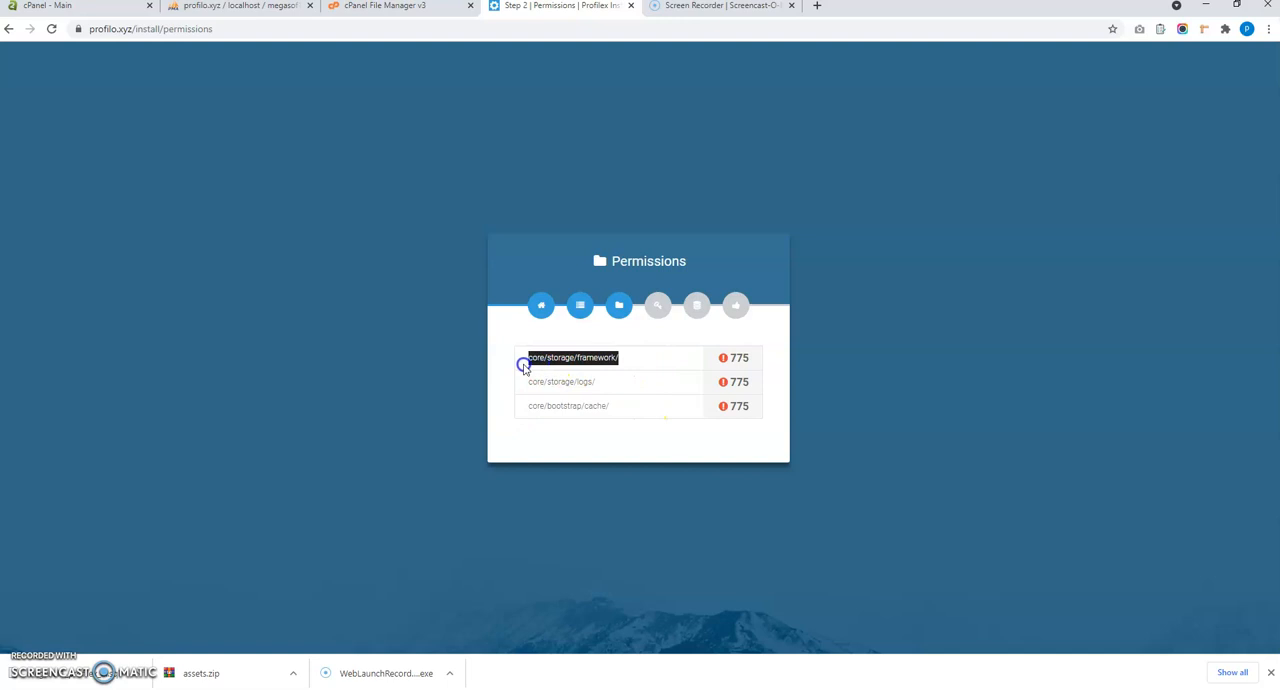
left_click(560, 380)
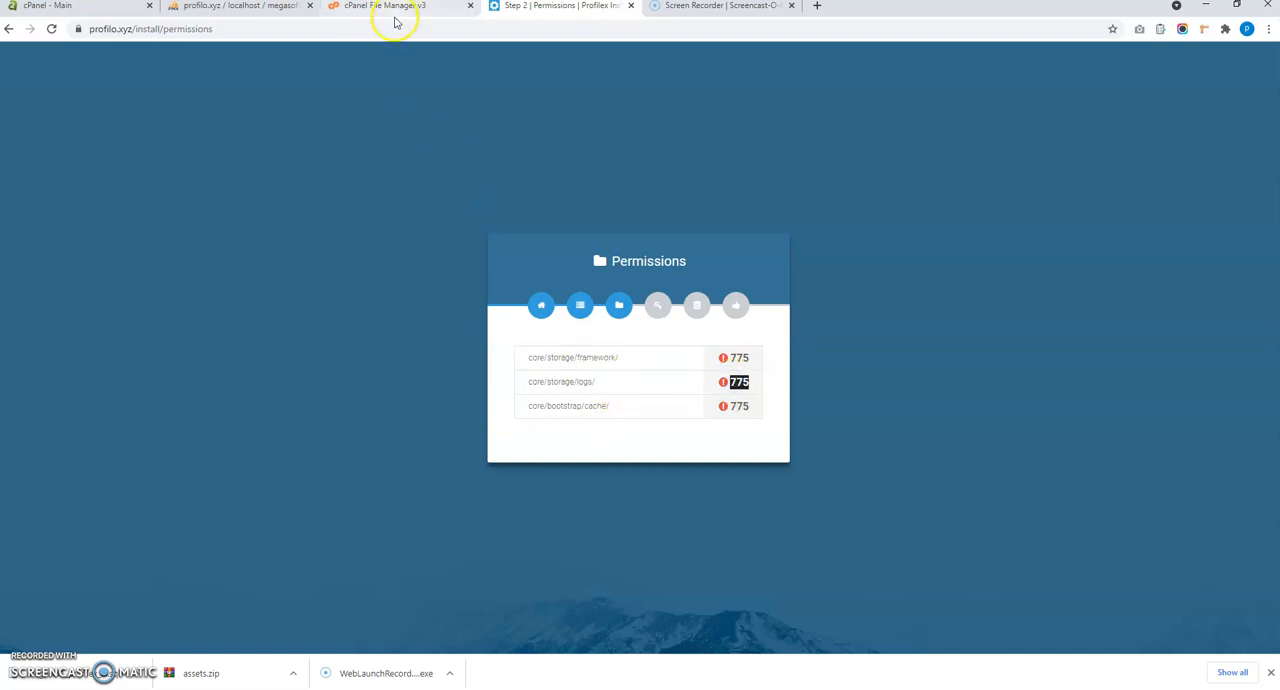
In core/storage, set the framework and logs folders to 775 permissions.
left_click(390, 6)
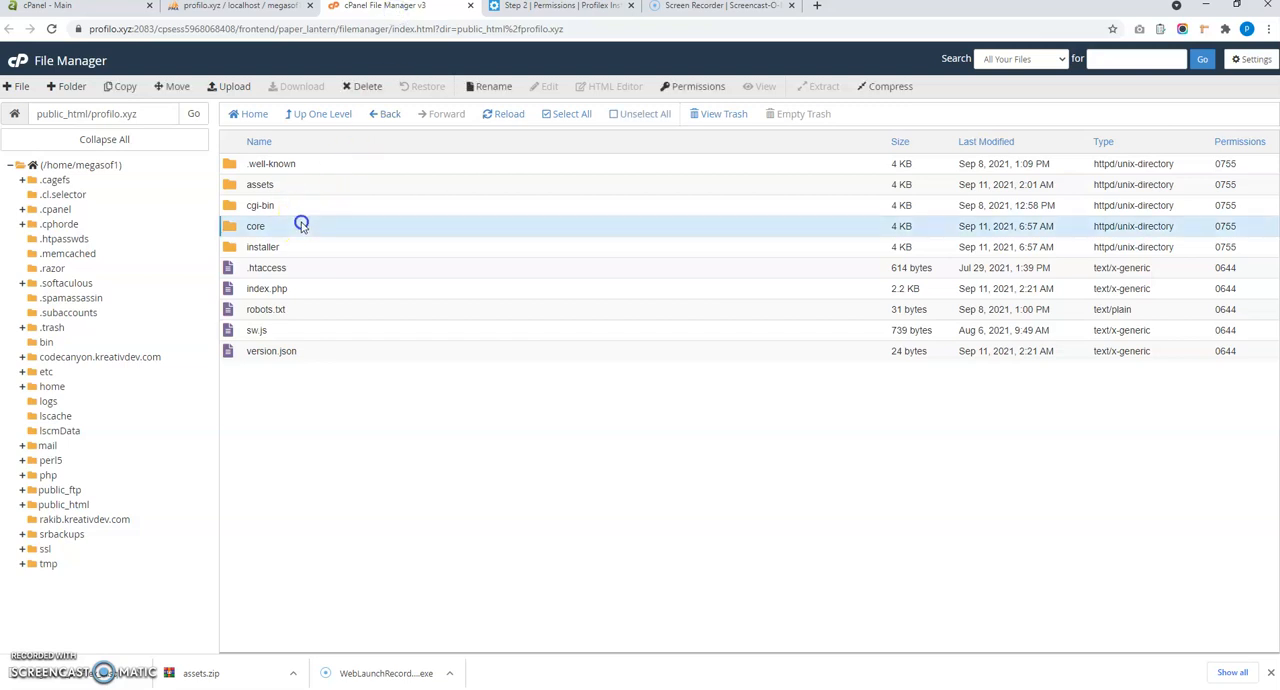
double_click(256, 224)
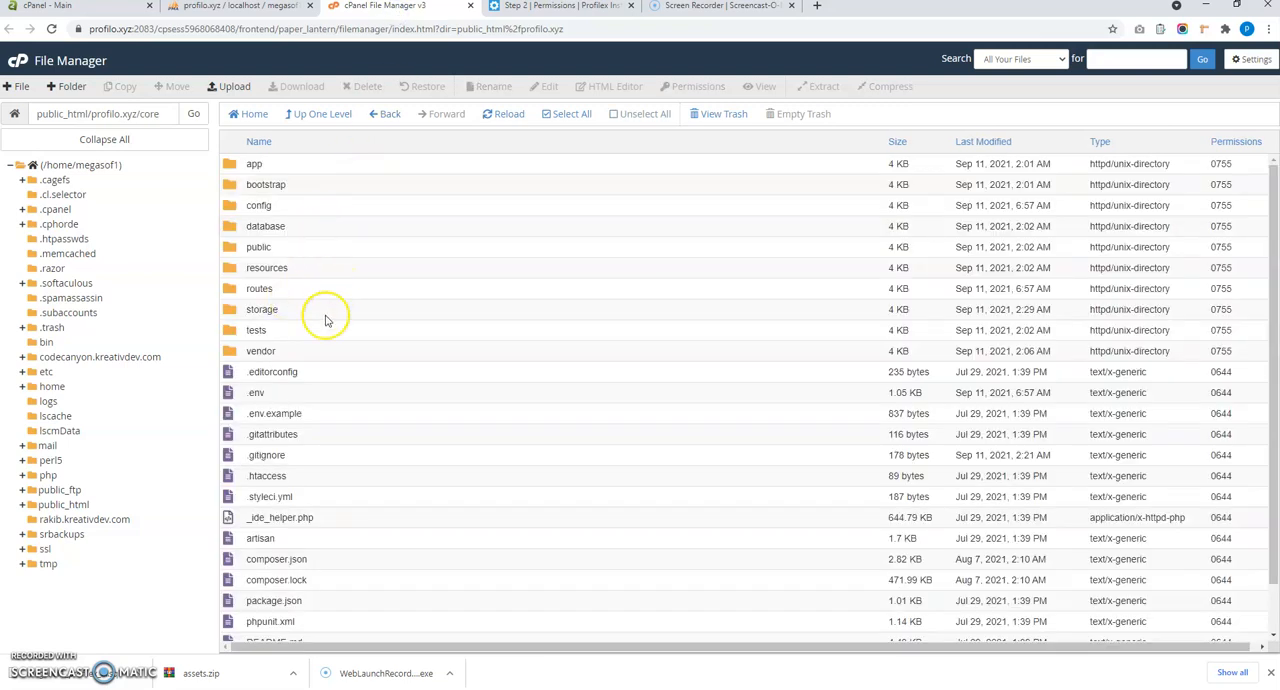
double_click(262, 308)
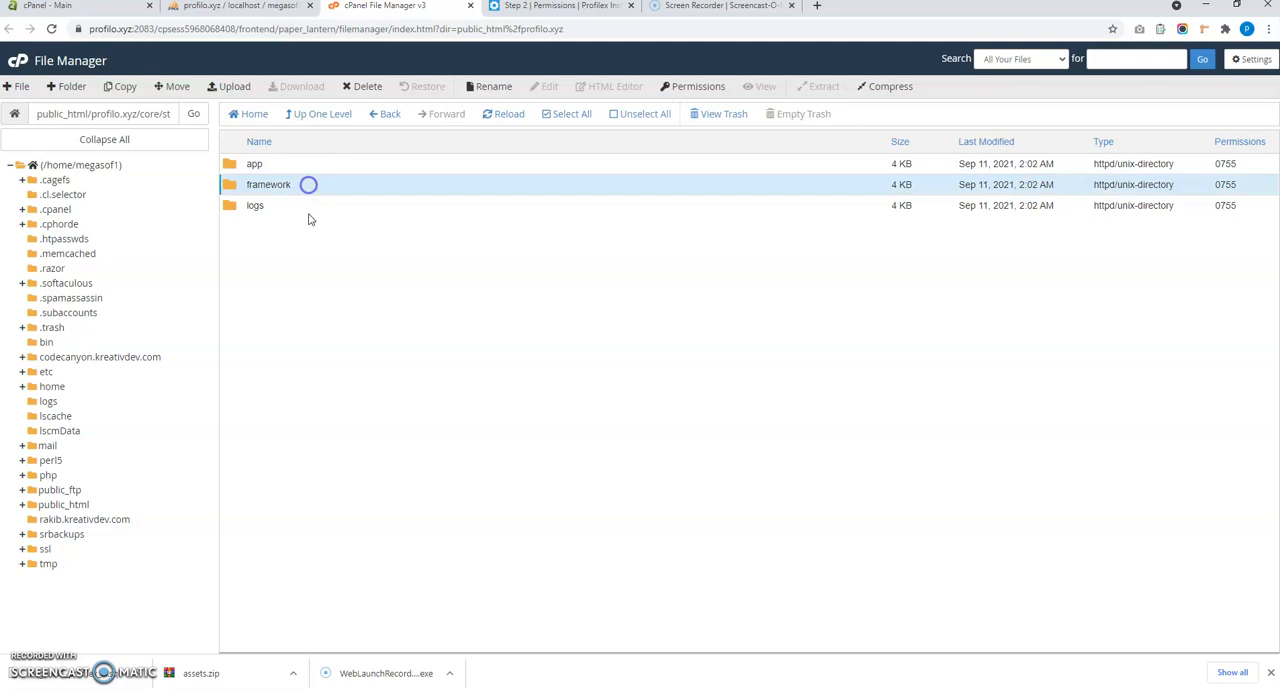
left_click(292, 204)
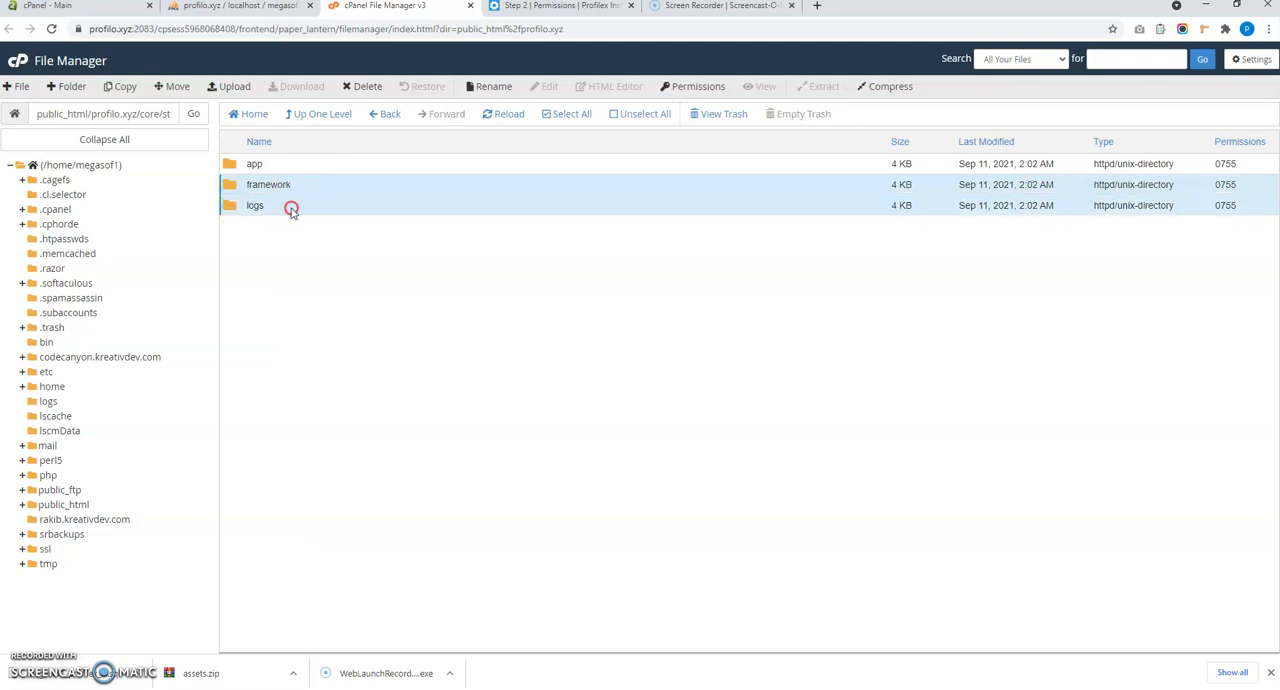
right_click(292, 204)
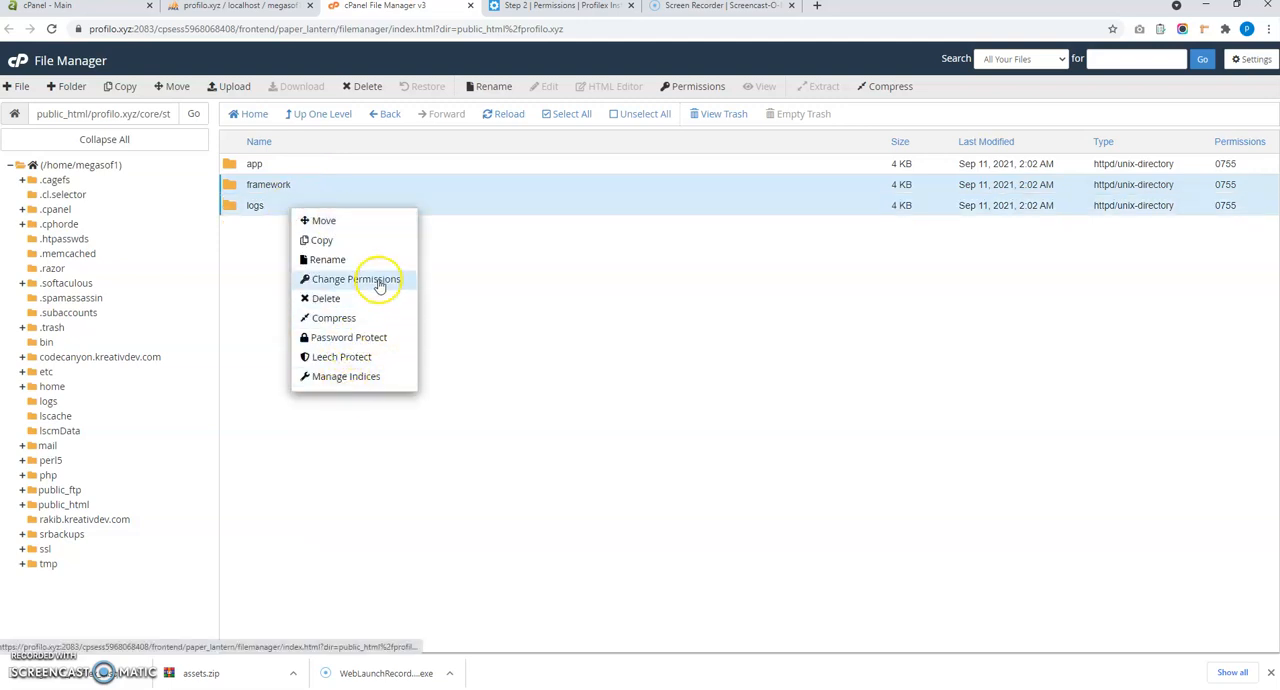
left_click(356, 280)
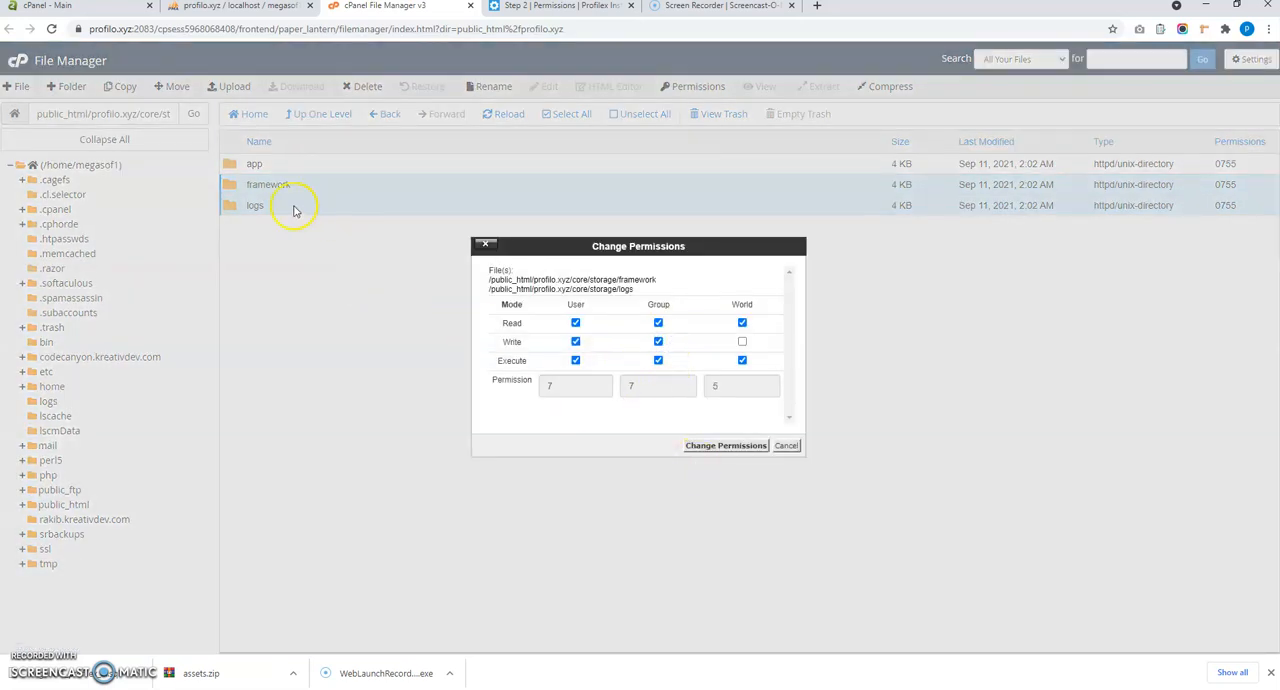
mouse_move(296, 248)
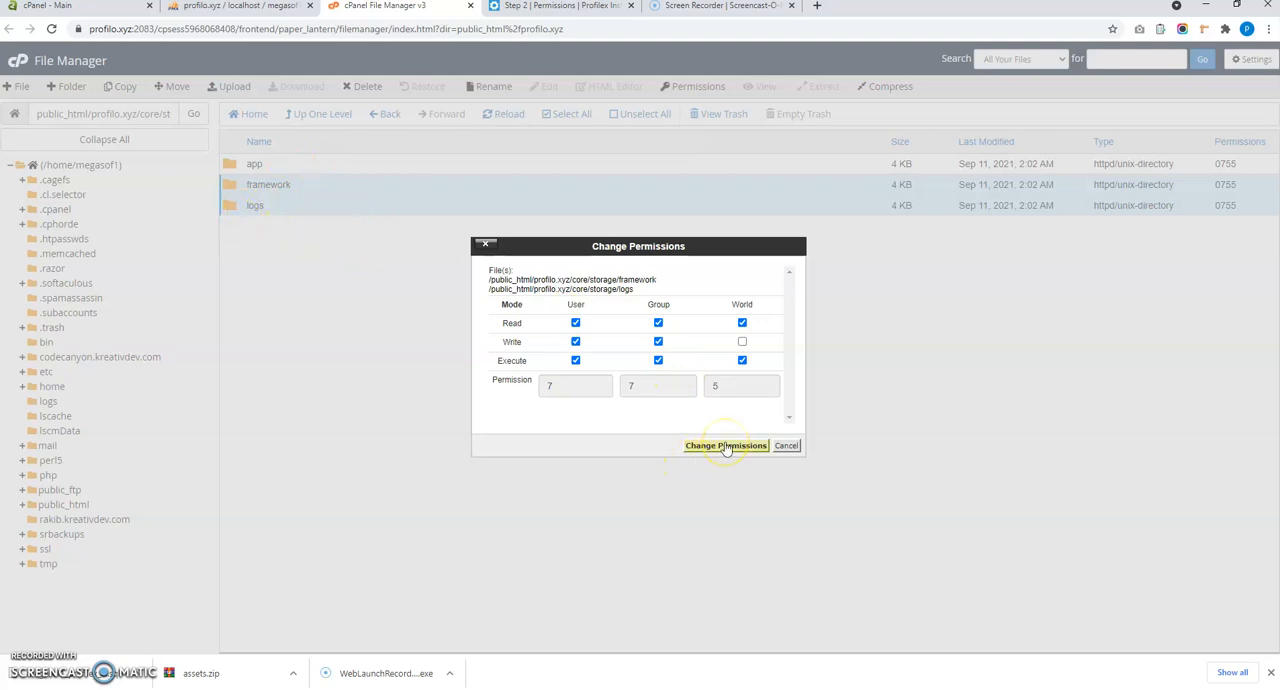
left_click(724, 444)
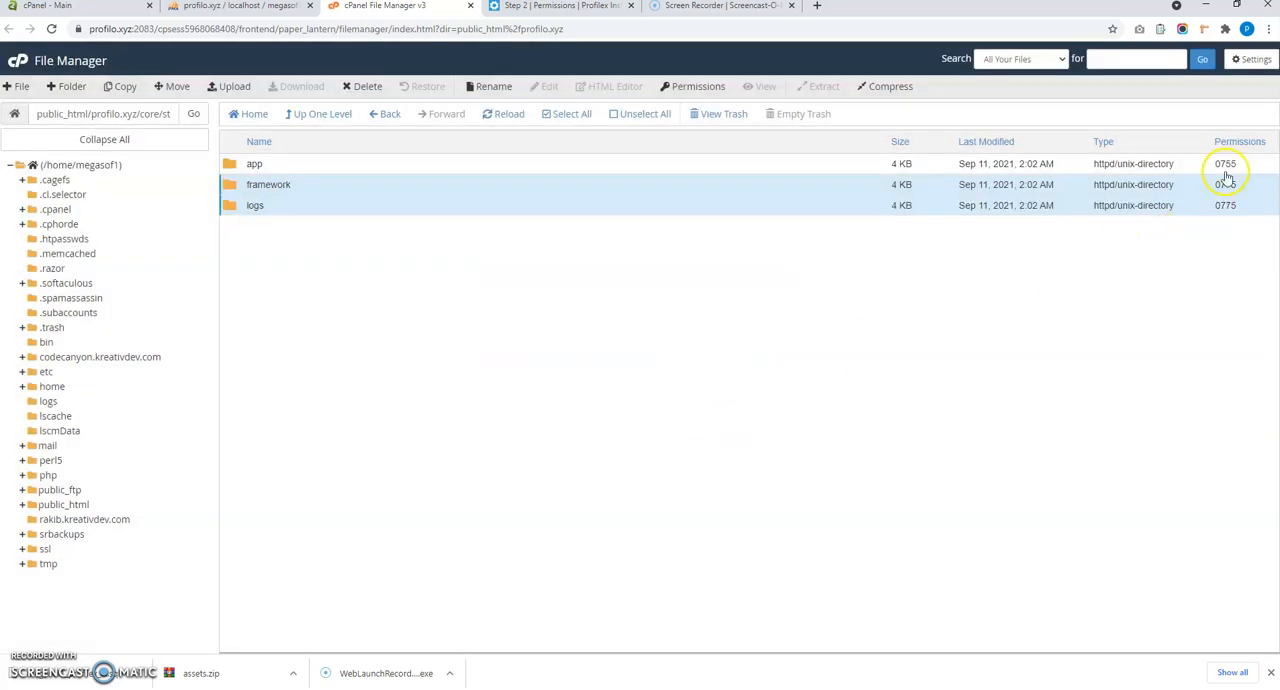
left_click(560, 6)
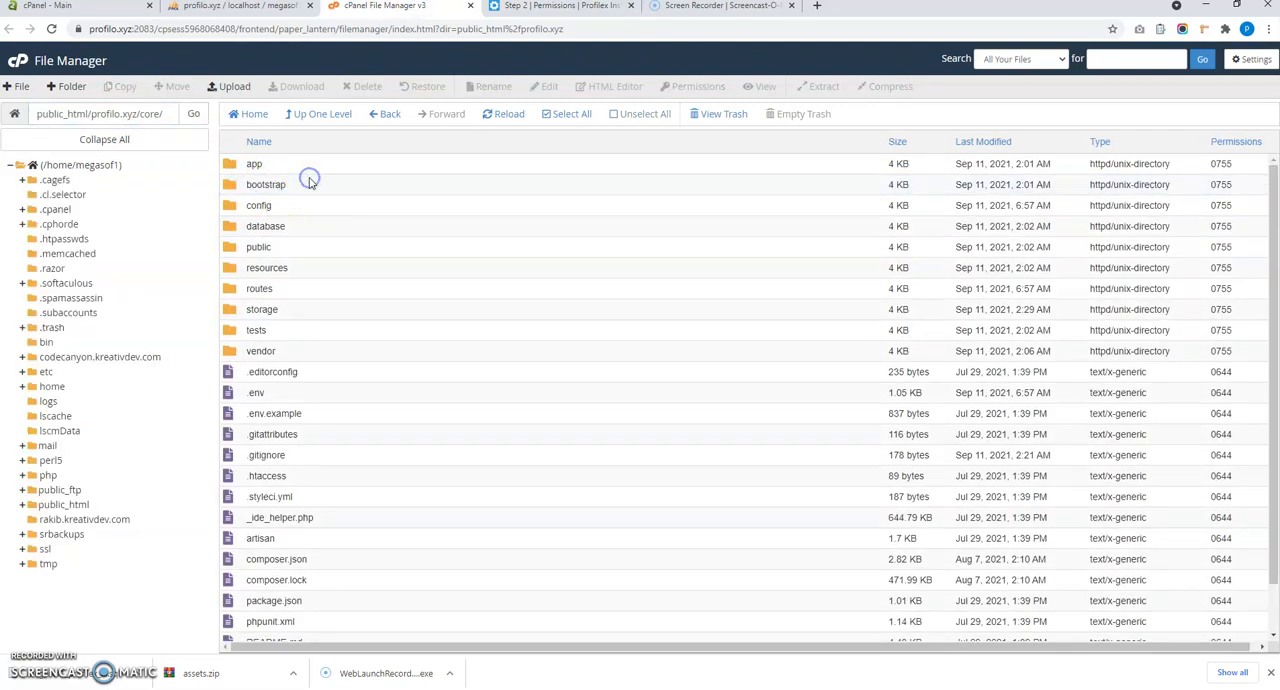
Set the bootstrap/cache folder to 775 permissions and return to the installer's Permissions step.
right_click(258, 164)
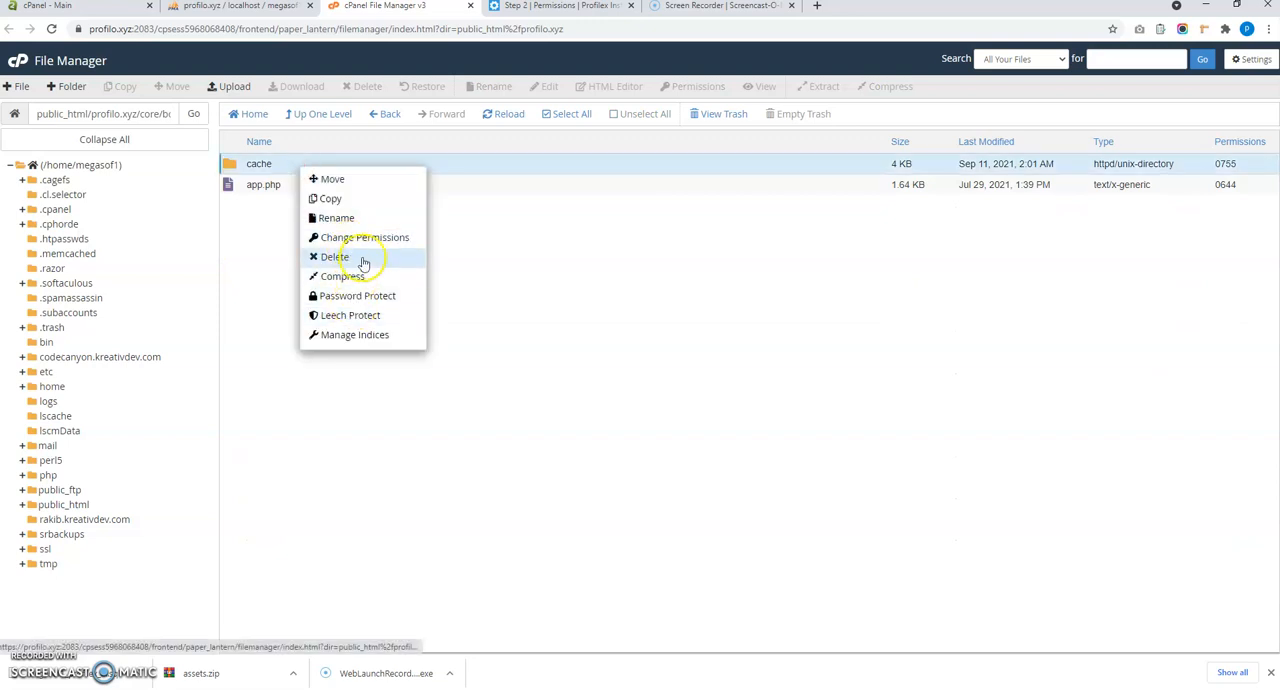
left_click(364, 236)
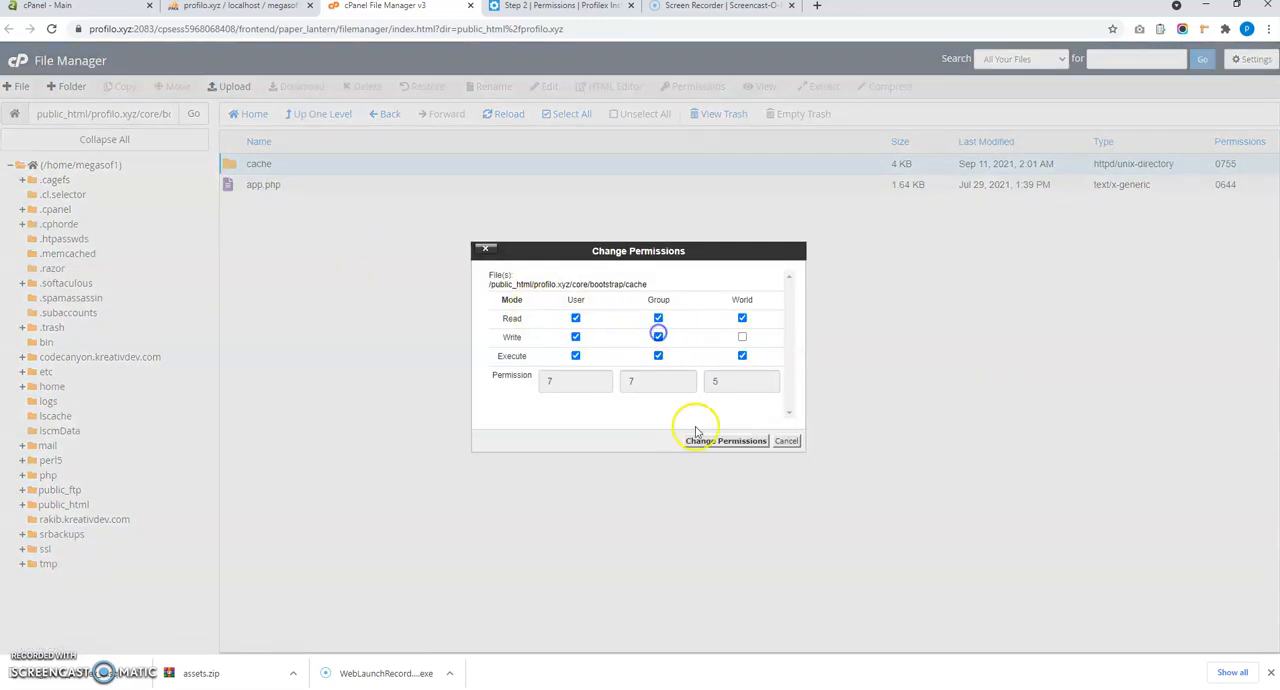
left_click(724, 440)
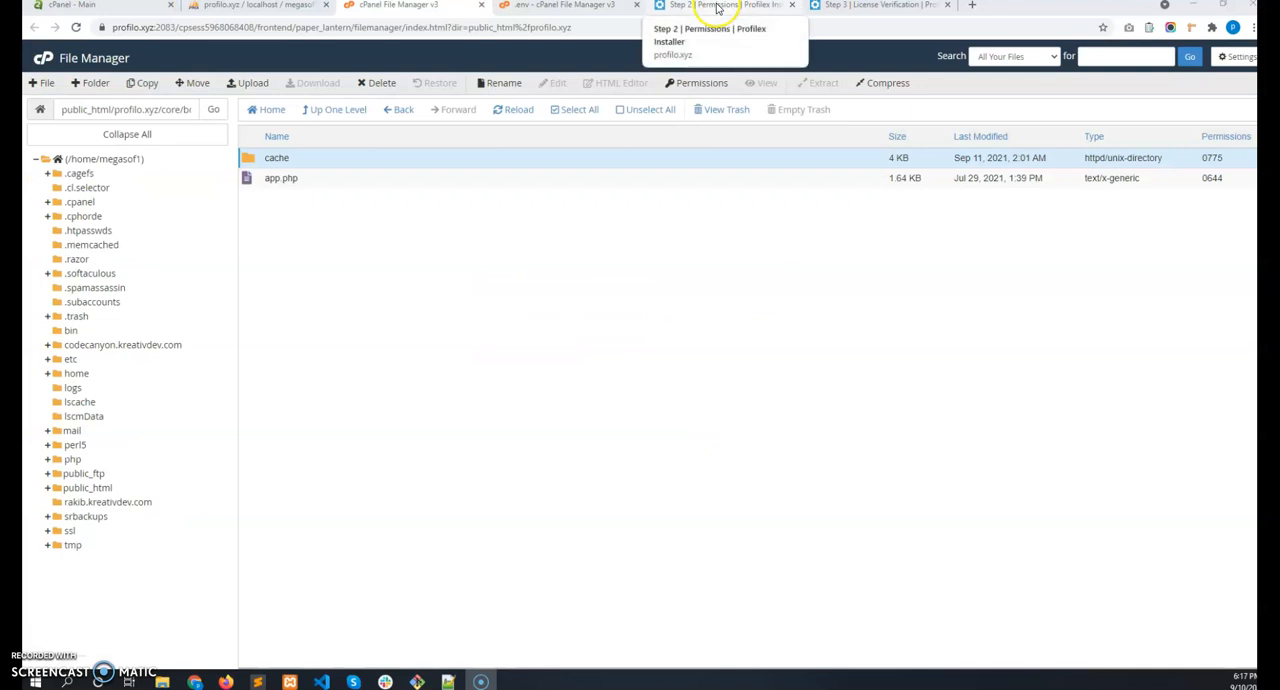
left_click(720, 4)
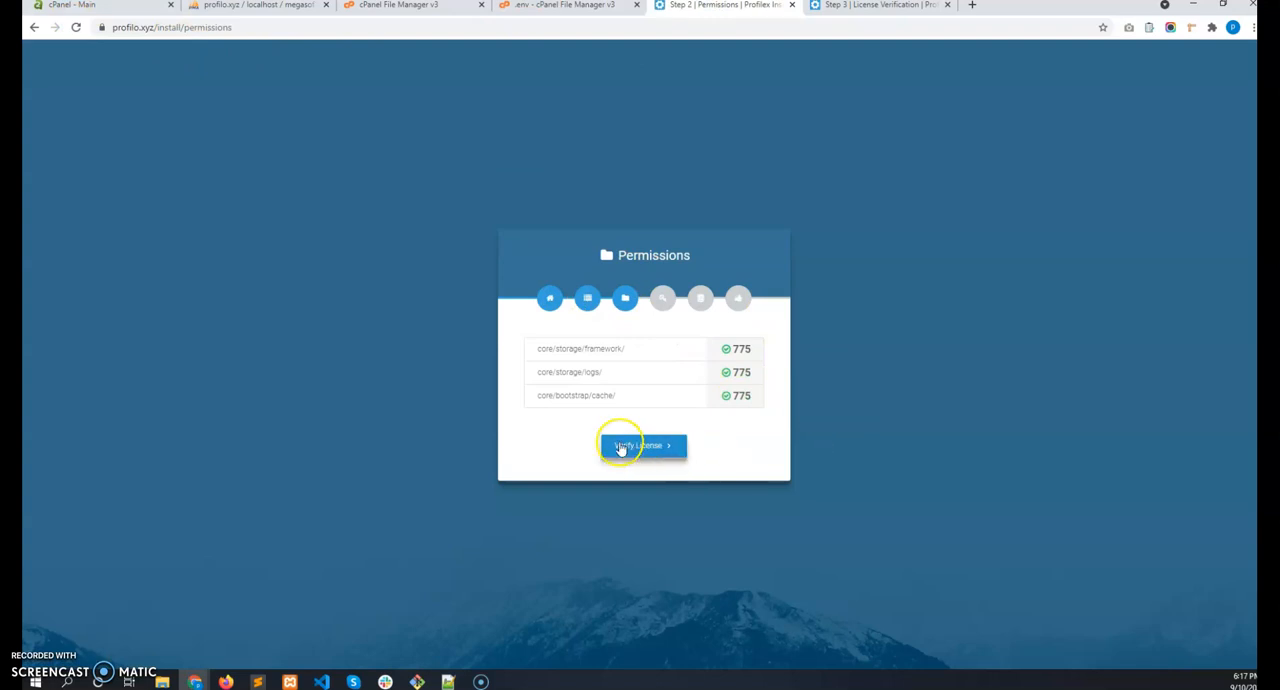
Proceed from the Permissions page to the License Verifications form via Verify License.
left_click(644, 444)
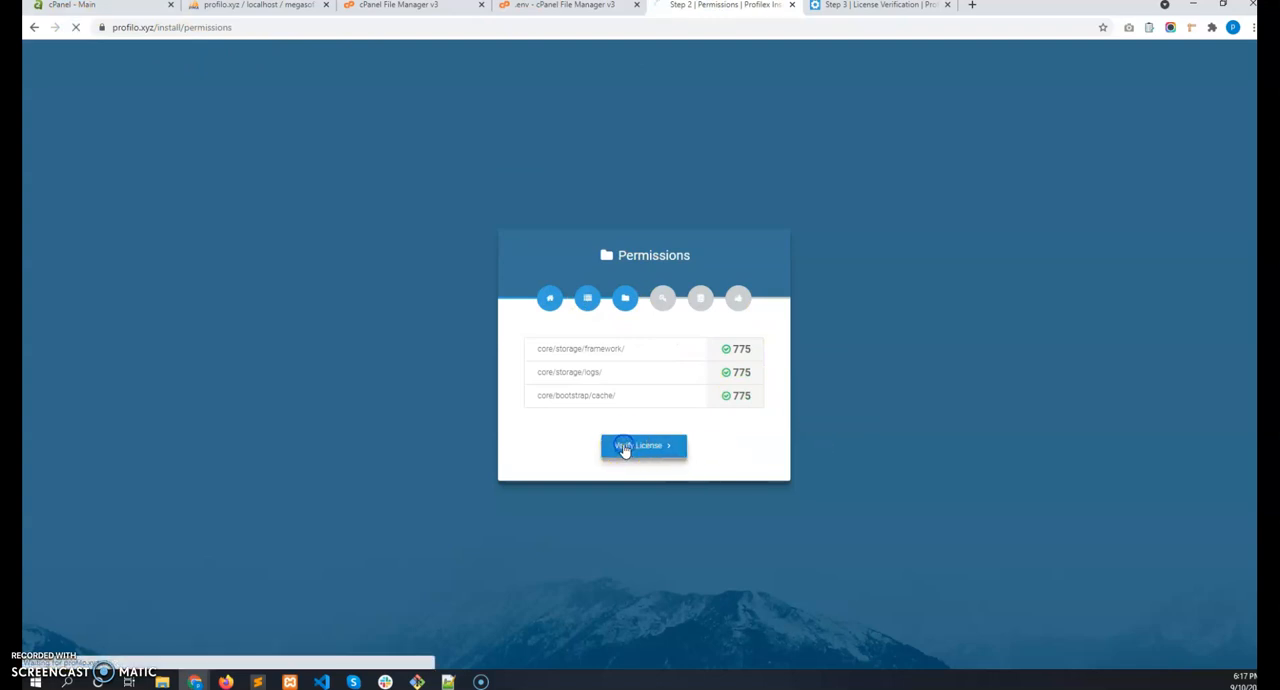
left_click(644, 446)
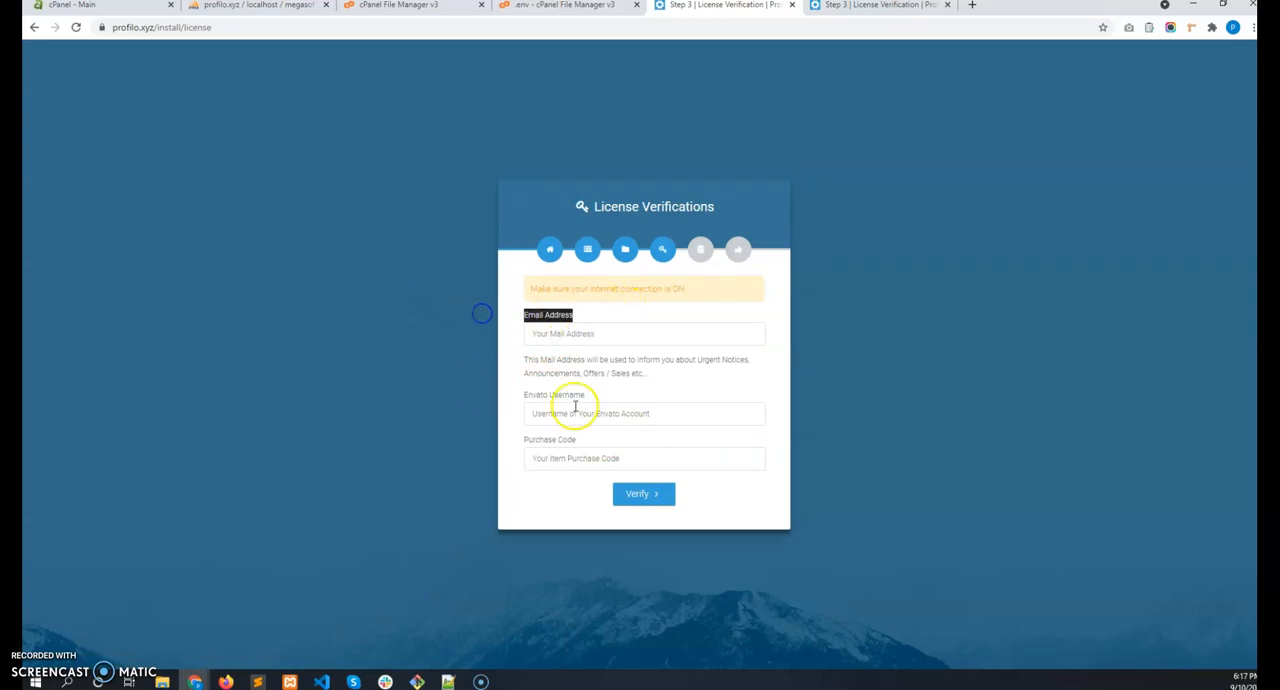
left_click(556, 408)
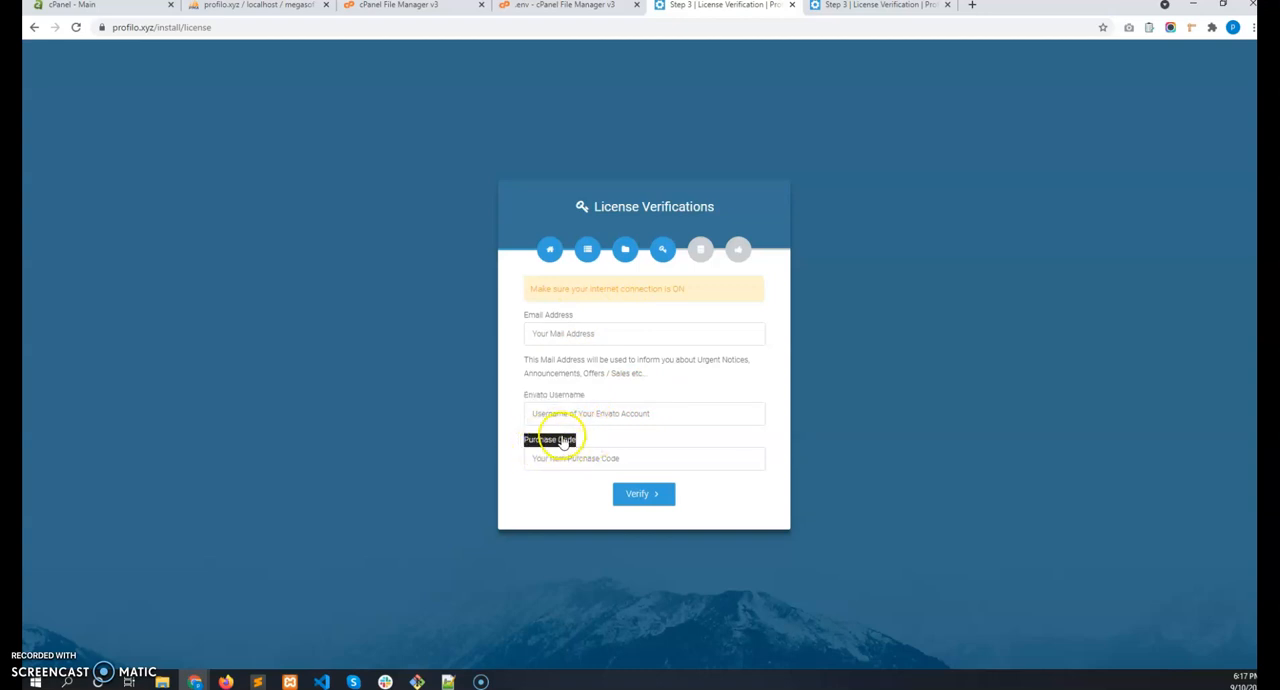
mouse_move(464, 444)
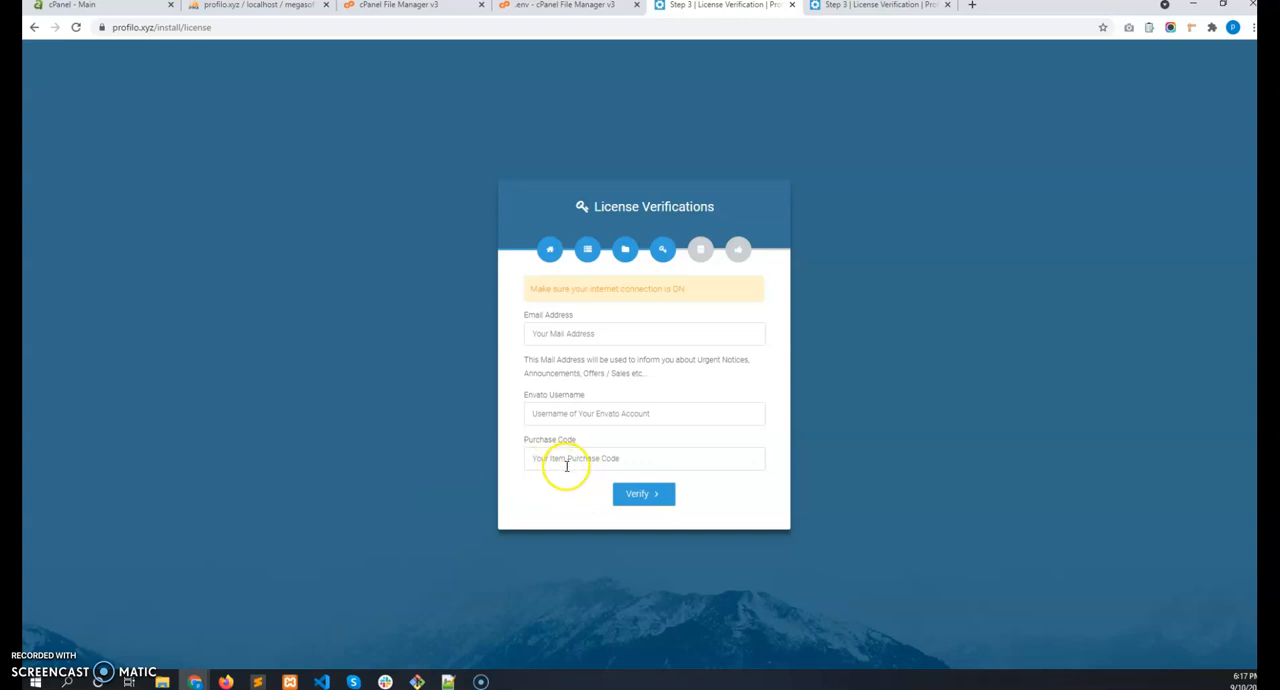
mouse_move(584, 440)
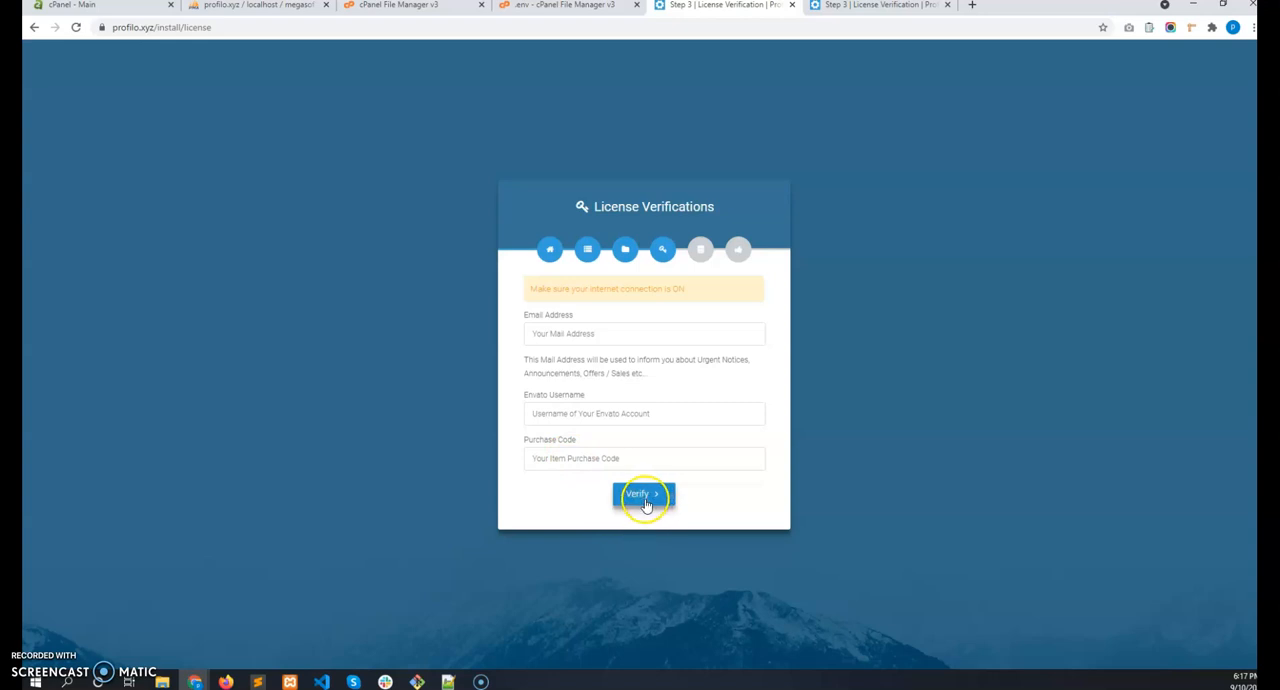
Submit the license form, then set App Name to Profilex and edit the App URL to the https address.
left_click(644, 496)
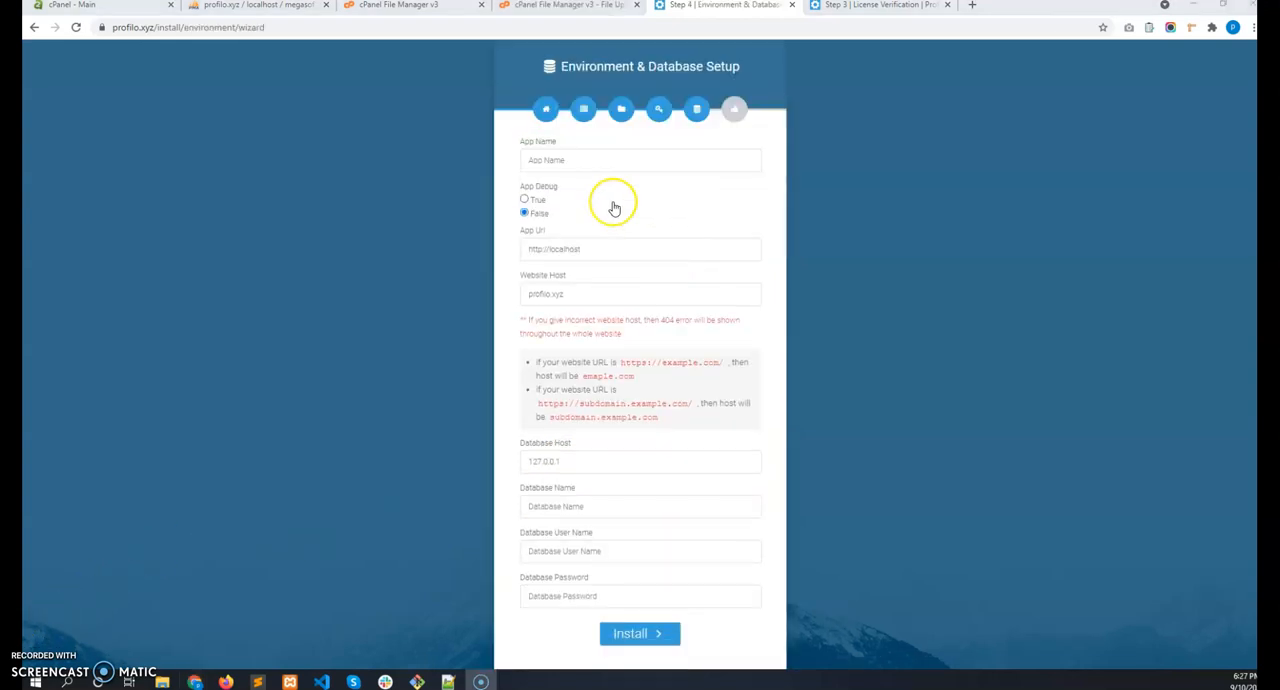
mouse_move(568, 188)
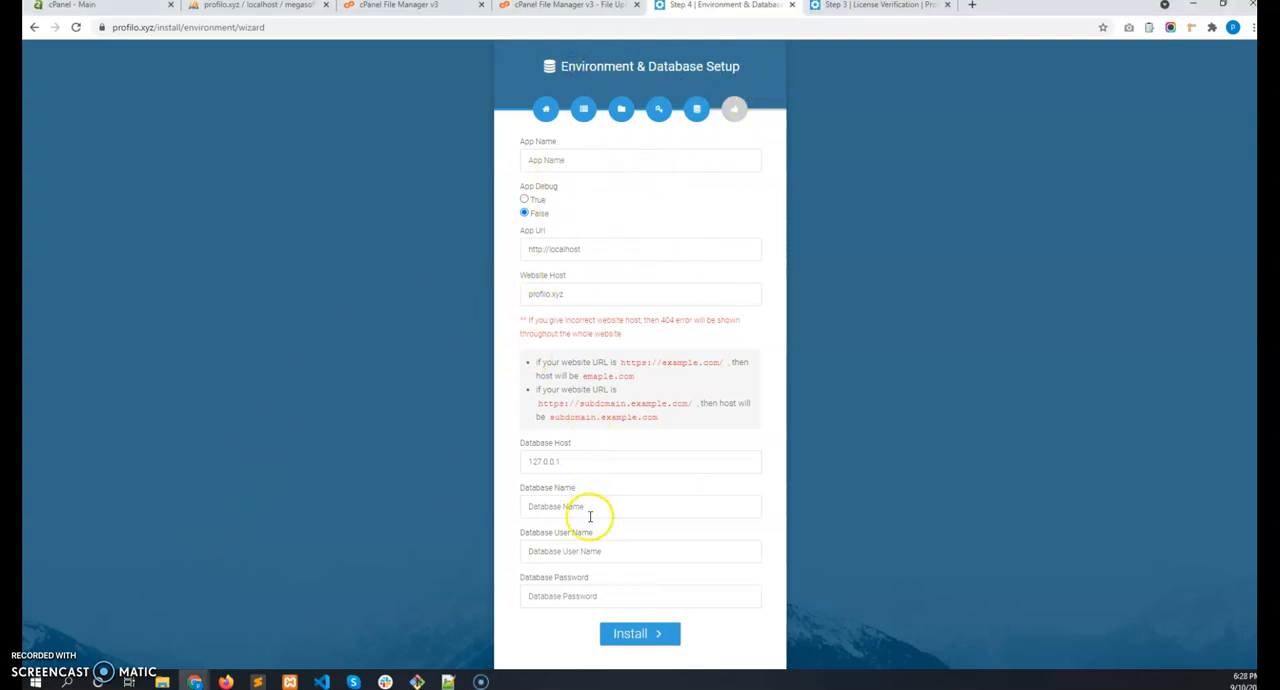
mouse_move(584, 160)
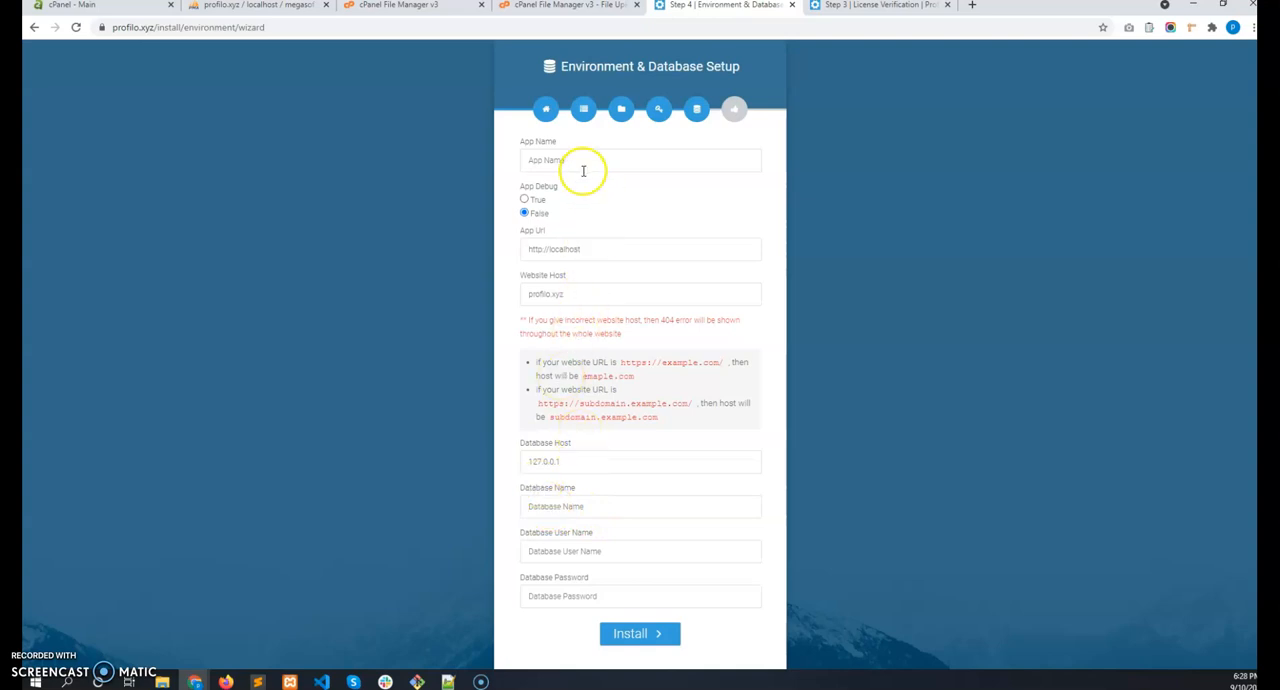
left_click(640, 160)
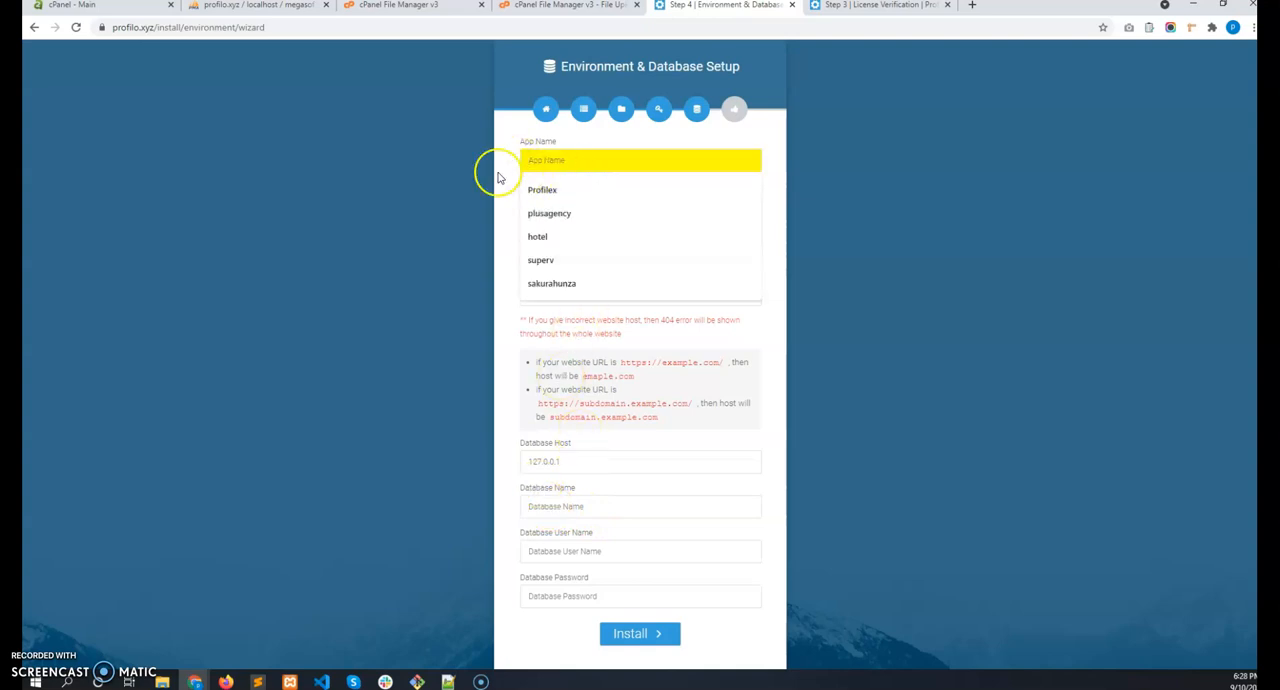
left_click(542, 188)
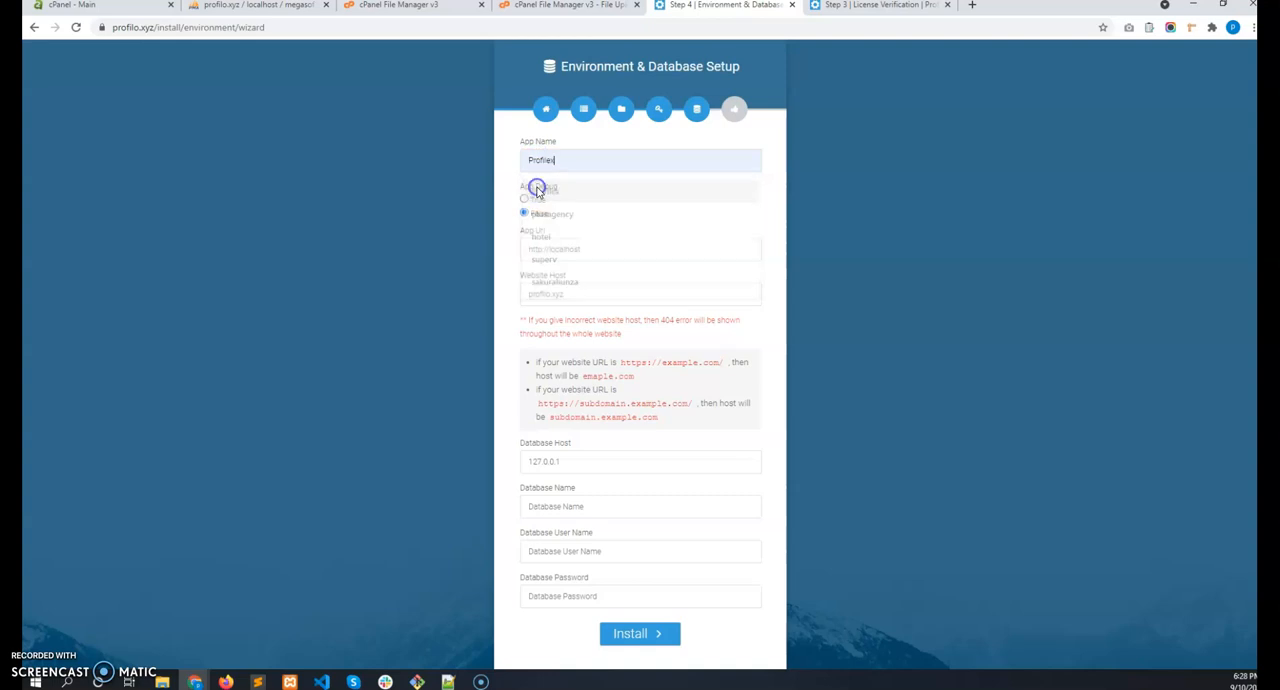
double_click(540, 160)
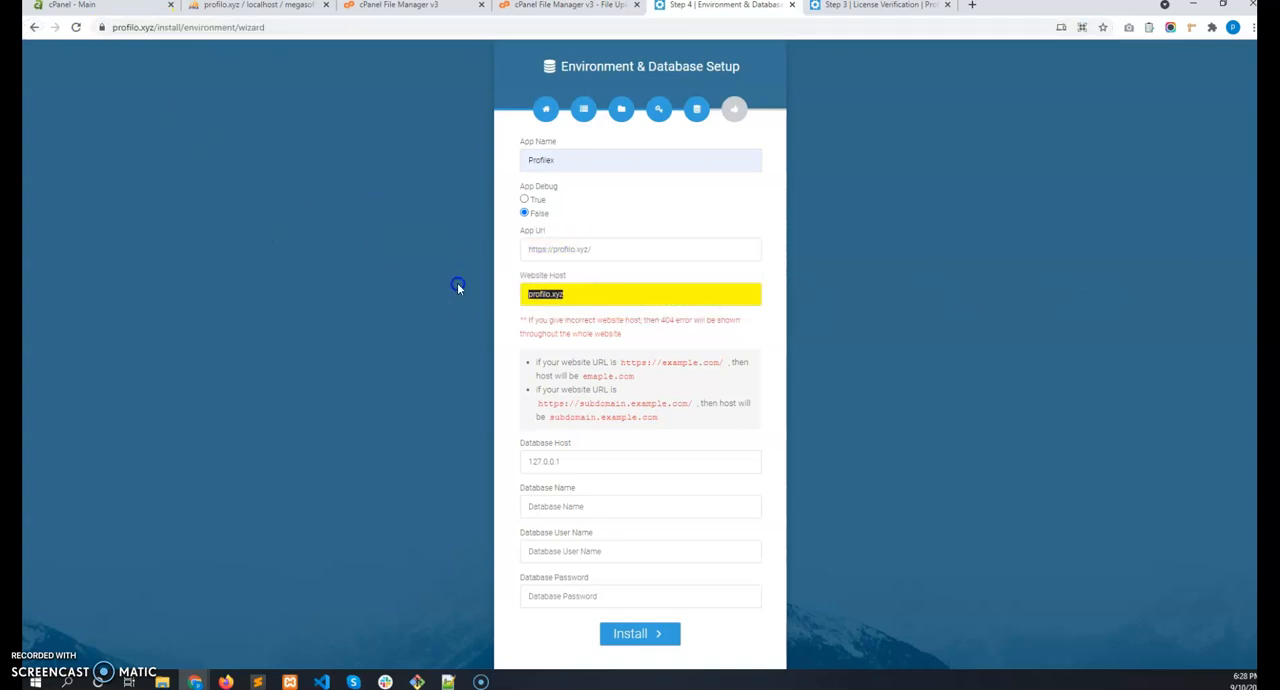
left_click(640, 294)
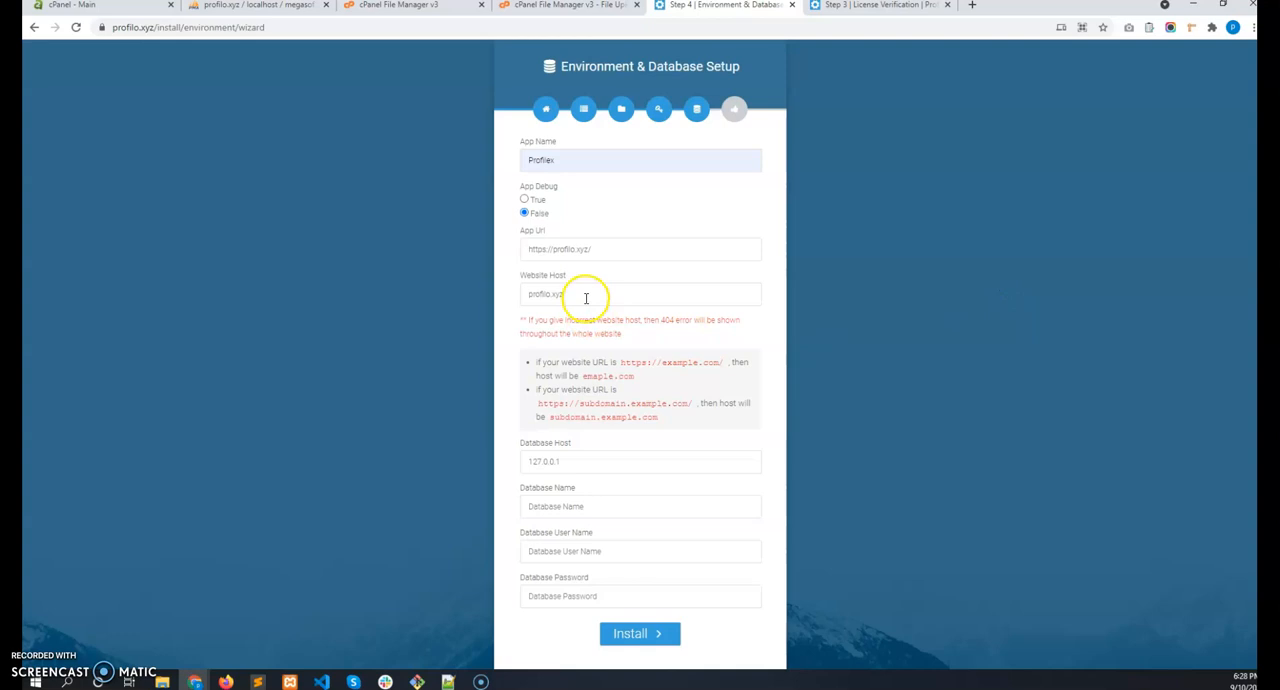
Review the Website Host warning and examples, leaving the host set to profilx.xyz.
double_click(544, 292)
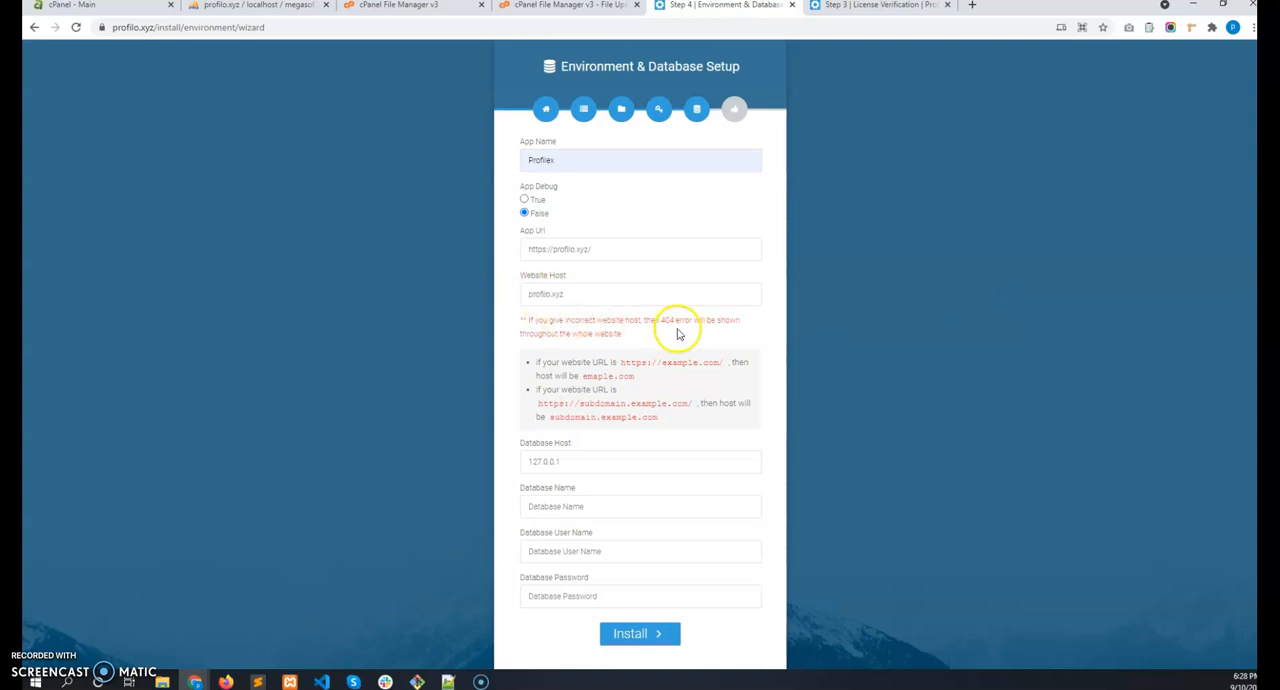
mouse_move(552, 330)
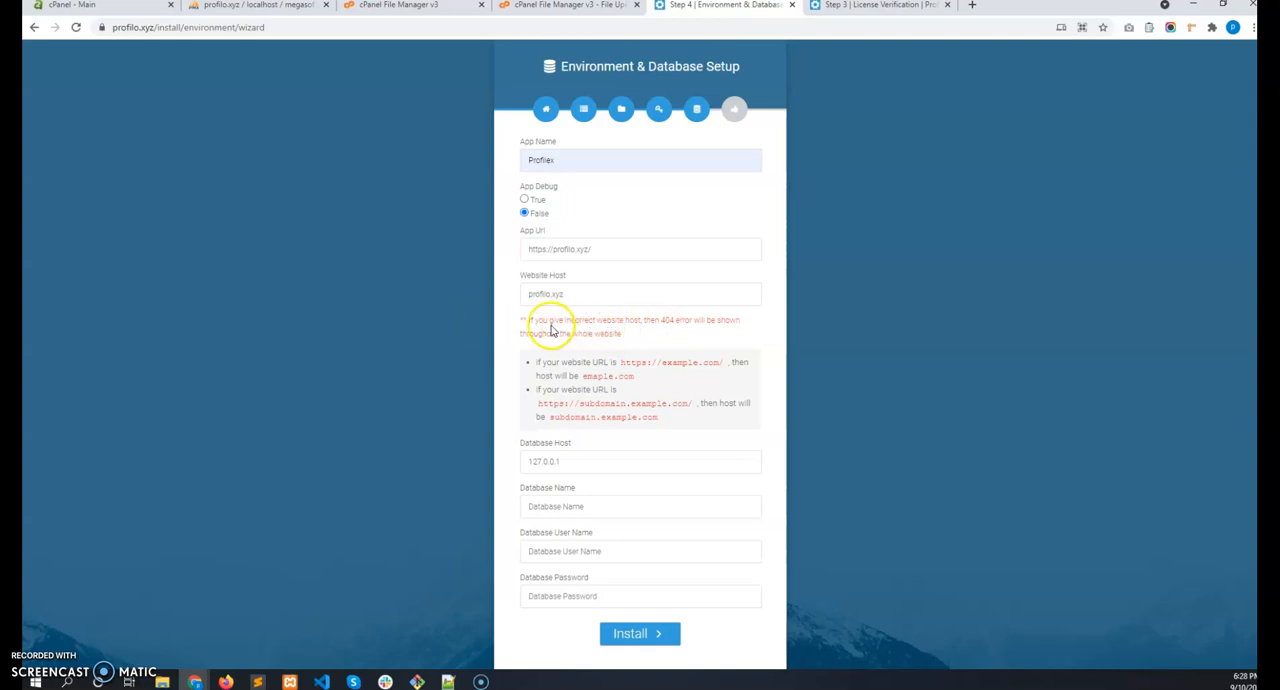
mouse_move(1036, 556)
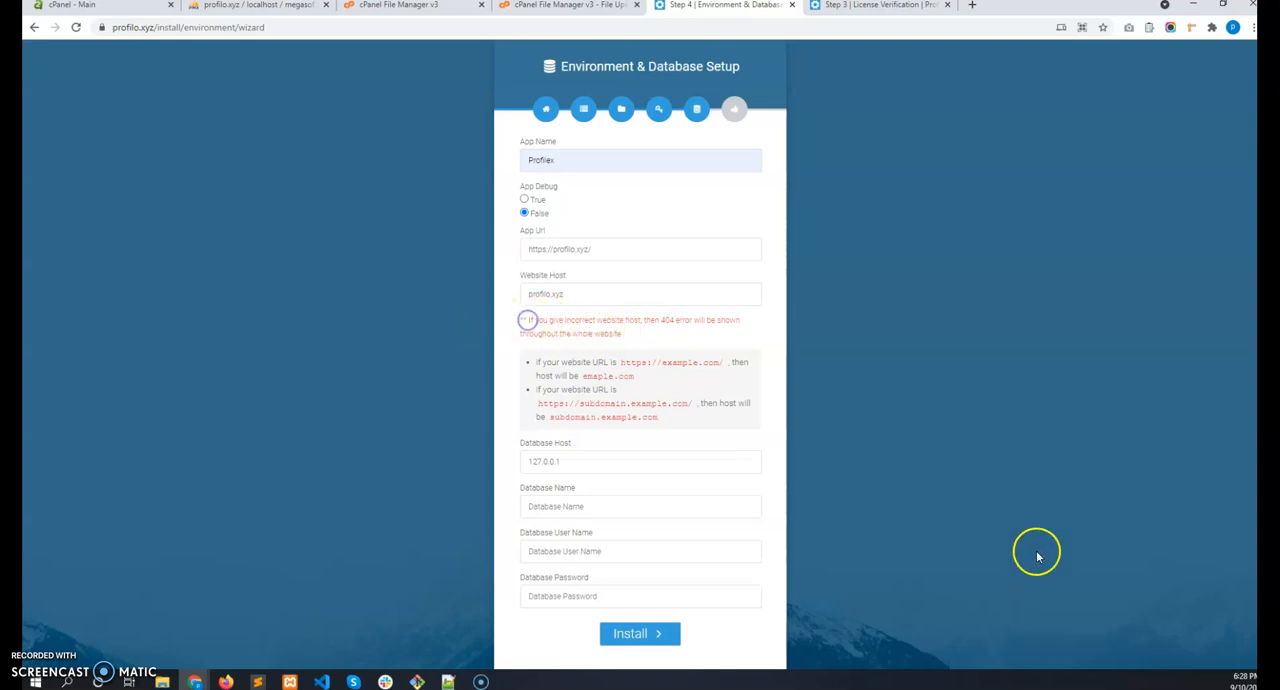
triple_click(640, 292)
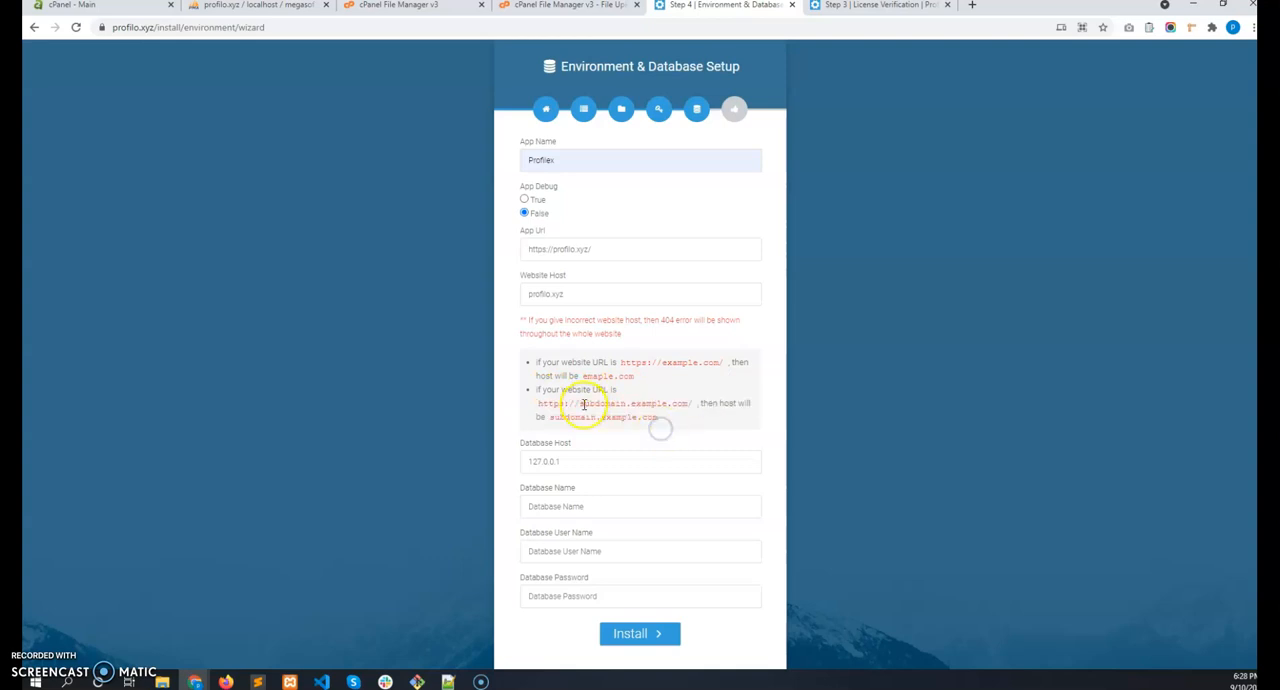
double_click(636, 404)
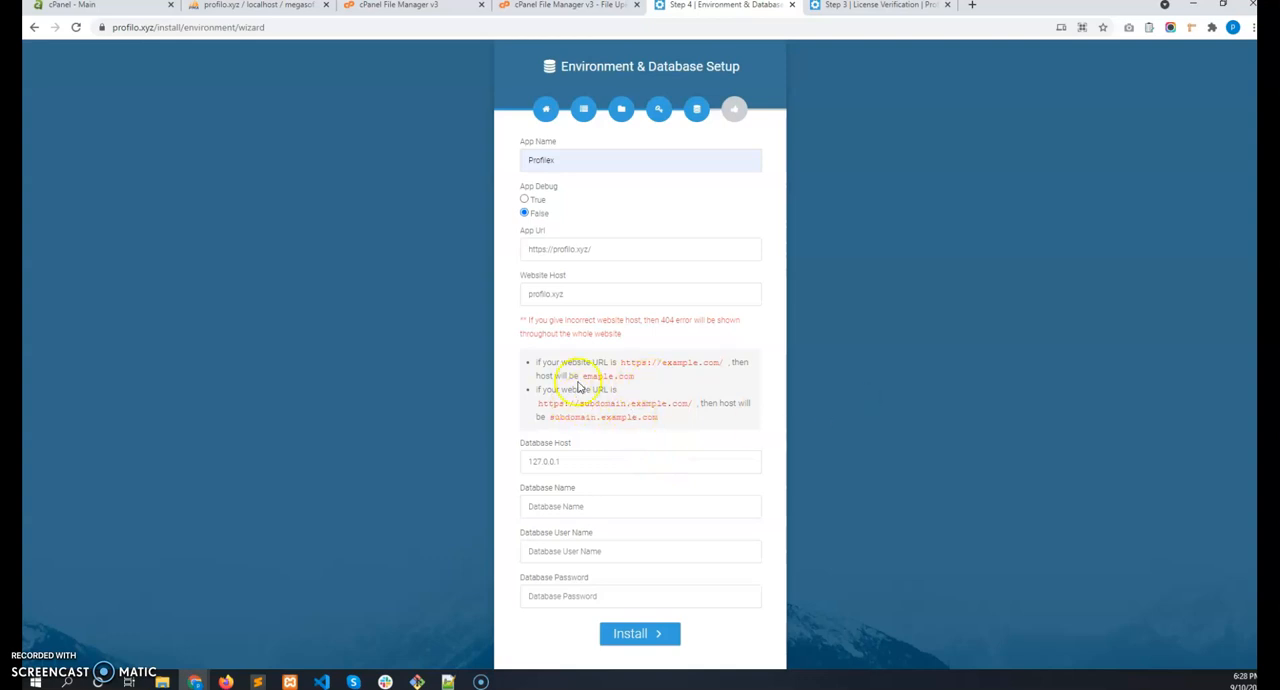
double_click(668, 362)
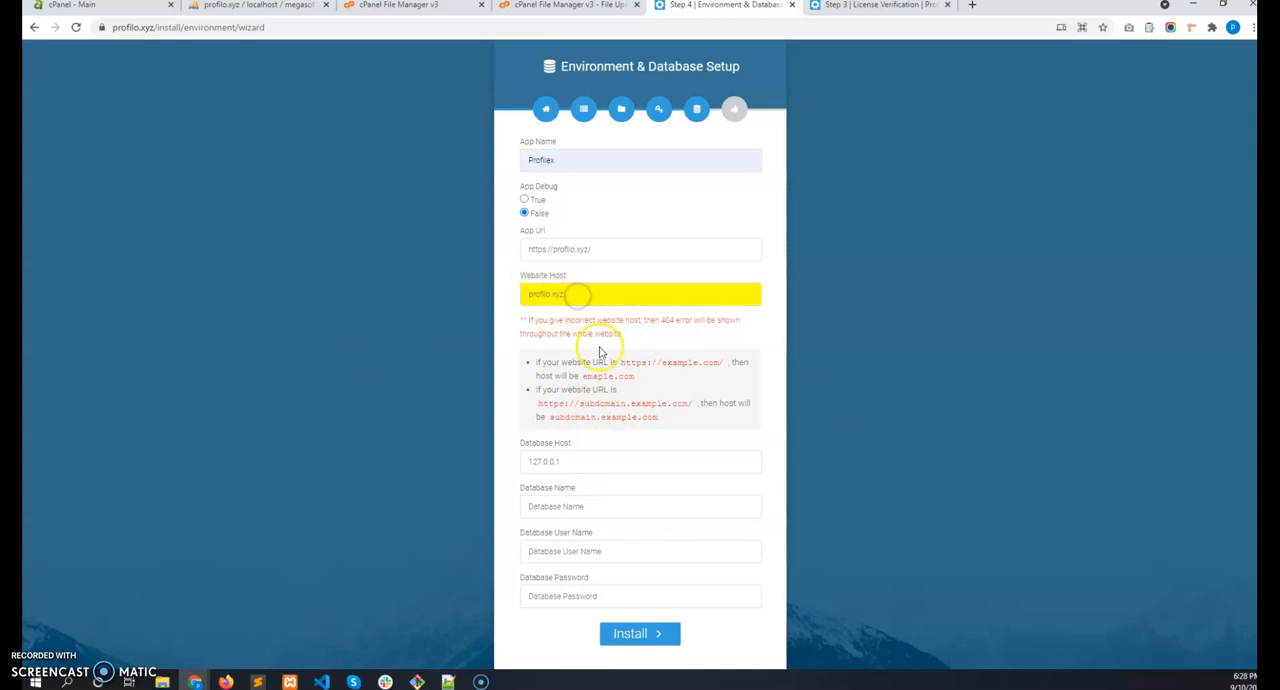
double_click(544, 292)
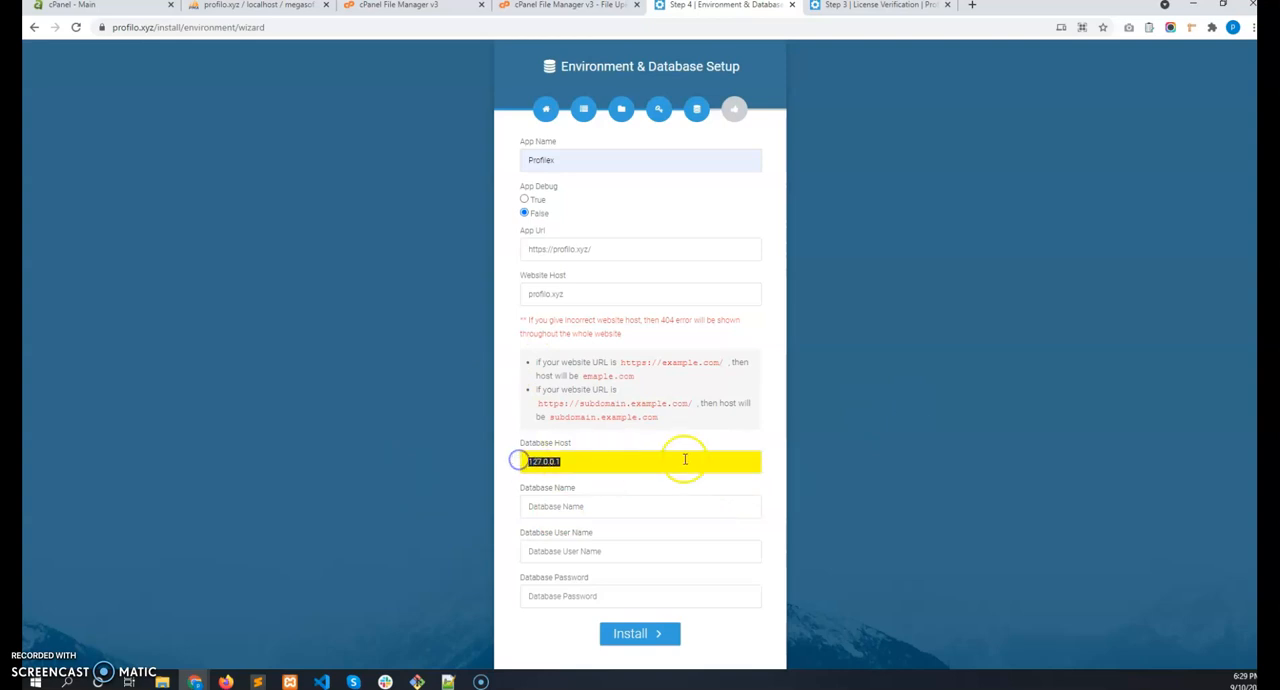
mouse_move(500, 460)
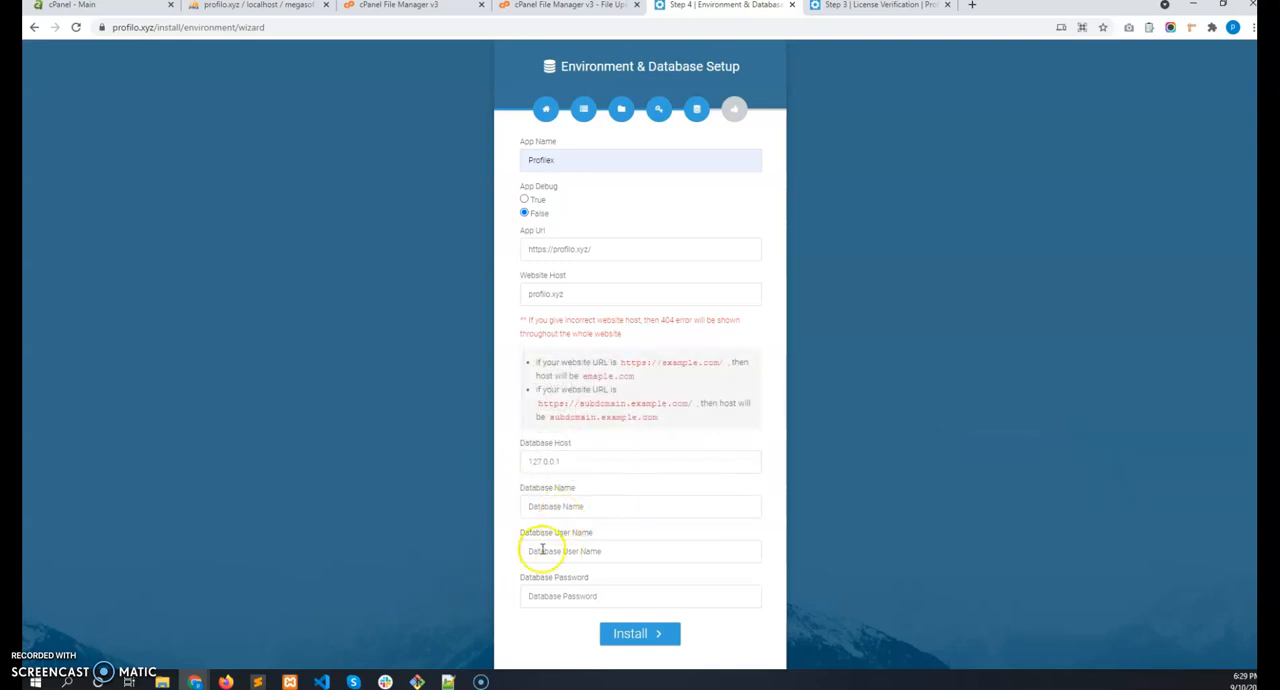
Fill database megasof1_profilex_2.0, user megasof1_profilex_20 and password from Notepad, then Install.
left_click(446, 682)
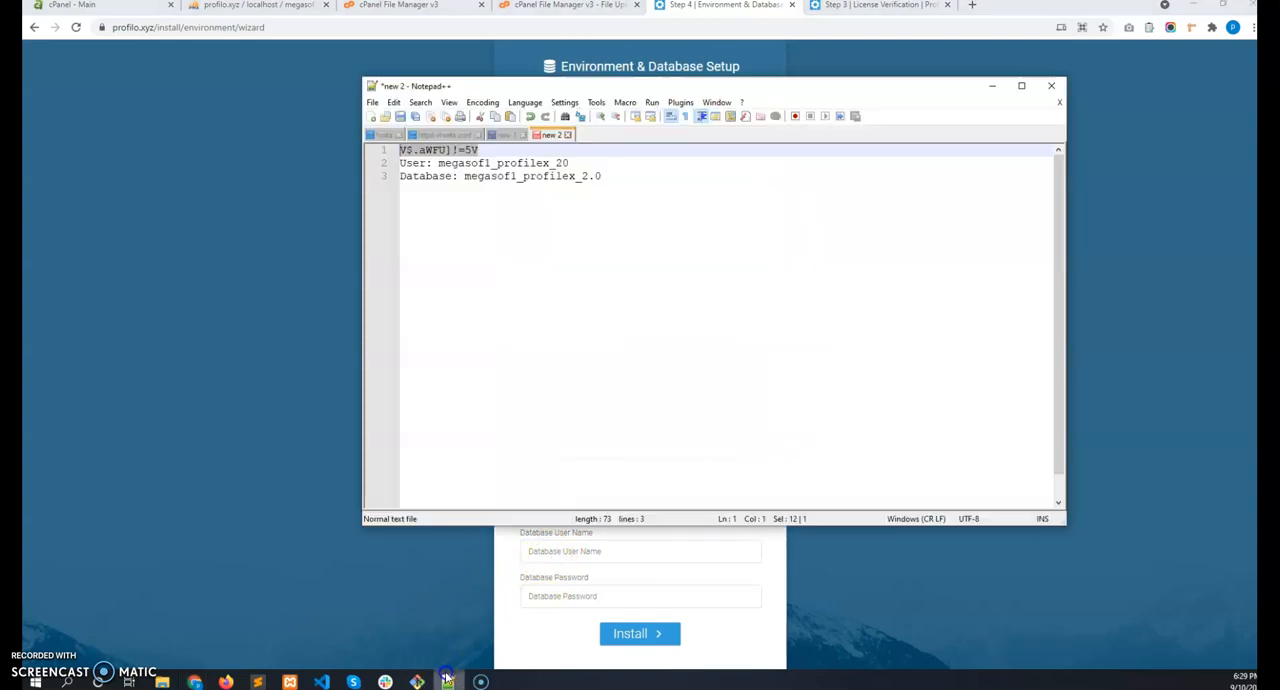
left_click(472, 176)
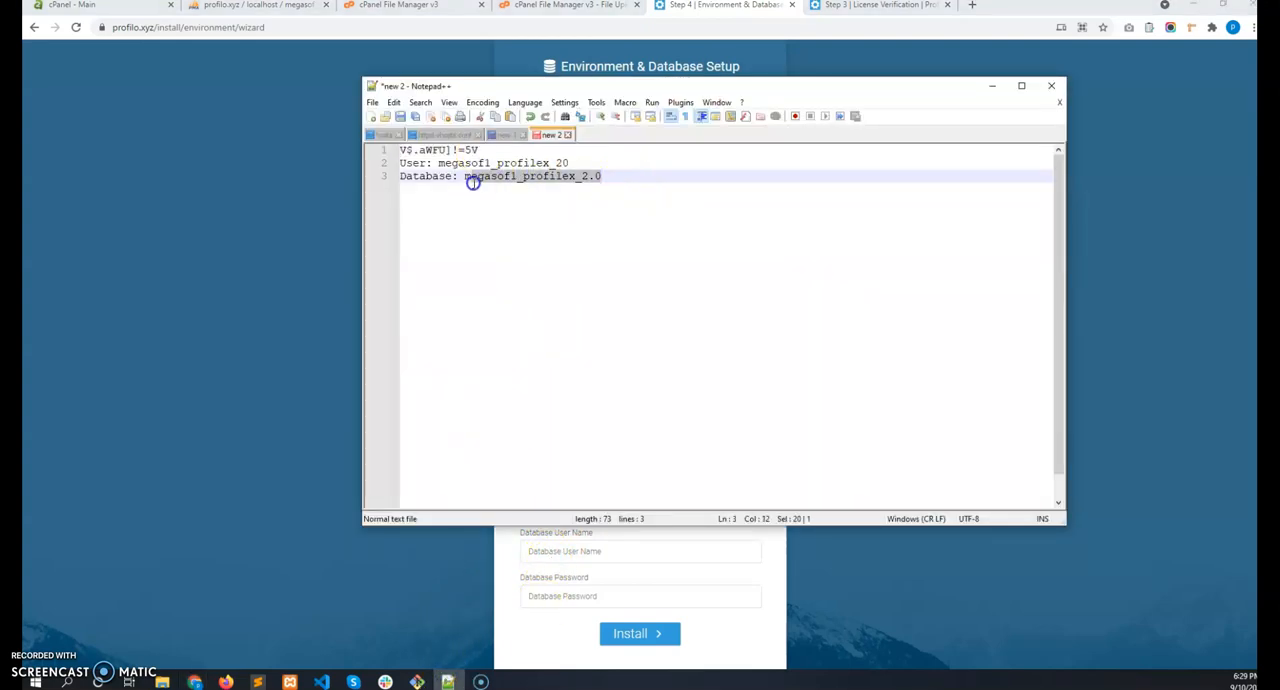
left_click(1052, 84)
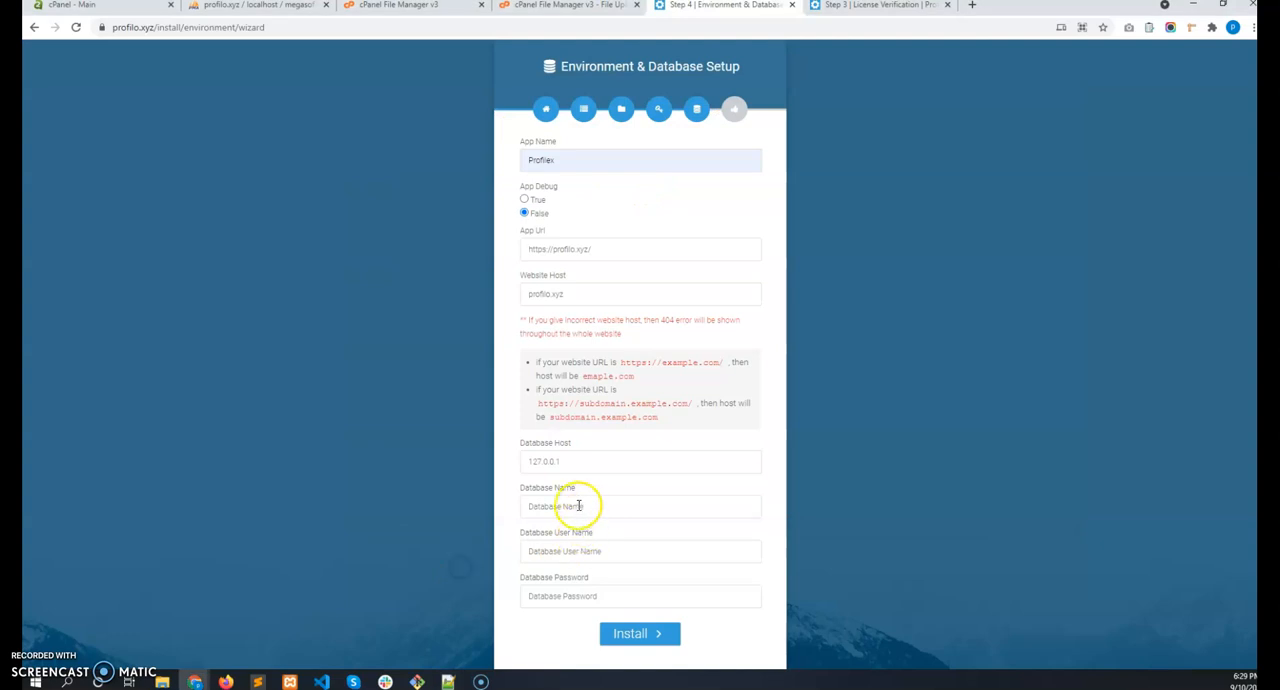
left_click(448, 682)
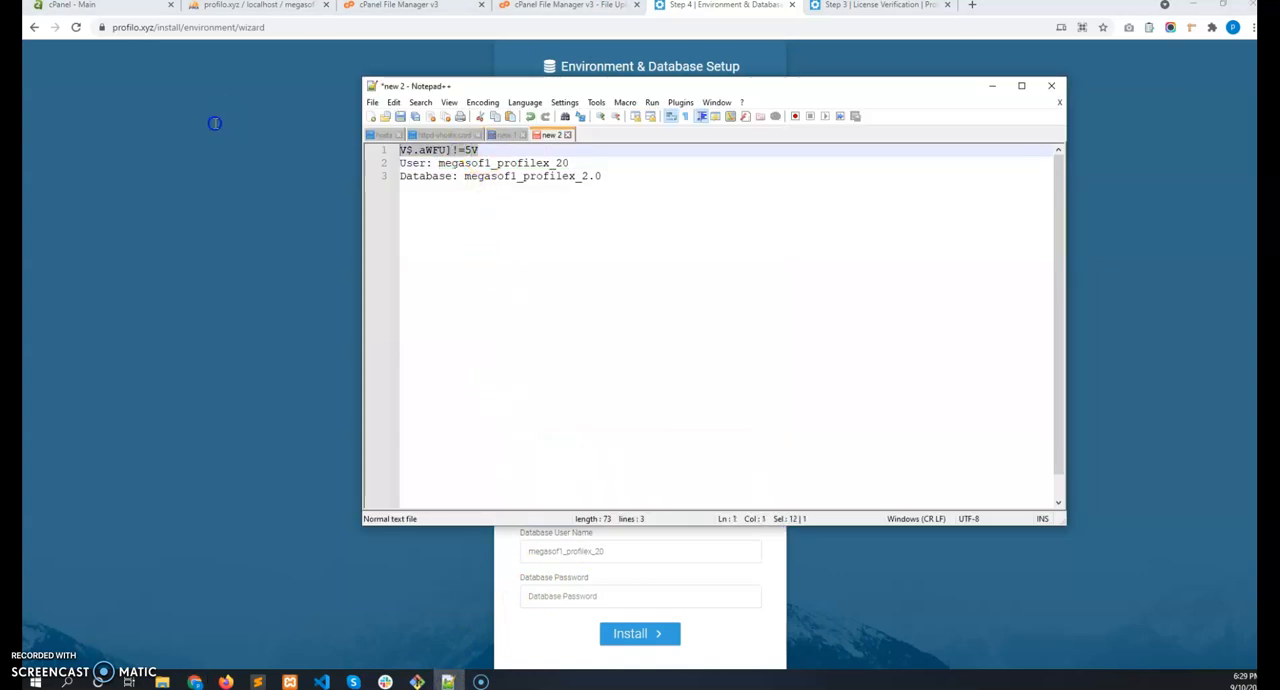
left_click(640, 632)
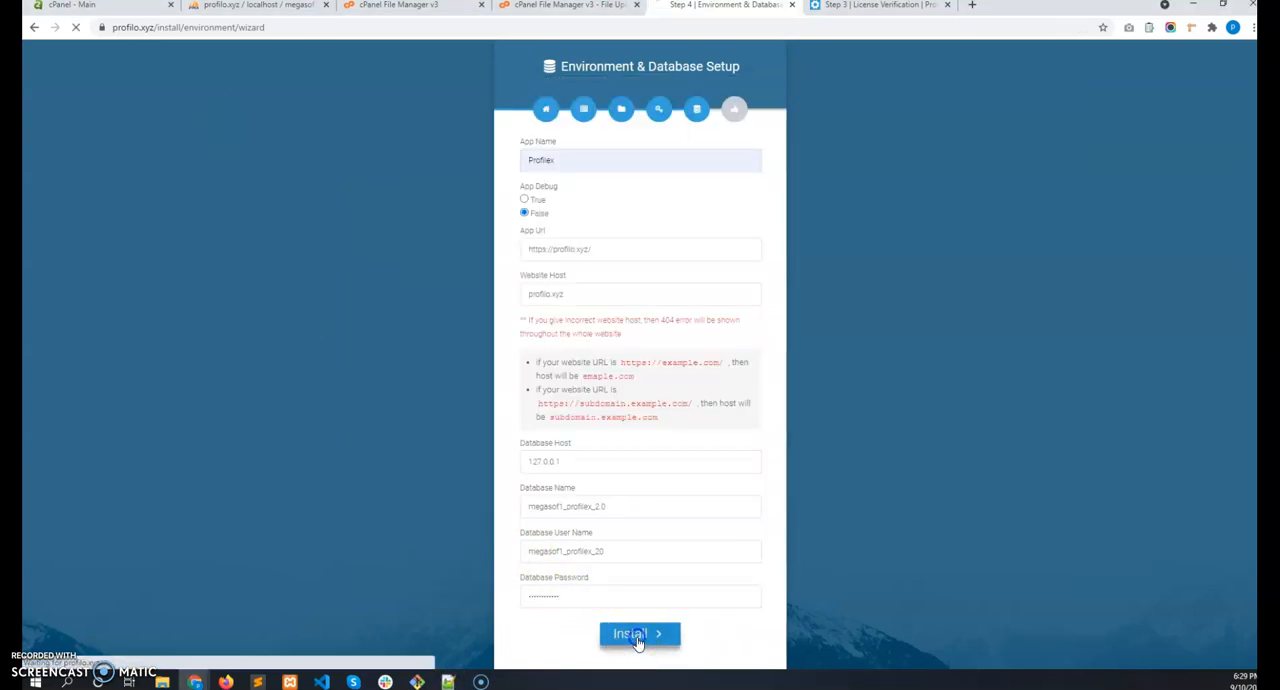
left_click(640, 632)
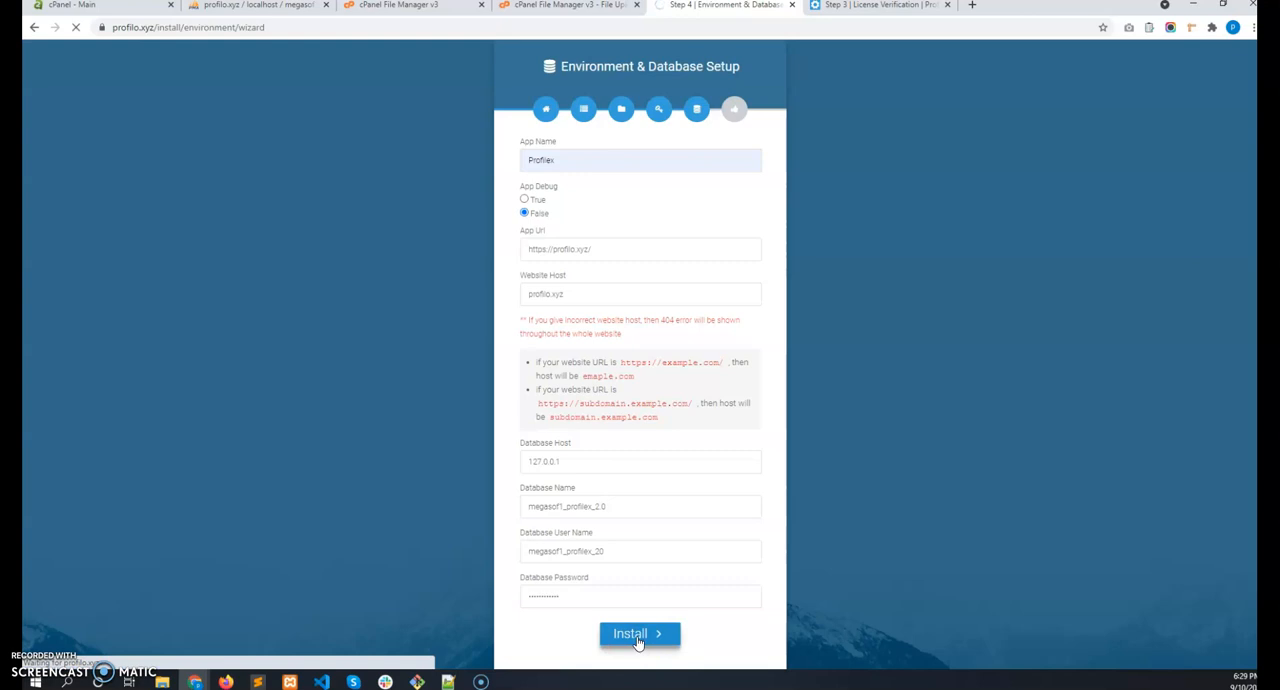
Finish setup, visit the live site, view its Profiles listing and go to the Login page.
left_click(640, 632)
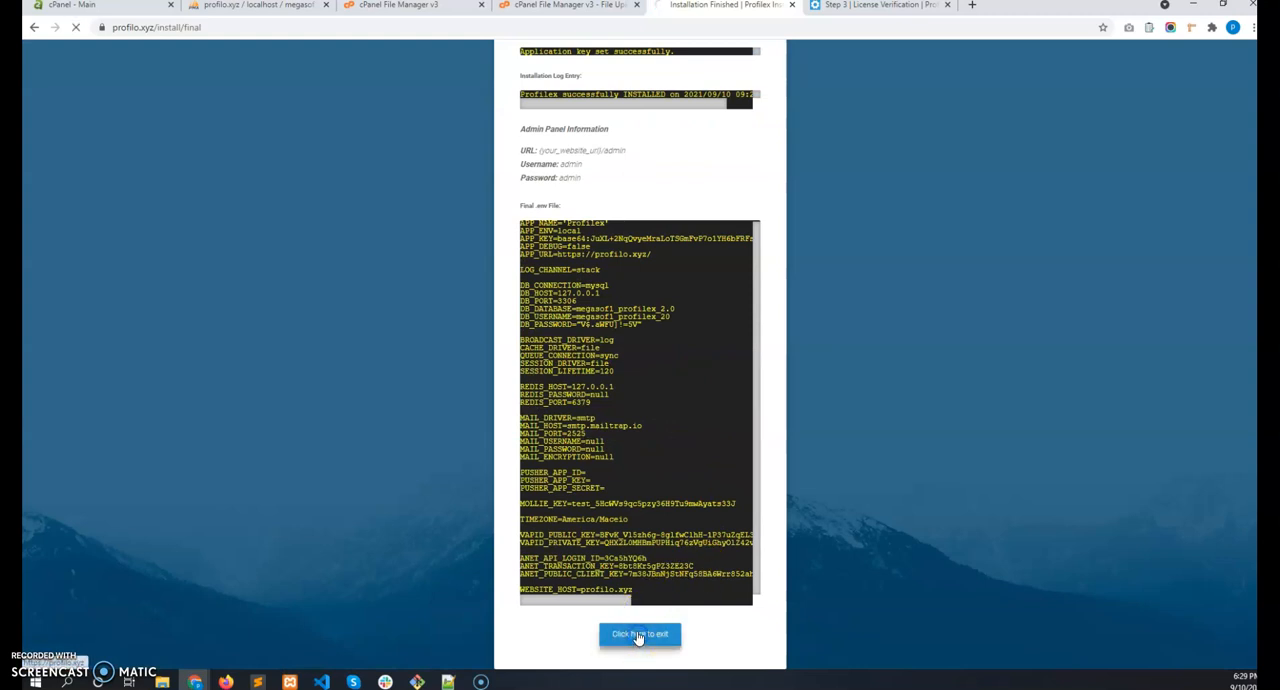
left_click(640, 634)
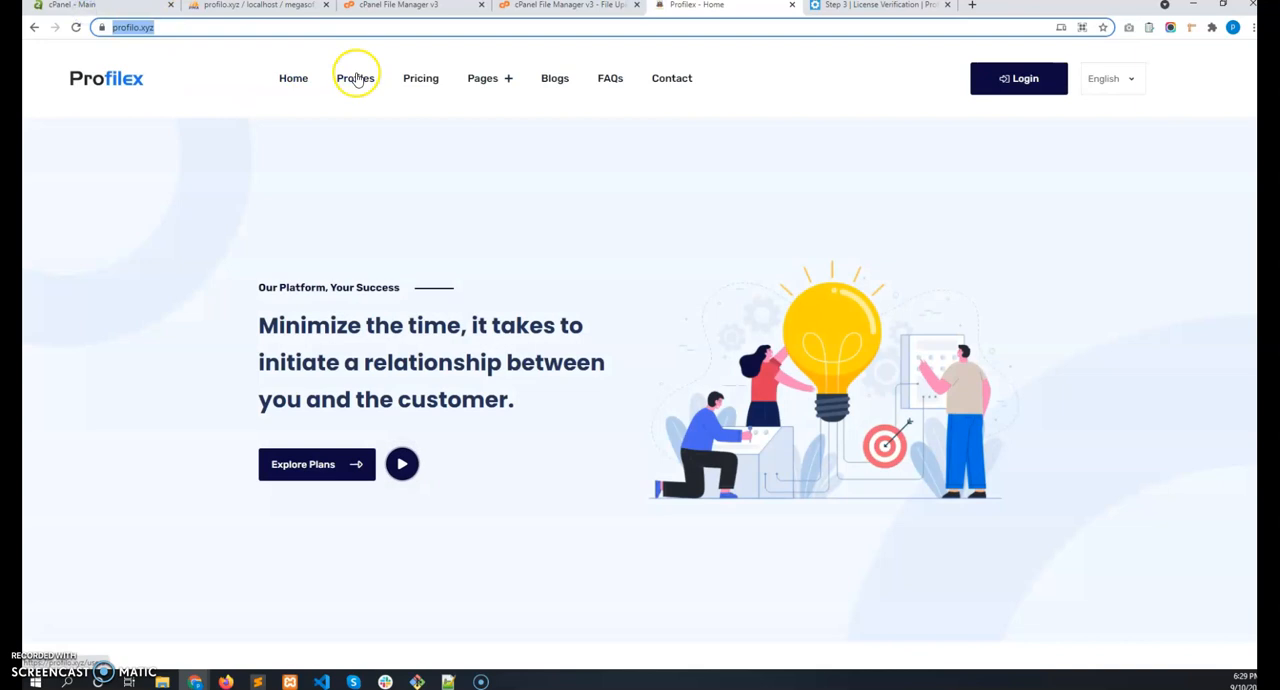
left_click(356, 78)
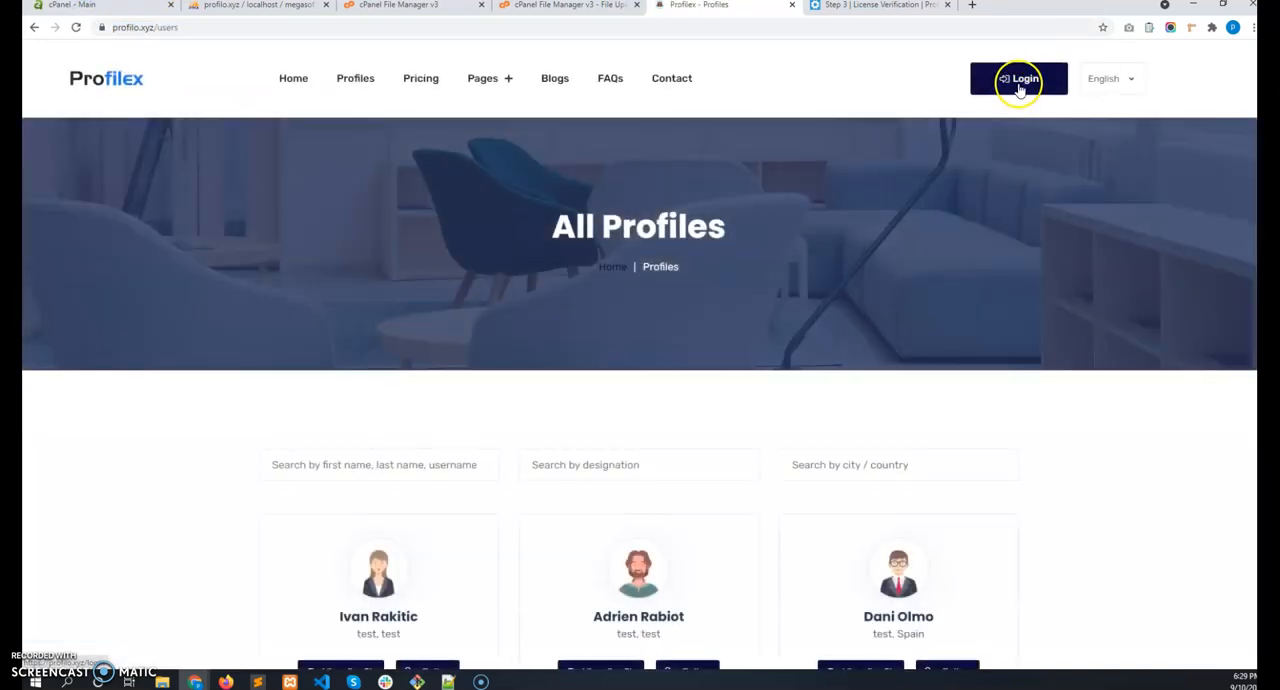
left_click(1018, 78)
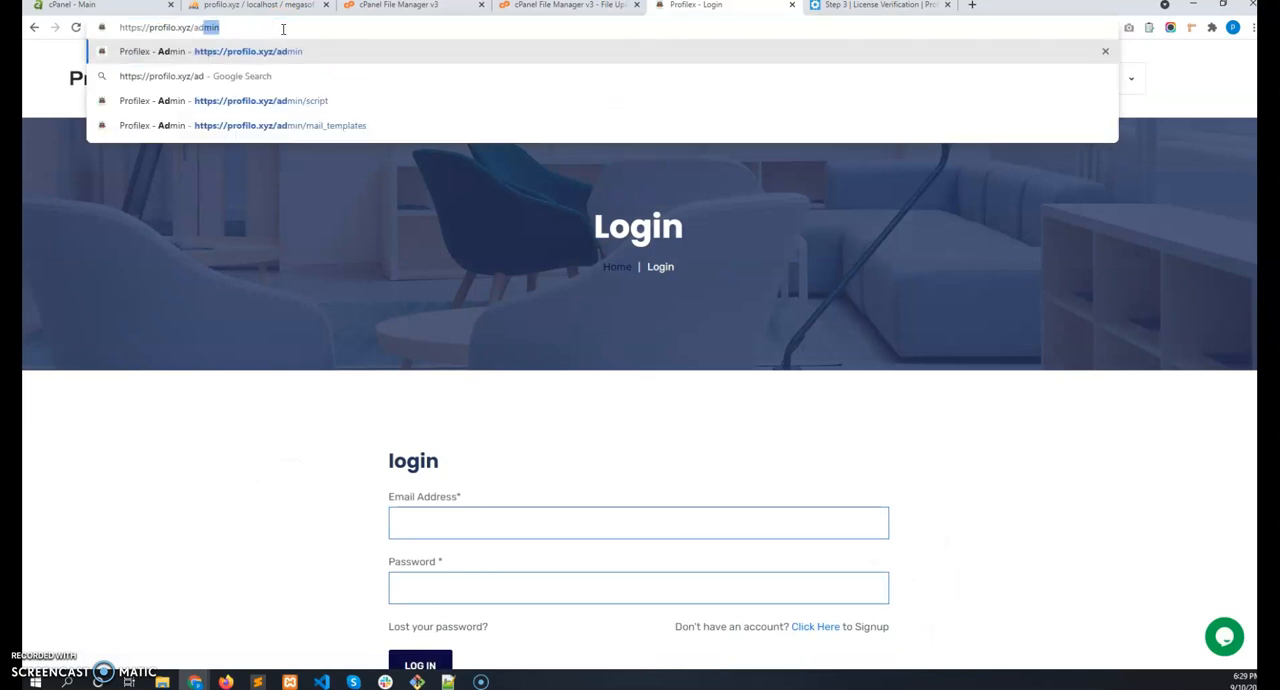
Log in at /admin to the dashboard, switch it to dark mode, and return to File Manager.
key("Enter")
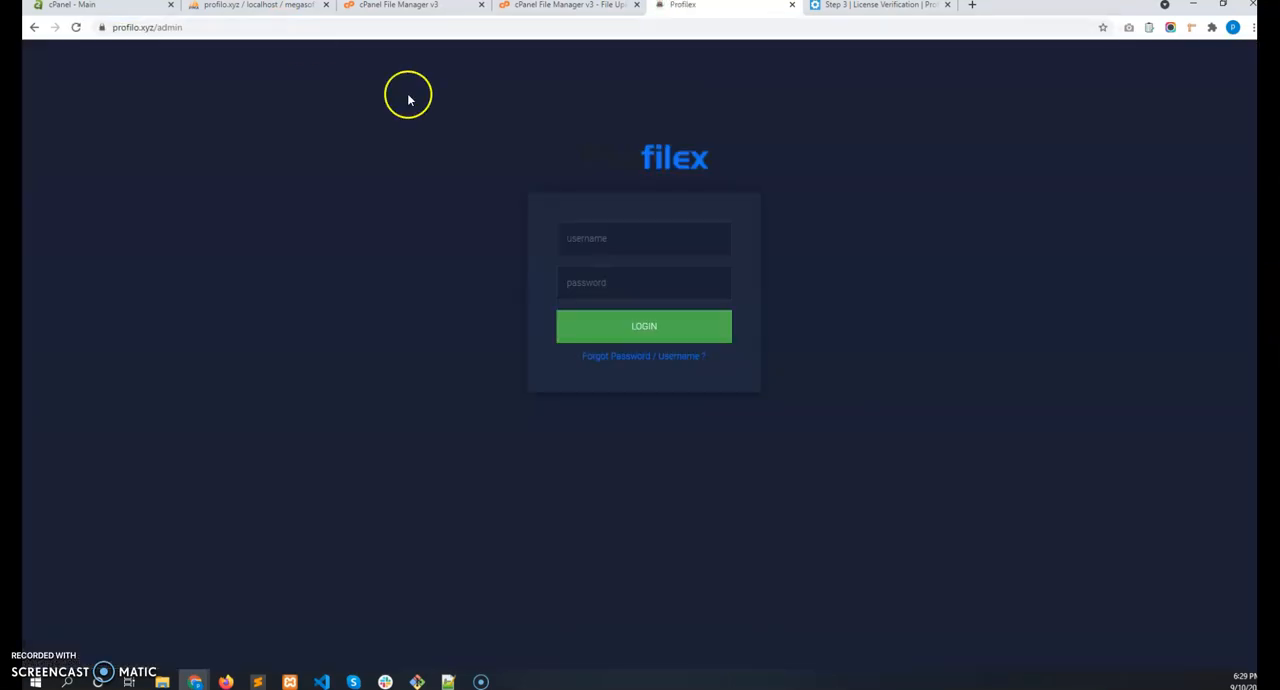
type("admin")
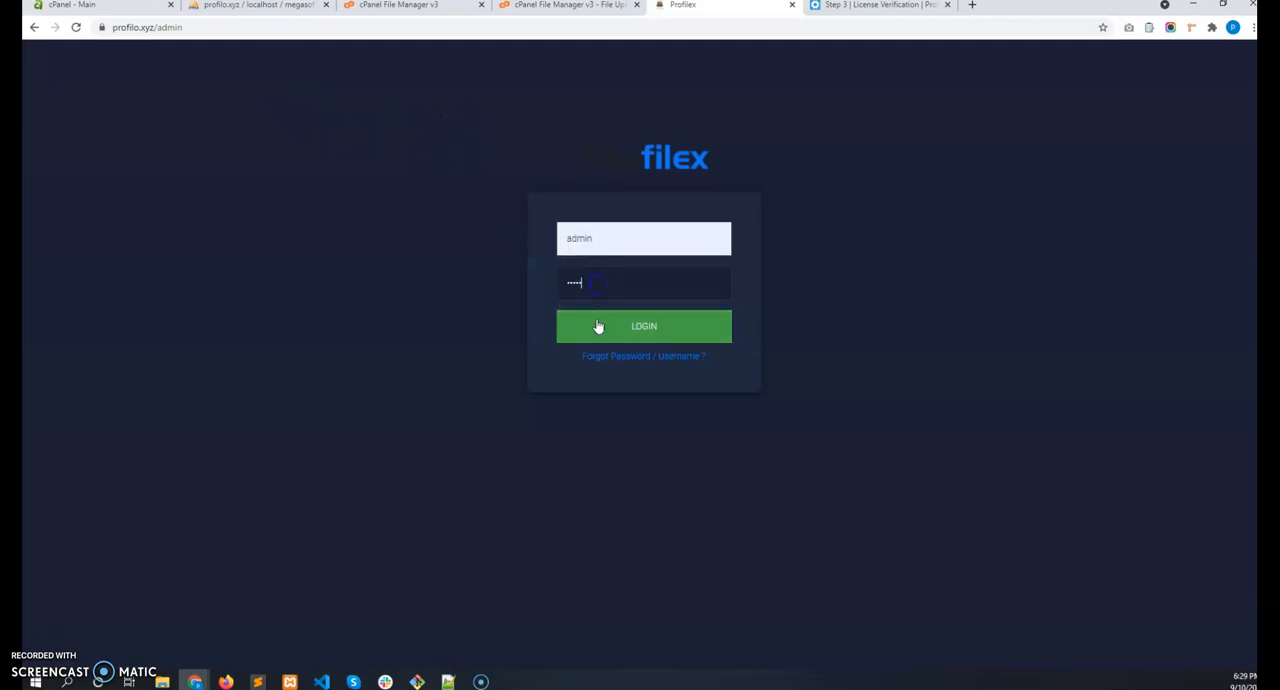
left_click(644, 326)
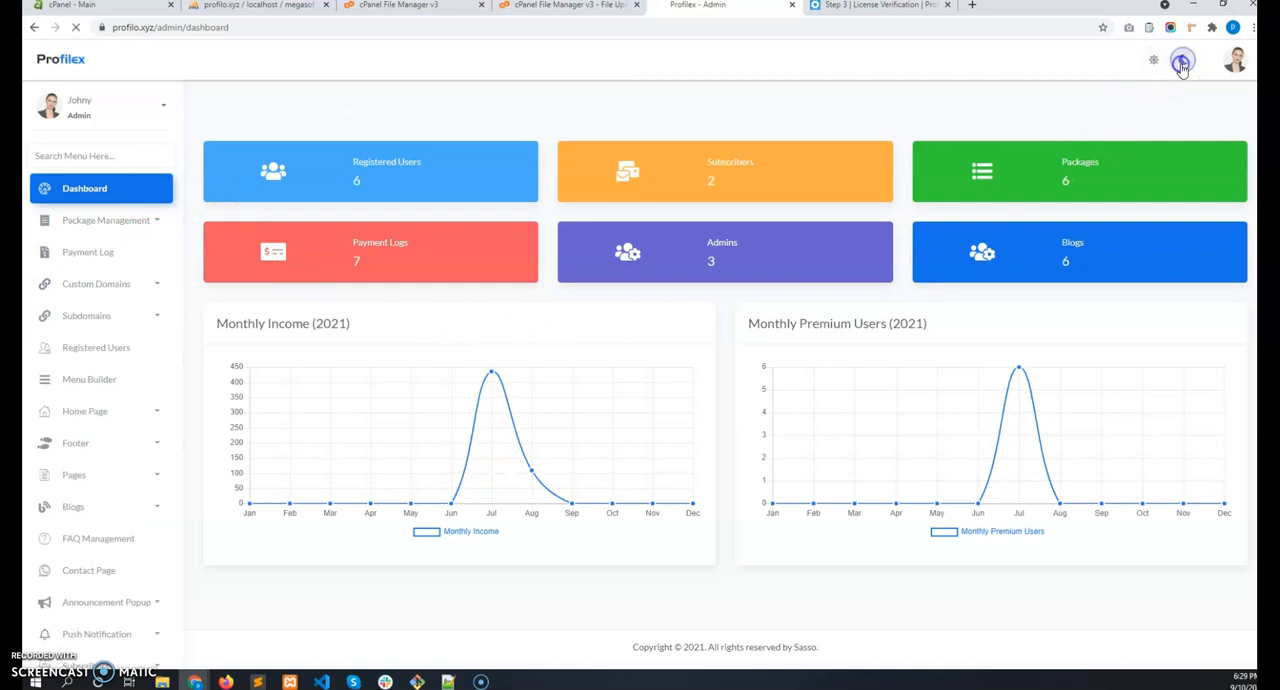
left_click(1182, 60)
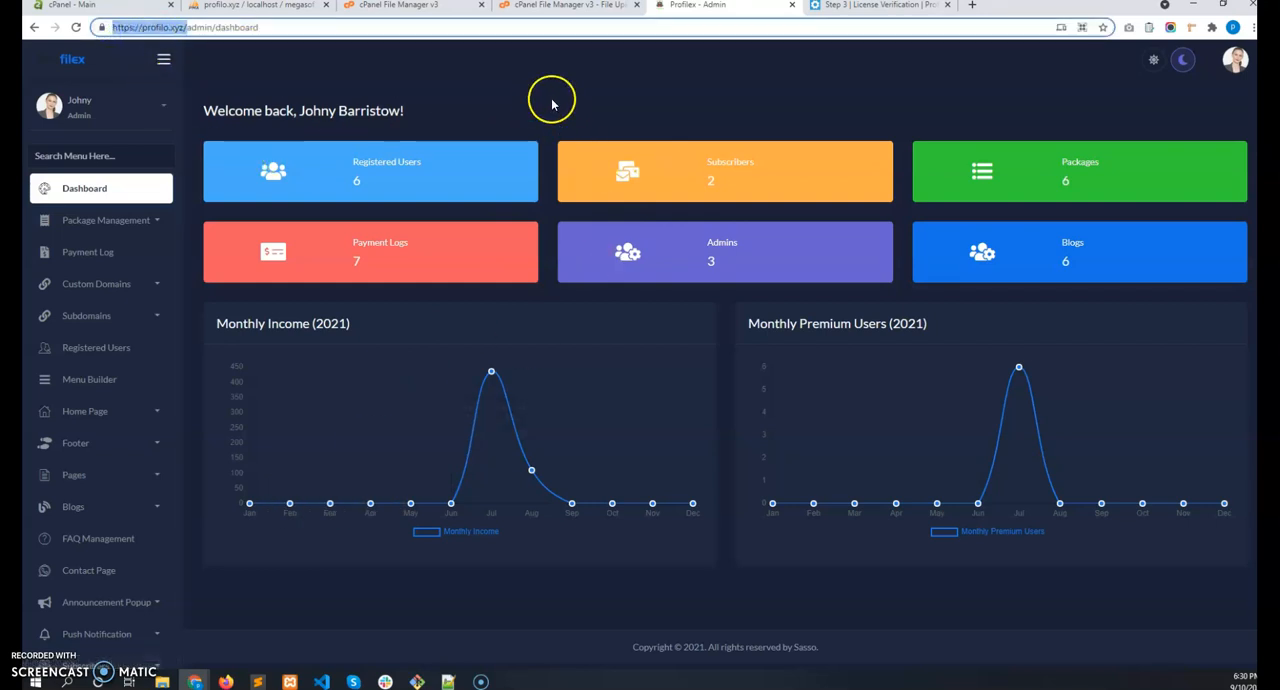
mouse_move(450, 64)
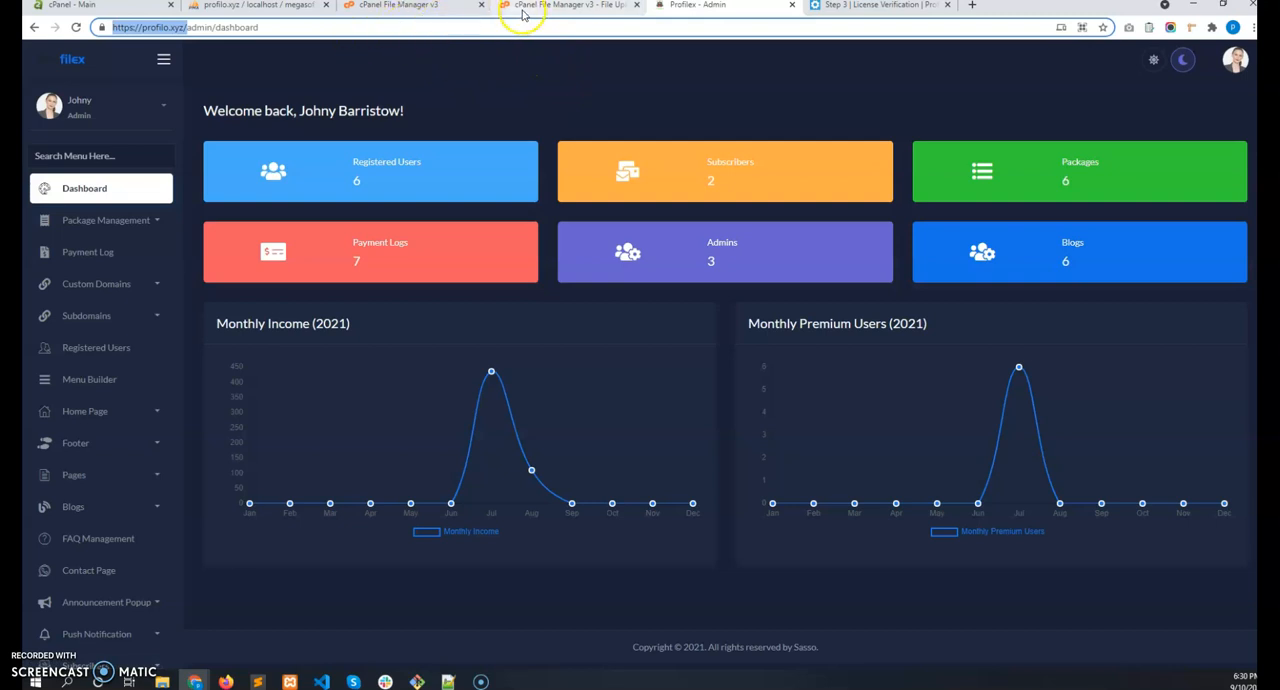
mouse_move(458, 10)
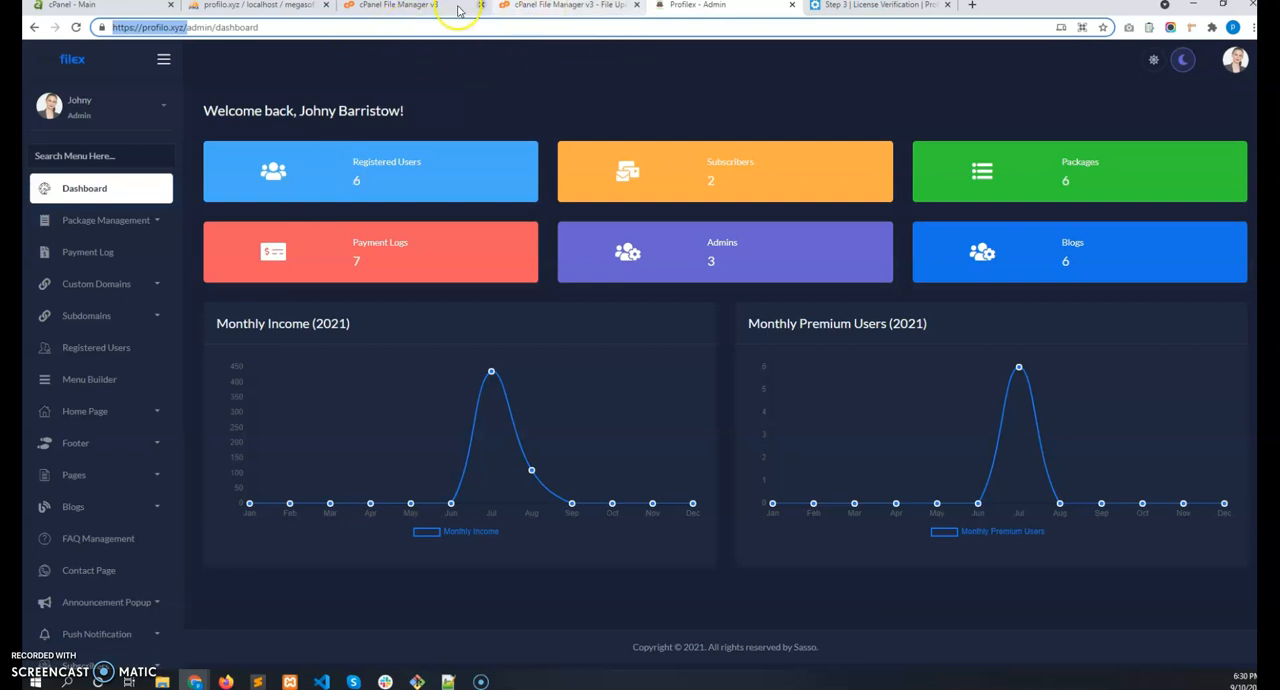
left_click(390, 4)
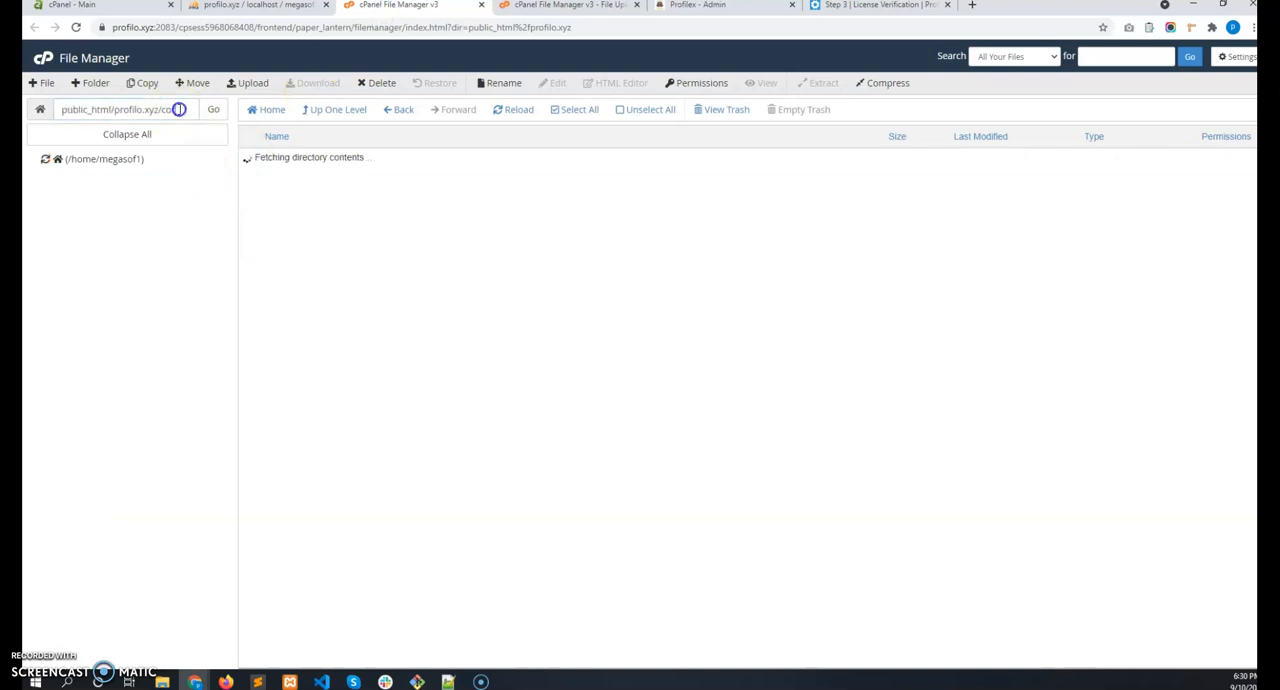
Navigate to public_html/profilx.xyz/core and start editing its .env file.
left_click(212, 110)
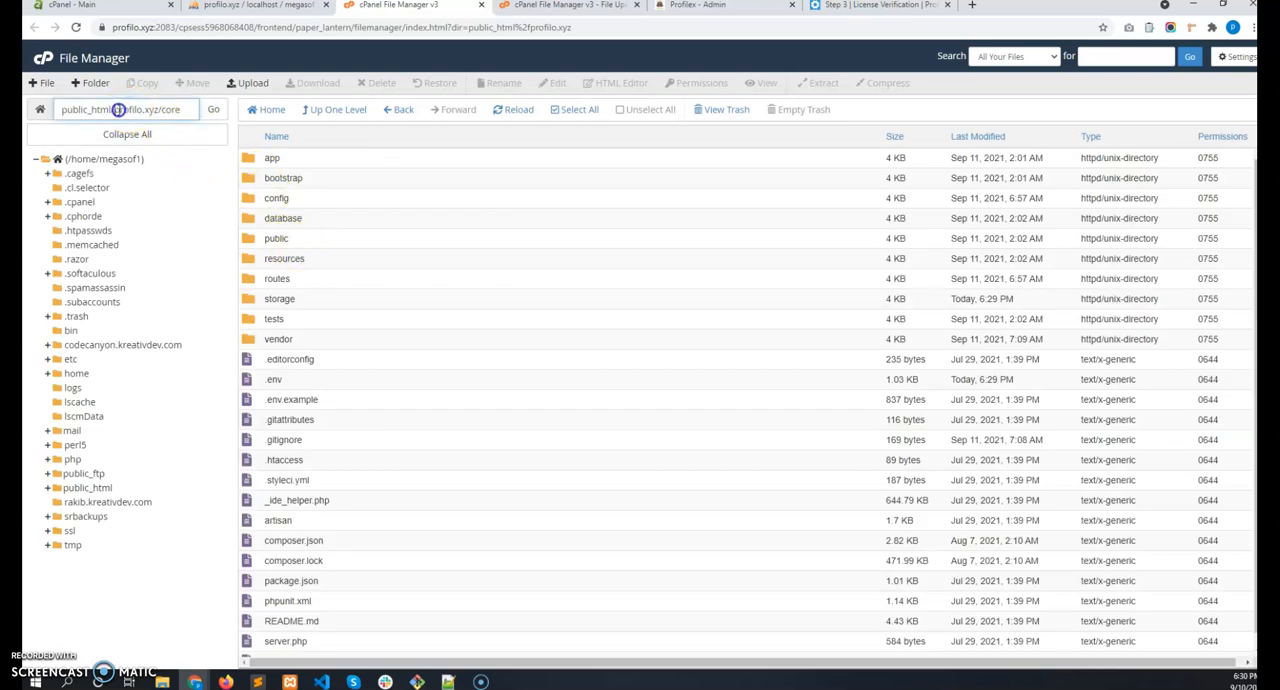
double_click(170, 110)
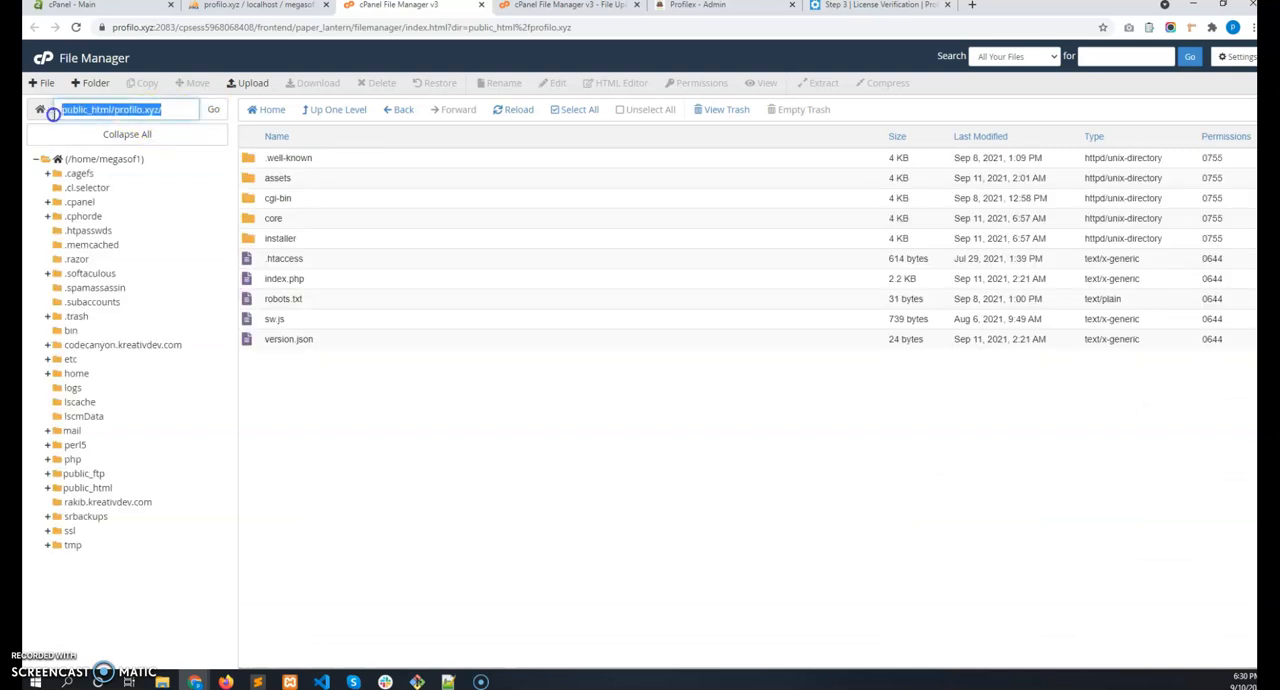
double_click(272, 218)
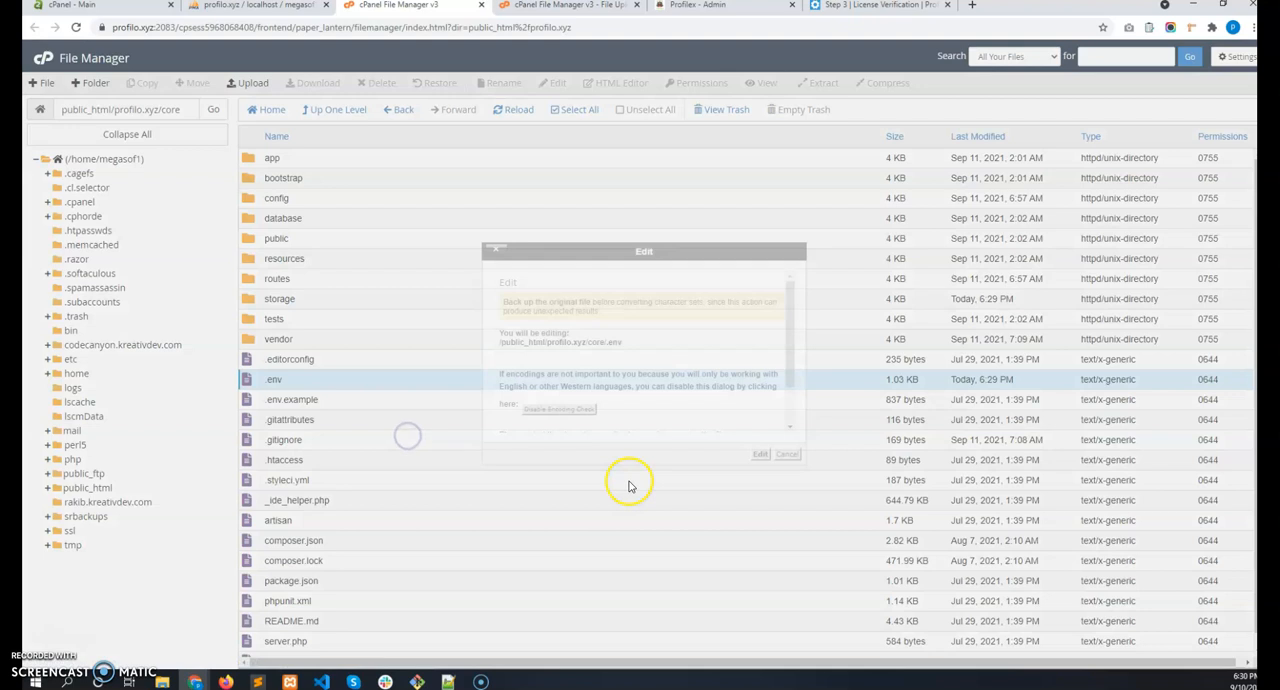
Confirm the encoding dialog so .env loads in the cPanel text editor.
left_click(760, 454)
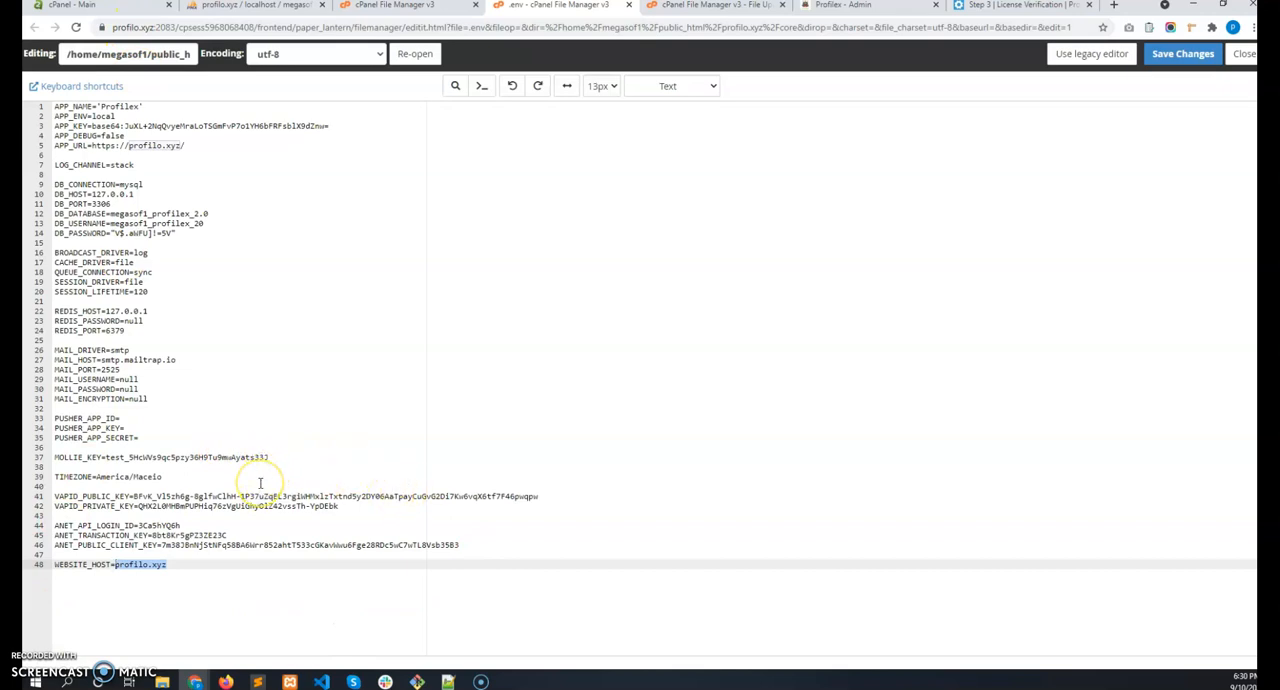
mouse_move(252, 556)
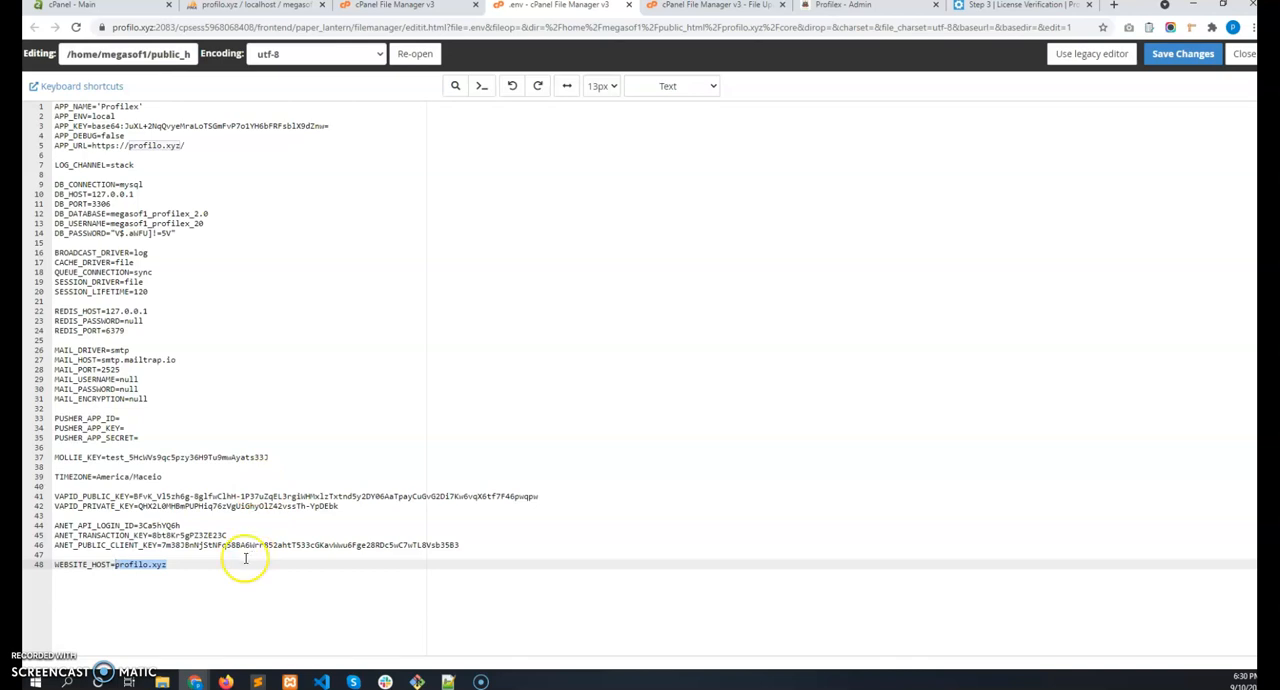
mouse_move(124, 644)
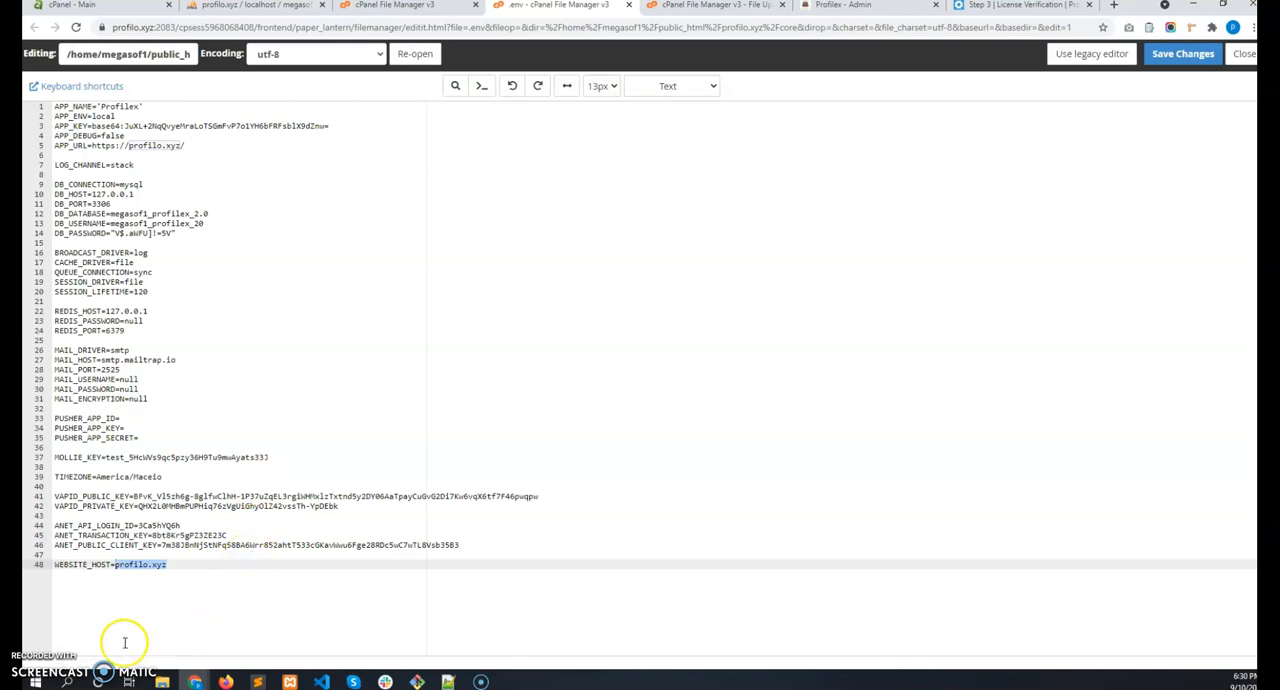
mouse_move(804, 162)
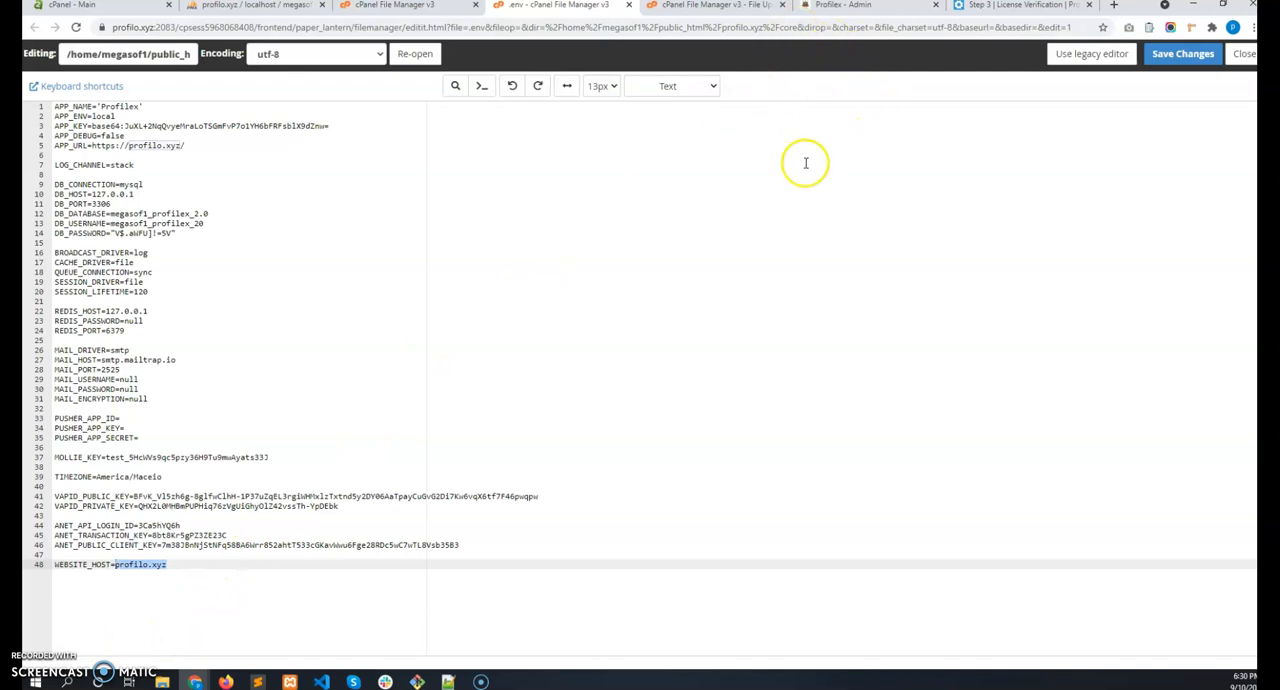